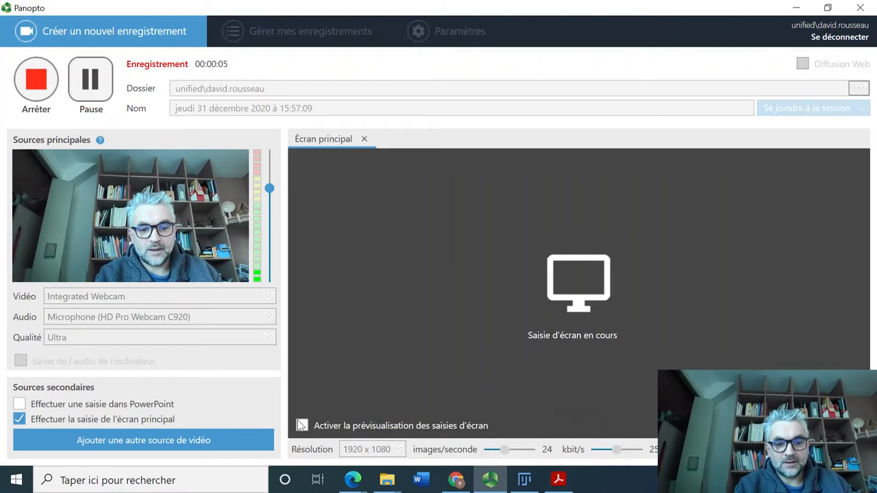
Minimize the Panopto recorder so the desktop with Fiji is visible
{"action": "left_click", "coordinate": [302, 426]}
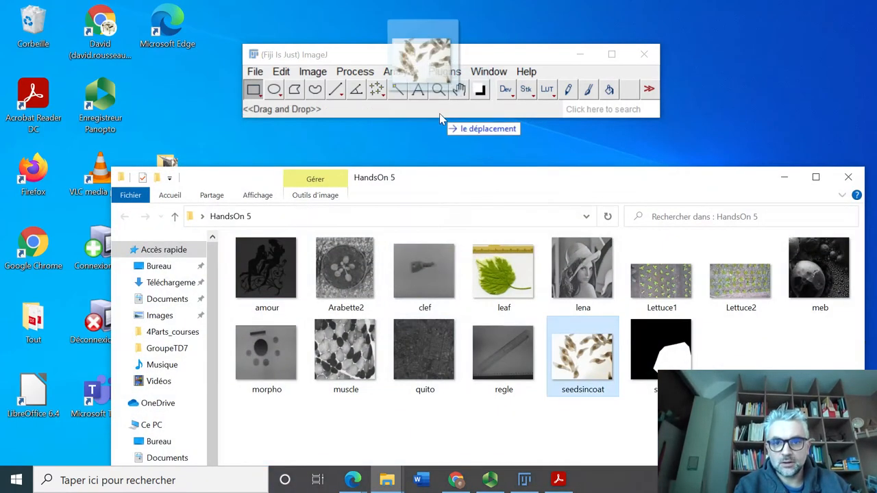
Open the seedsincoat image (976x736 RGB) from the HandsOn 5 folder in Fiji
{"action": "double_click", "coordinate": [582, 352]}
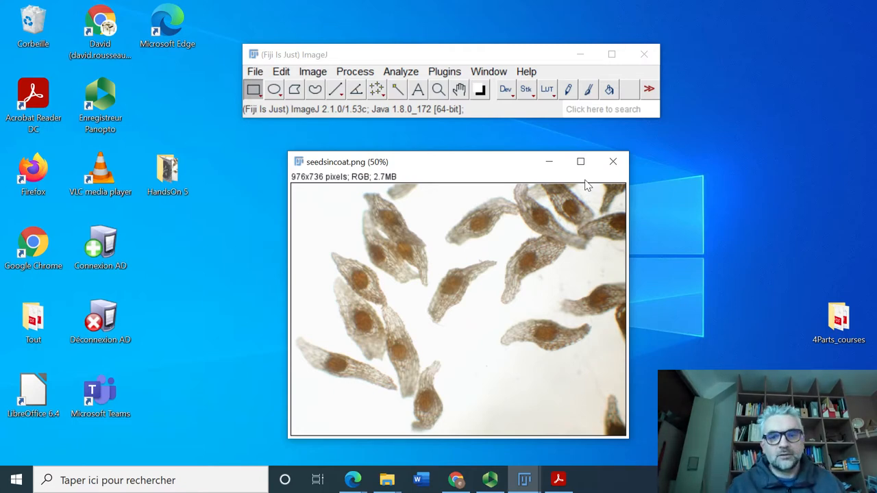
{"action": "mouse_move", "coordinate": [450, 283]}
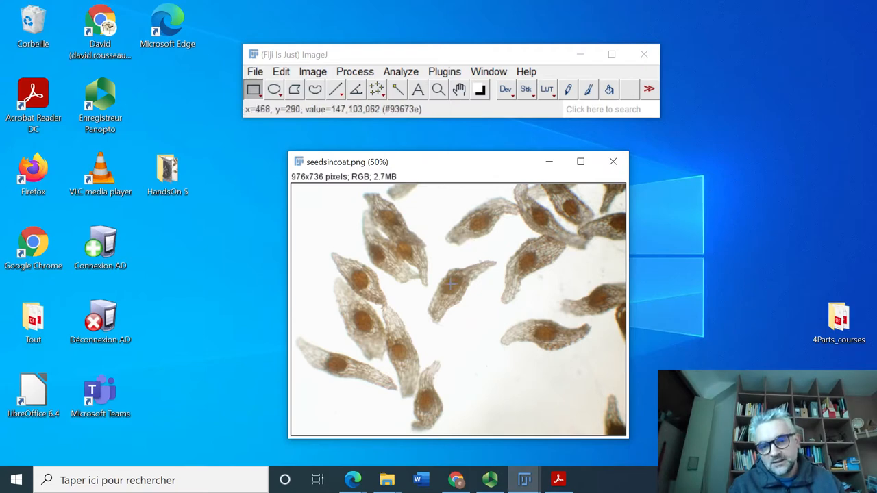
{"action": "mouse_move", "coordinate": [459, 274]}
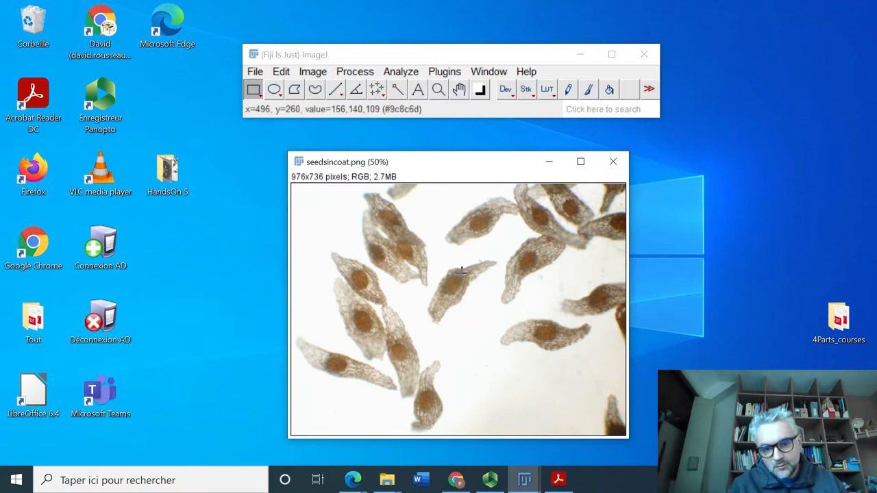
{"action": "mouse_move", "coordinate": [458, 280]}
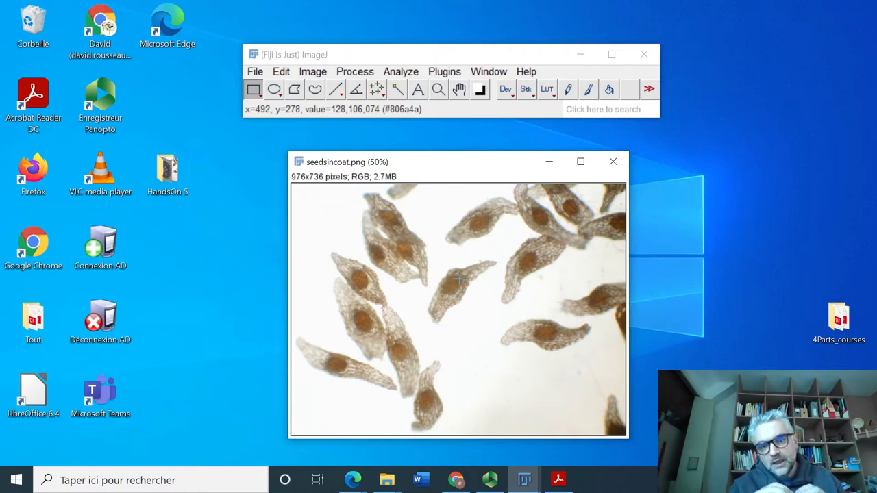
{"action": "mouse_move", "coordinate": [475, 295]}
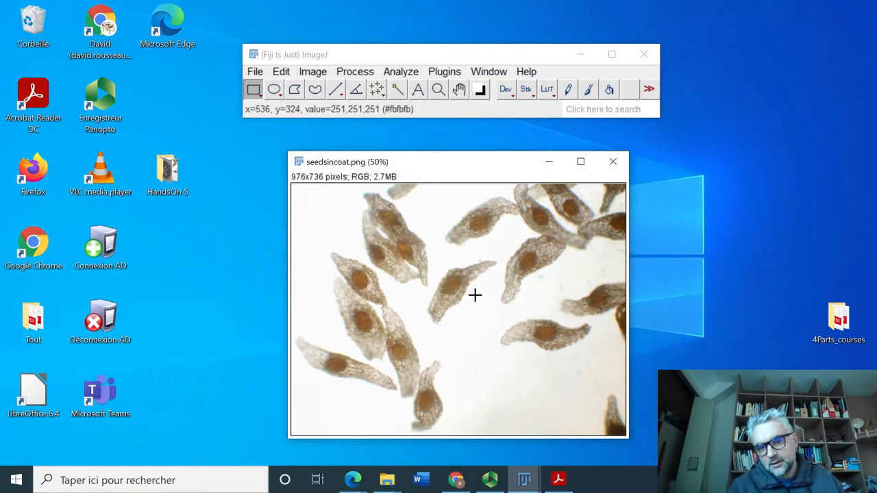
{"action": "mouse_move", "coordinate": [431, 293]}
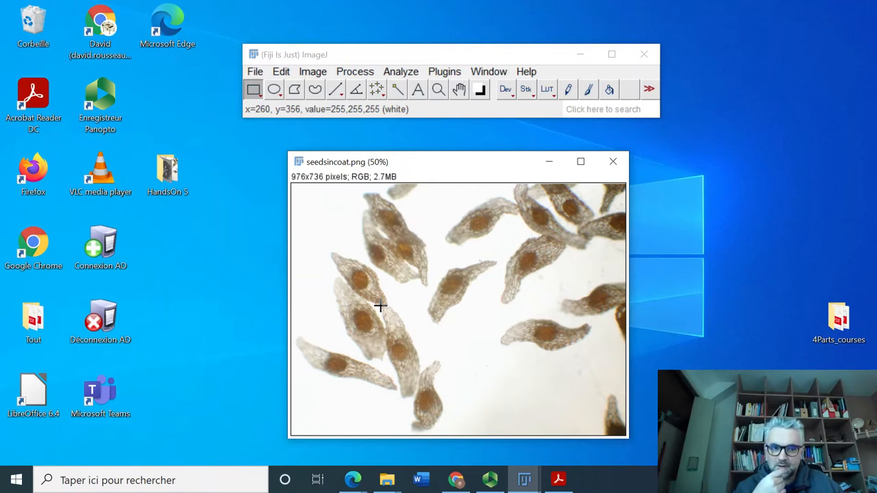
{"action": "mouse_move", "coordinate": [464, 254]}
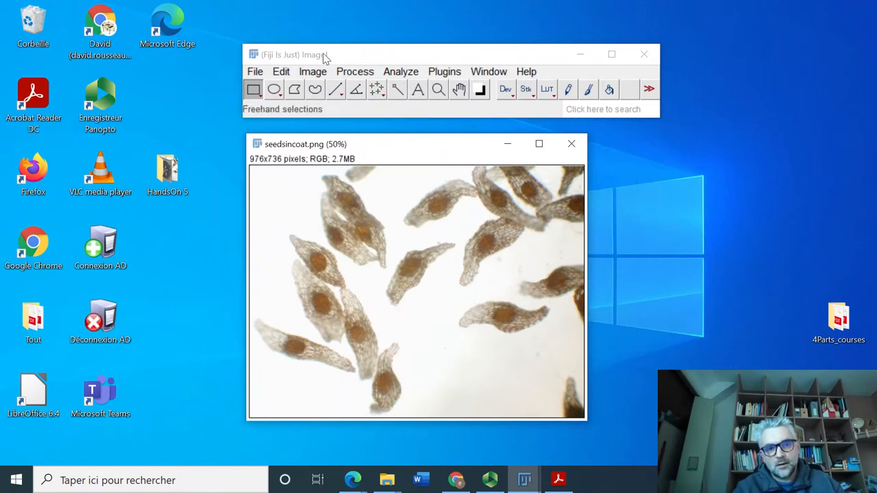
{"action": "mouse_move", "coordinate": [314, 78]}
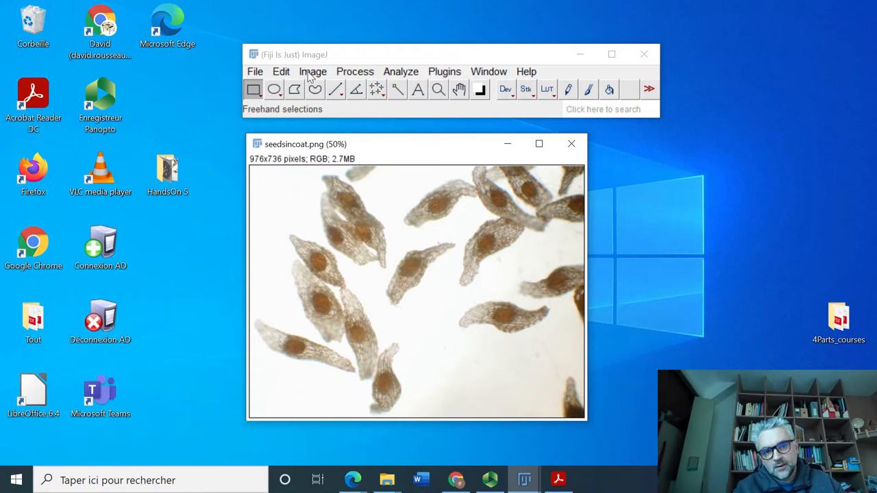
Convert the seed image to HSB, duplicate the Saturation slice, and close the stack
{"action": "left_click", "coordinate": [313, 71]}
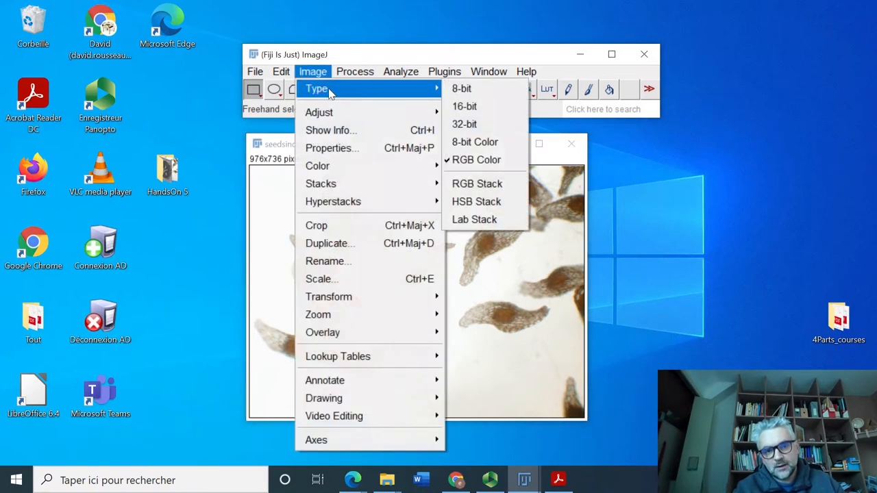
{"action": "mouse_move", "coordinate": [476, 201]}
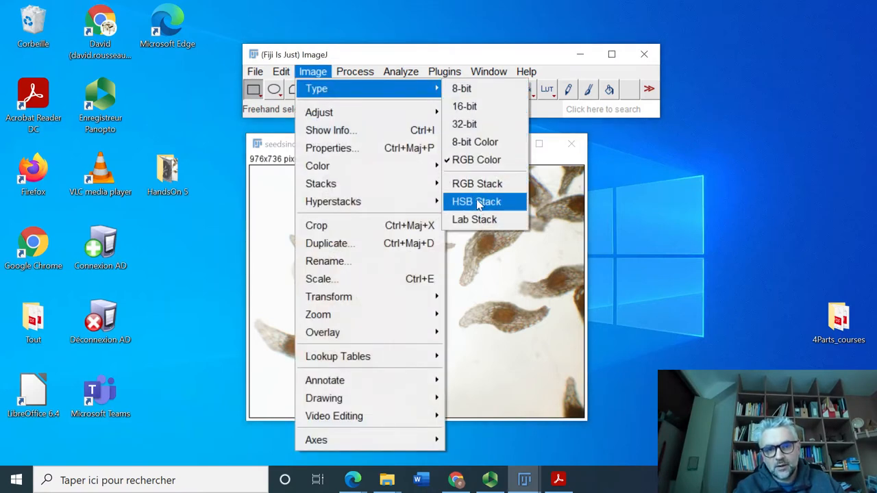
{"action": "left_click", "coordinate": [476, 201]}
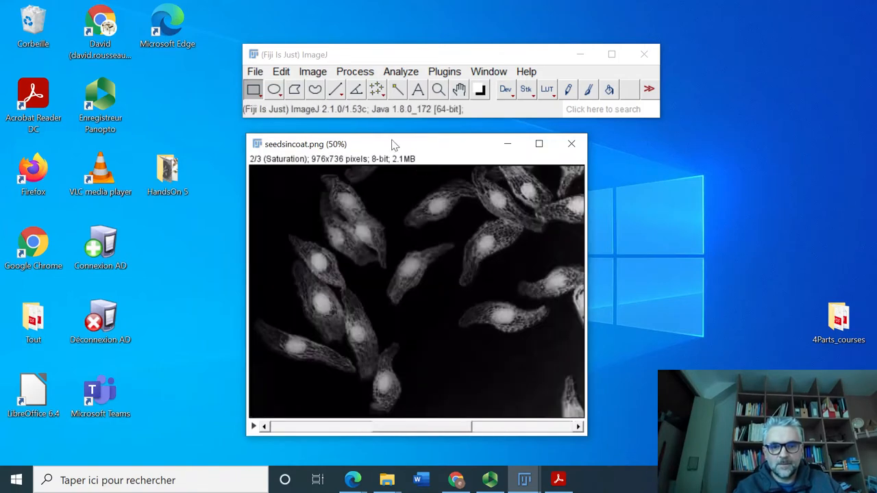
{"action": "left_click", "coordinate": [313, 71]}
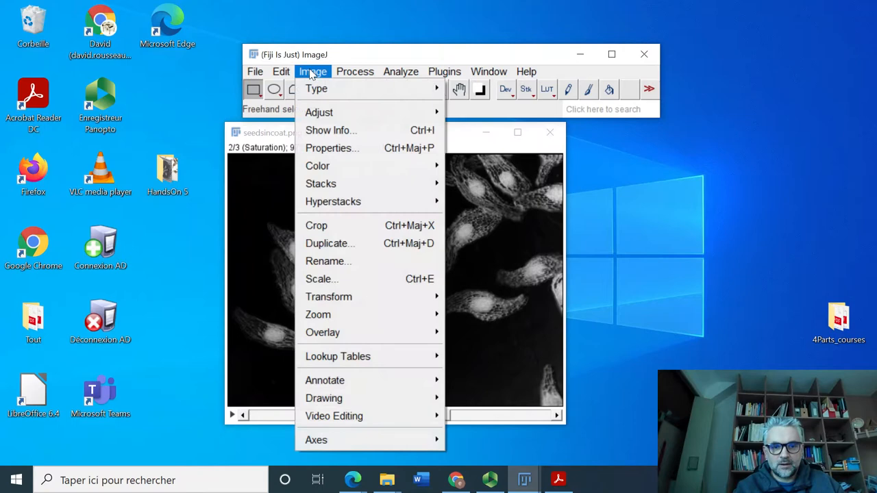
{"action": "mouse_move", "coordinate": [329, 243]}
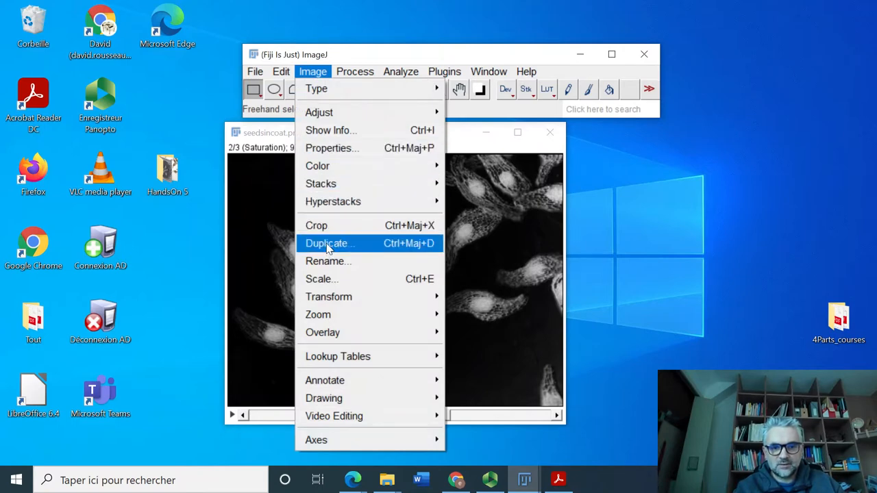
{"action": "left_click", "coordinate": [329, 243]}
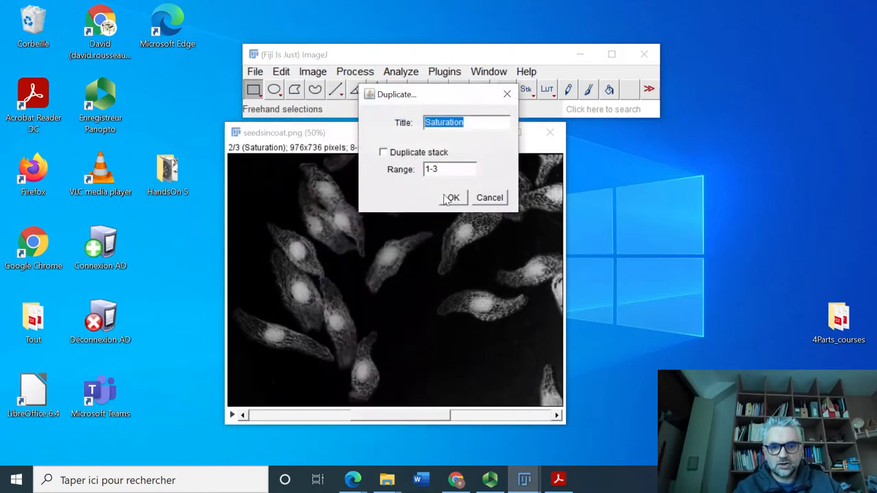
{"action": "left_click", "coordinate": [451, 198]}
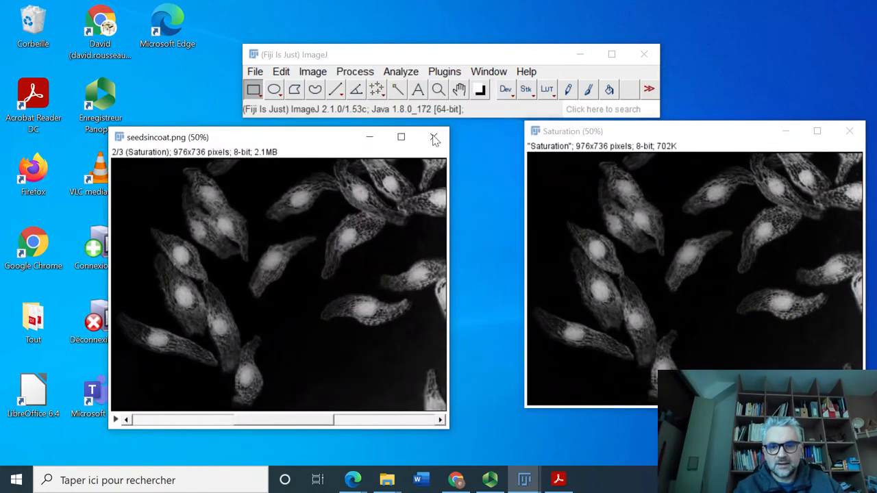
{"action": "left_click", "coordinate": [433, 138]}
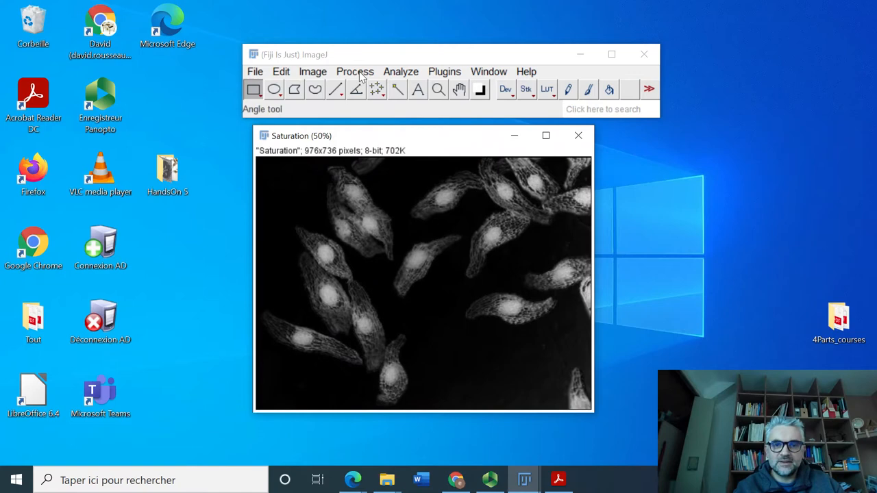
Apply a Minimum filter with radius 10.0 to the Saturation image, using Preview
{"action": "left_click", "coordinate": [355, 71]}
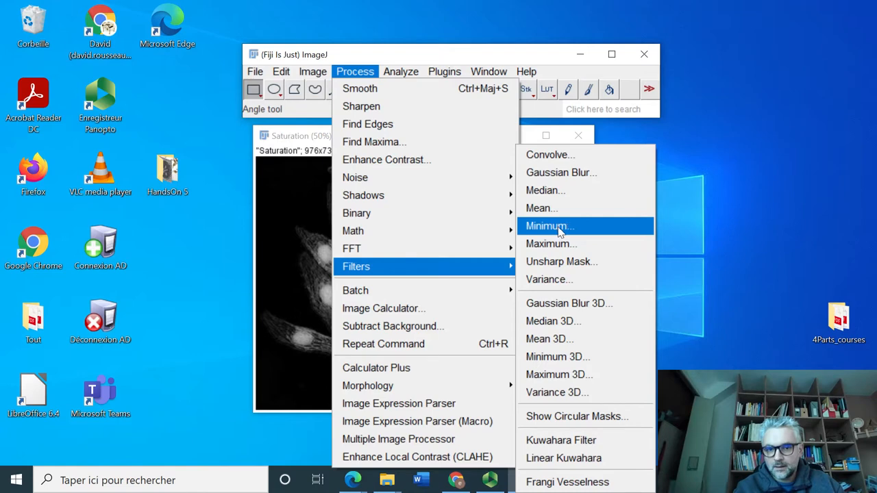
{"action": "left_click", "coordinate": [549, 226]}
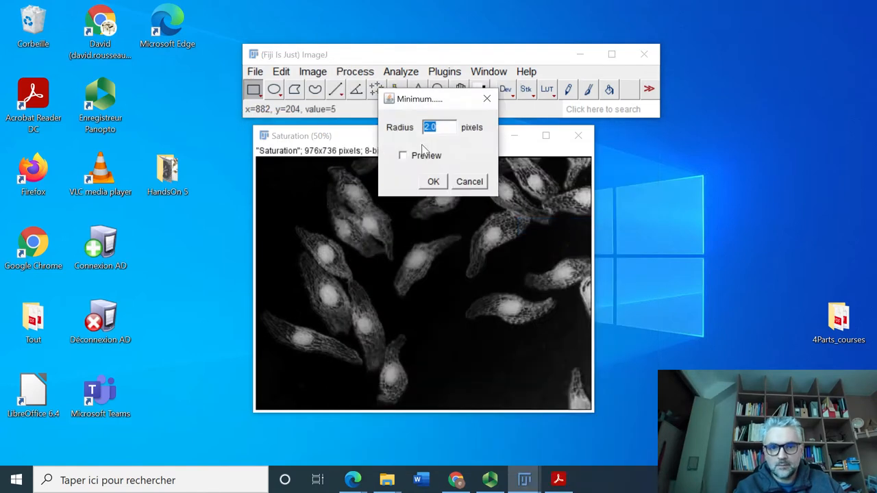
{"action": "left_click", "coordinate": [403, 155]}
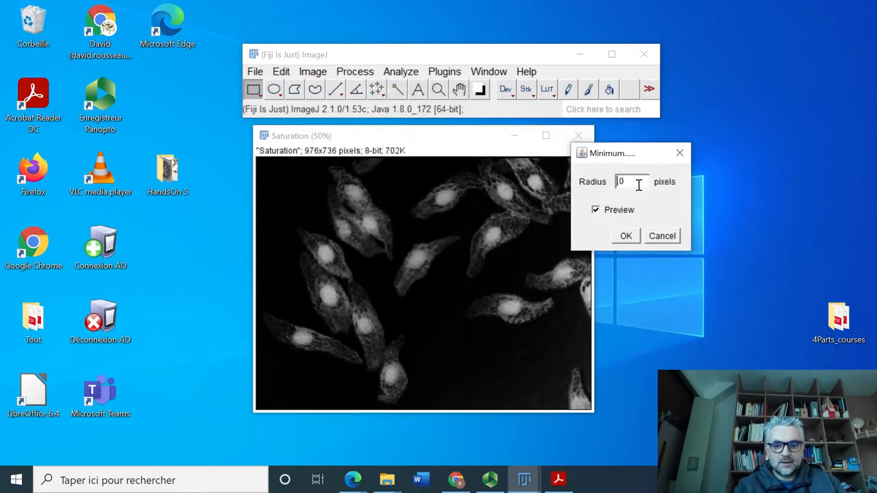
{"action": "type", "text": "10.0"}
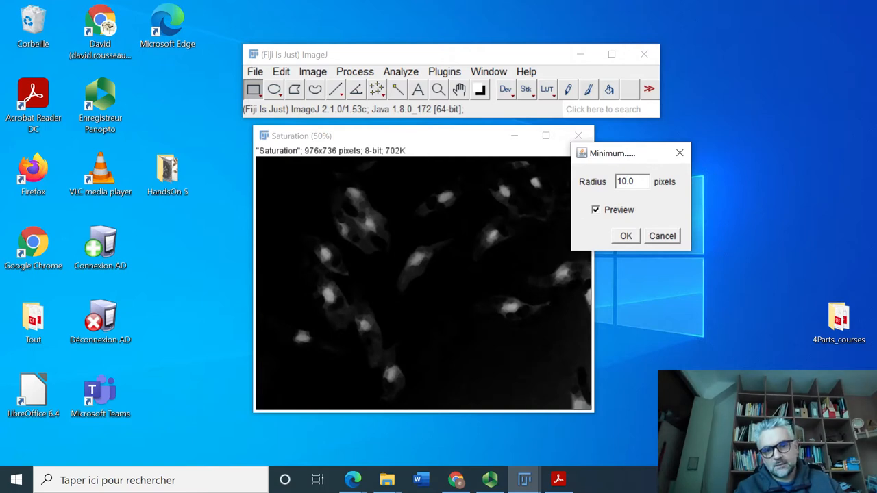
{"action": "left_click", "coordinate": [627, 181]}
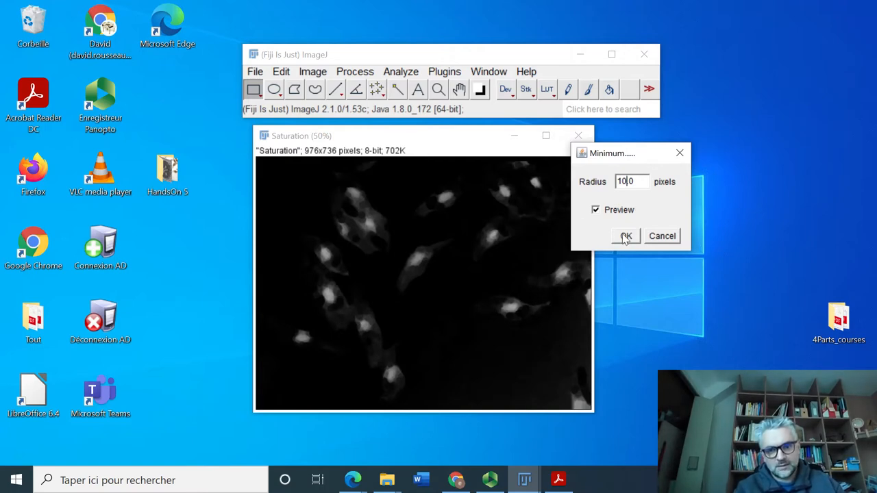
{"action": "left_click", "coordinate": [624, 236]}
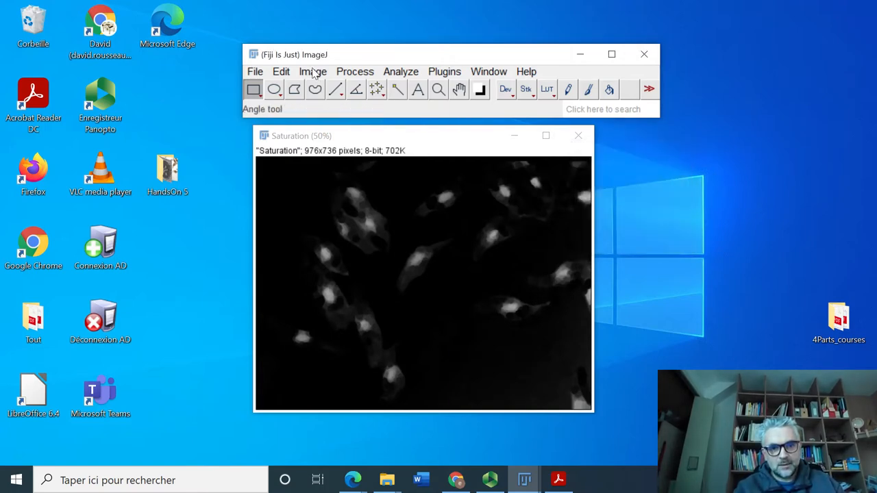
Threshold the filtered Saturation image via Image > Adjust > Threshold into a binary seed mask
{"action": "left_click", "coordinate": [312, 71]}
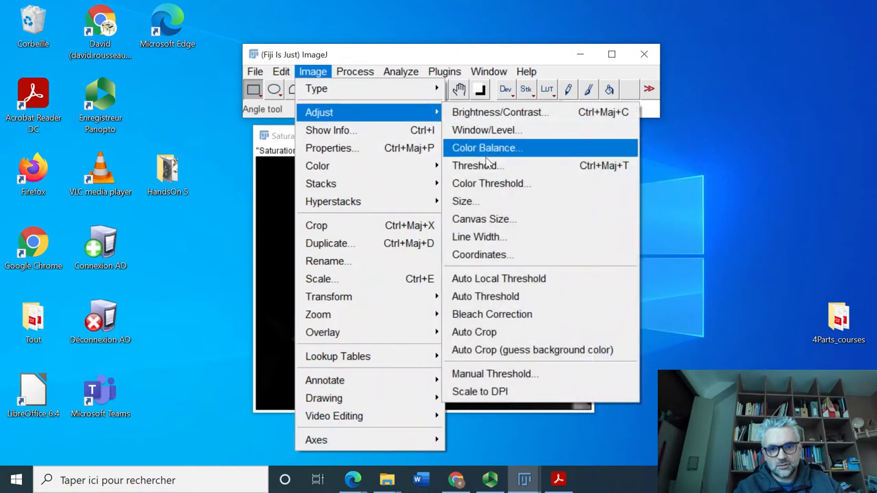
{"action": "left_click", "coordinate": [477, 165]}
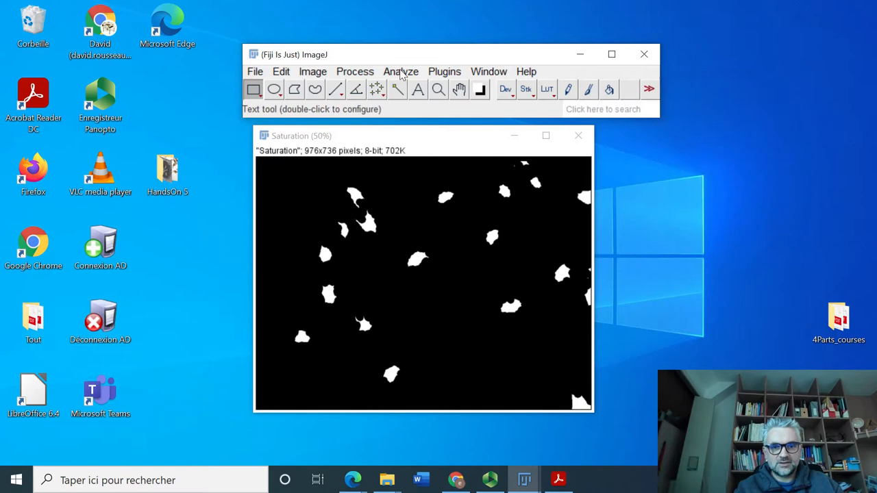
Set measurements to record Area only, unchecking Mean gray value
{"action": "left_click", "coordinate": [401, 71]}
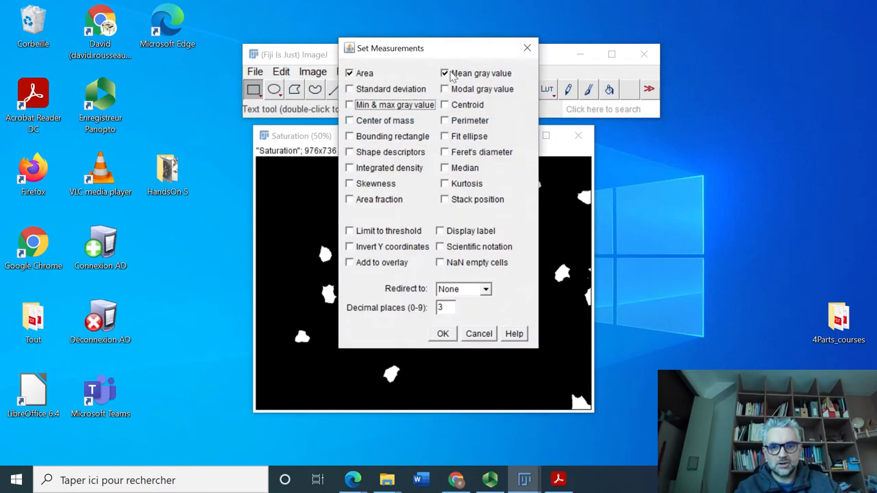
{"action": "left_click", "coordinate": [445, 73]}
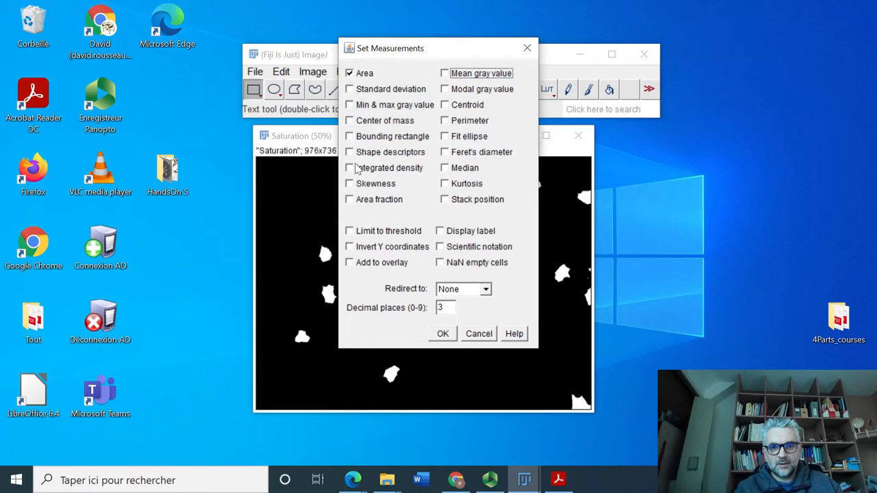
{"action": "left_click", "coordinate": [443, 334]}
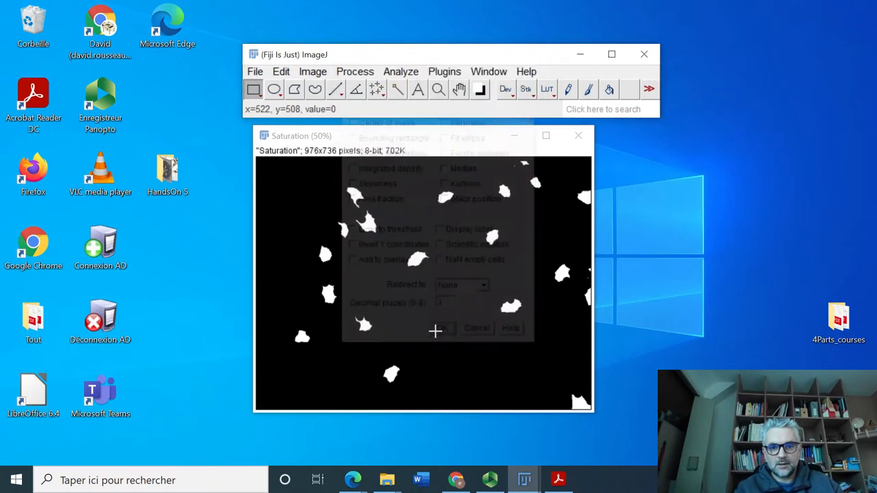
Analyze particles with Display results and Exclude on edges, producing a table of seed areas
{"action": "left_click", "coordinate": [401, 71]}
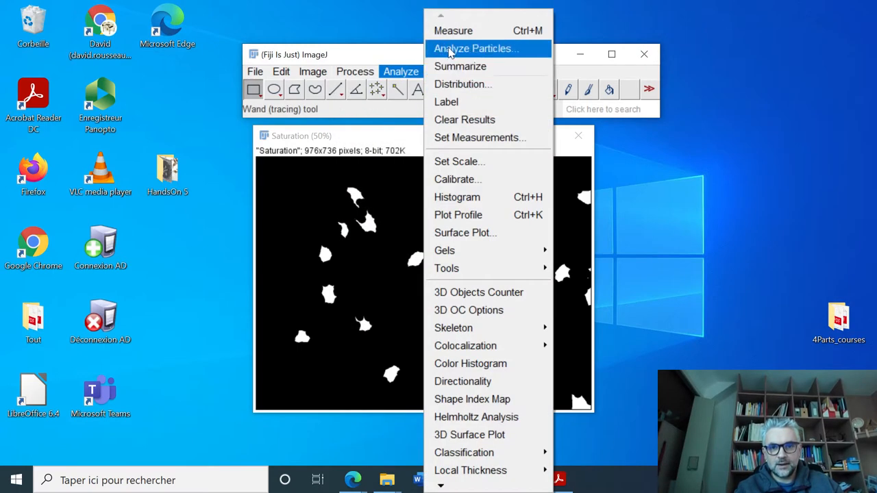
{"action": "left_click", "coordinate": [474, 48]}
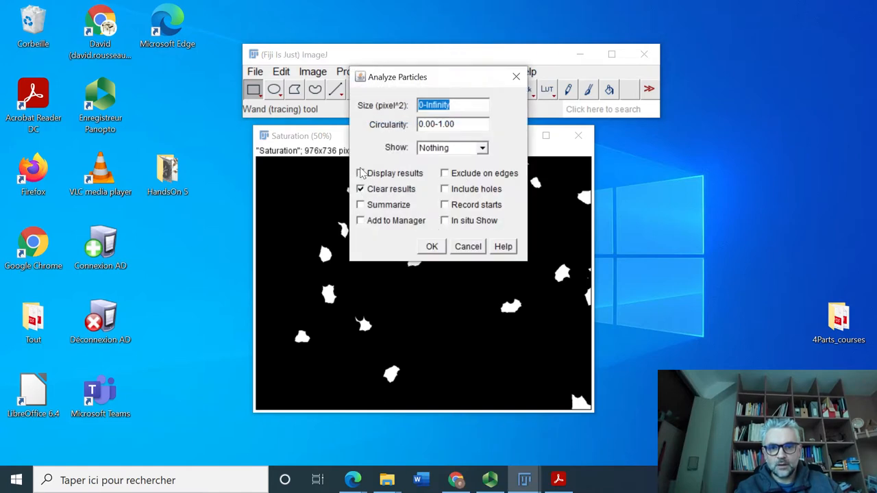
{"action": "left_click", "coordinate": [360, 173]}
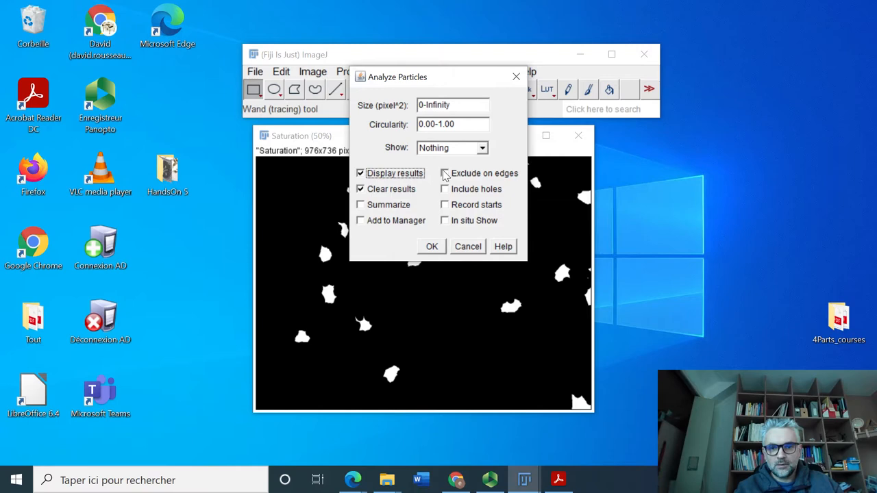
{"action": "left_click", "coordinate": [445, 173]}
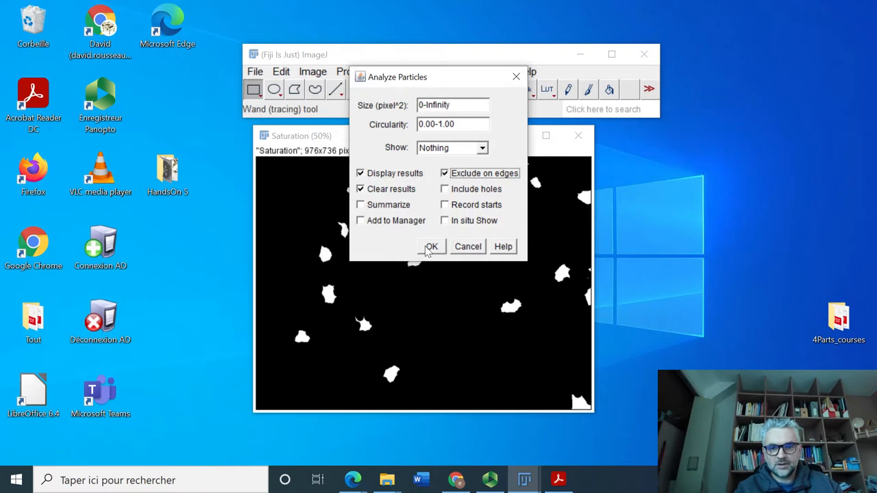
{"action": "left_click", "coordinate": [432, 246]}
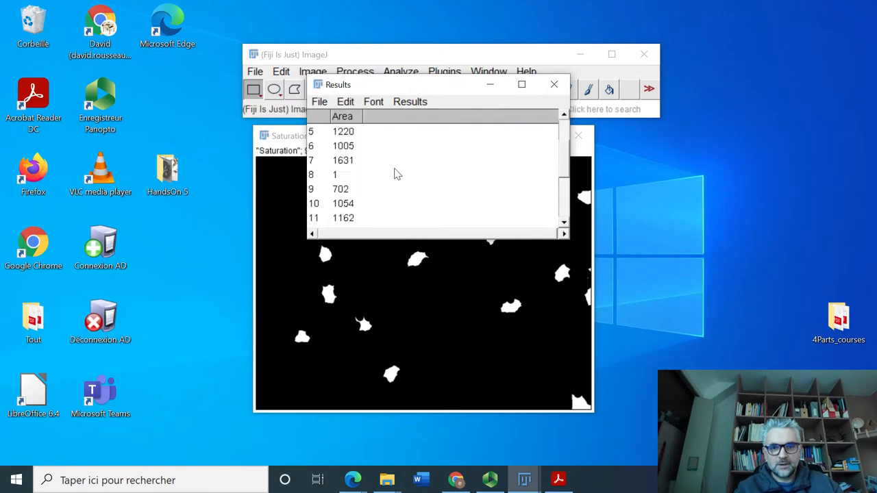
{"action": "scroll", "scroll_direction": "down", "scroll_amount": 3}
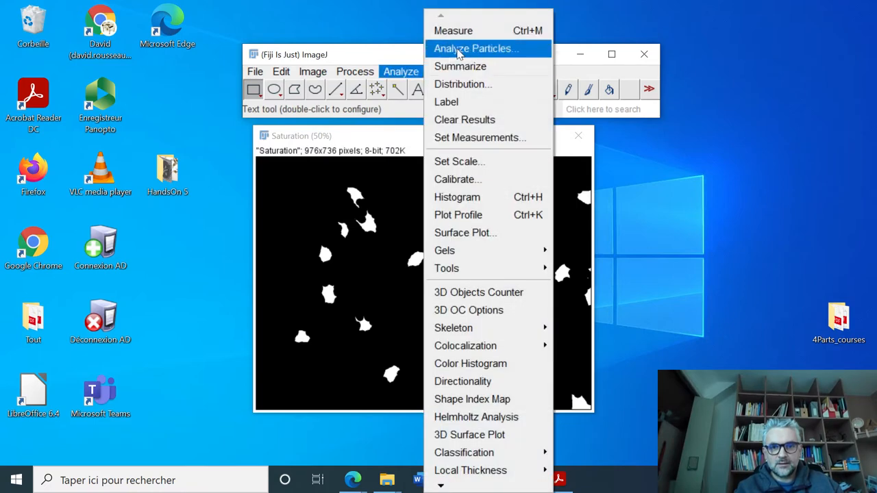
Rerun Analyze Particles with Summarize (19 particles, area 17815) and close Results unsaved
{"action": "left_click", "coordinate": [474, 48]}
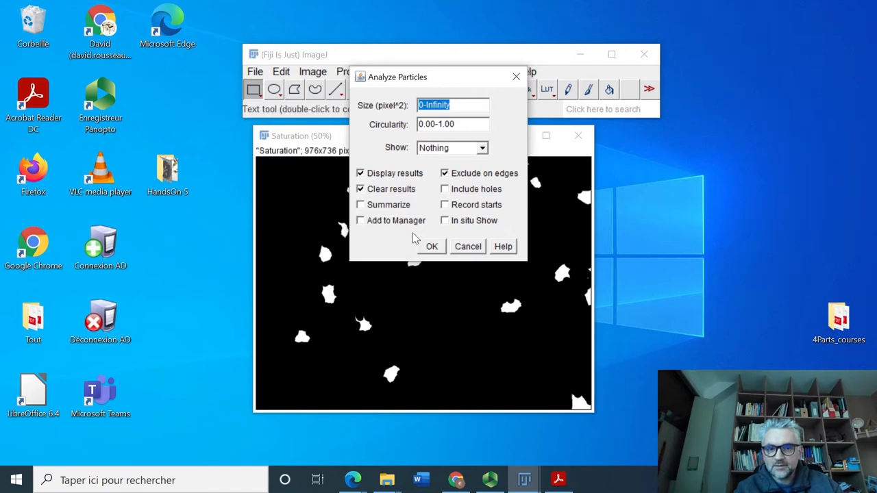
{"action": "left_click", "coordinate": [361, 205]}
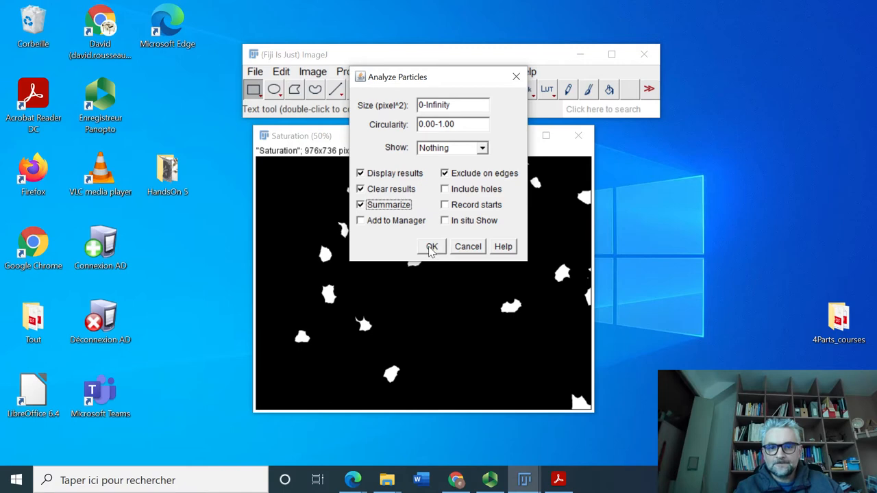
{"action": "left_click", "coordinate": [431, 246]}
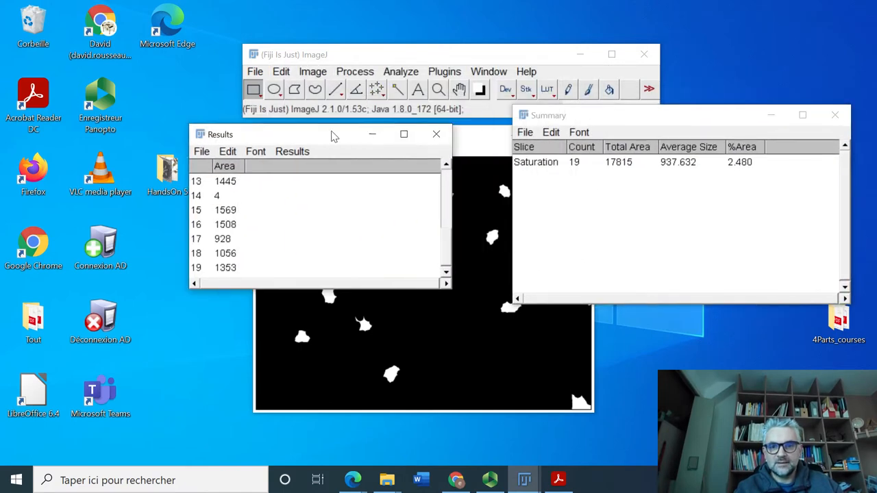
{"action": "left_click", "coordinate": [435, 134]}
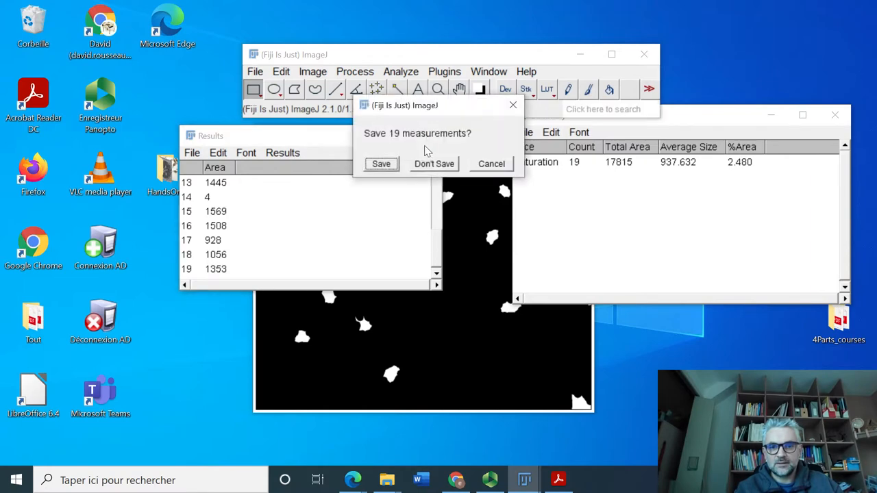
{"action": "left_click", "coordinate": [434, 164]}
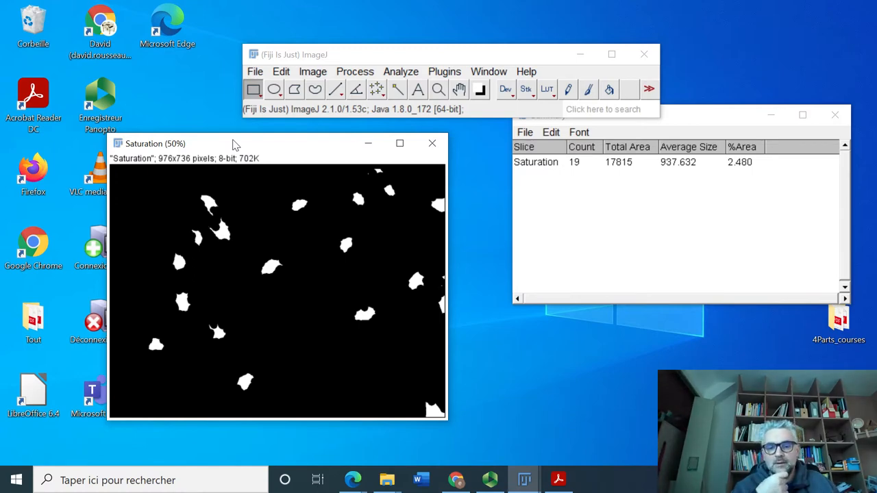
Close the Saturation mask window, choosing Don't Save
{"action": "left_click", "coordinate": [432, 143]}
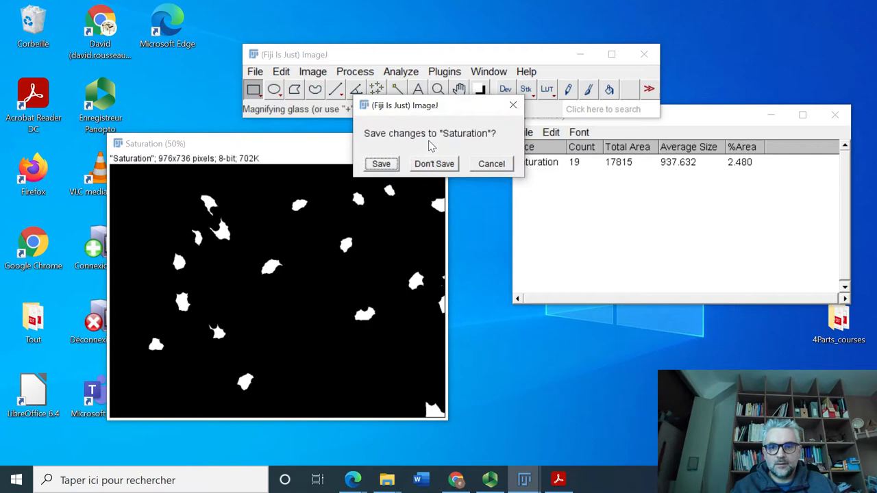
{"action": "left_click", "coordinate": [434, 164]}
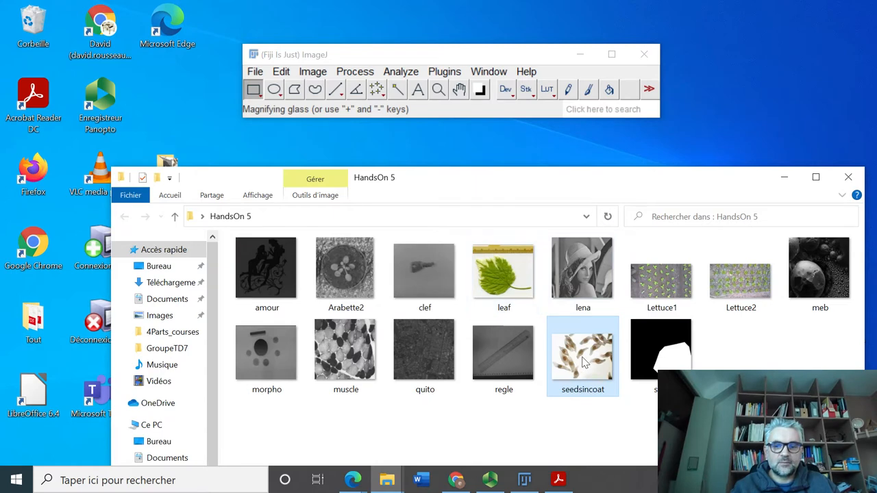
Reopen seedsincoat in Fiji, close the HandsOn 5 folder, and move the image window aside
{"action": "double_click", "coordinate": [583, 353]}
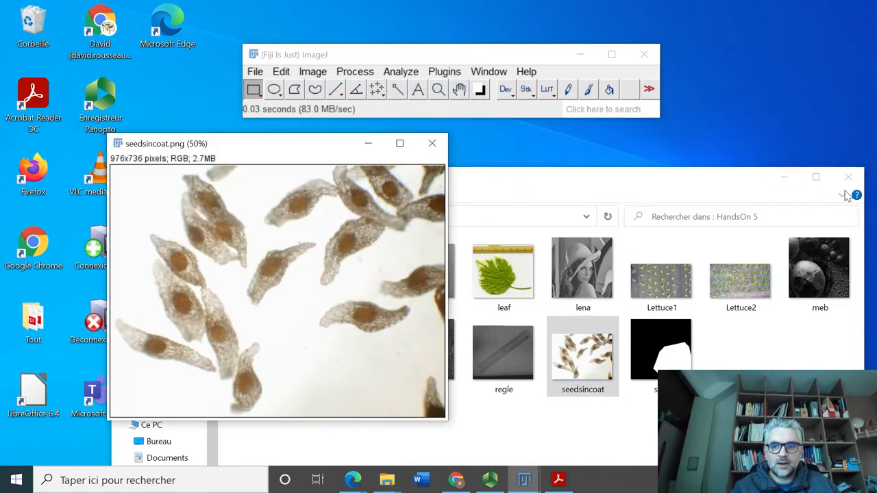
{"action": "left_click", "coordinate": [848, 177]}
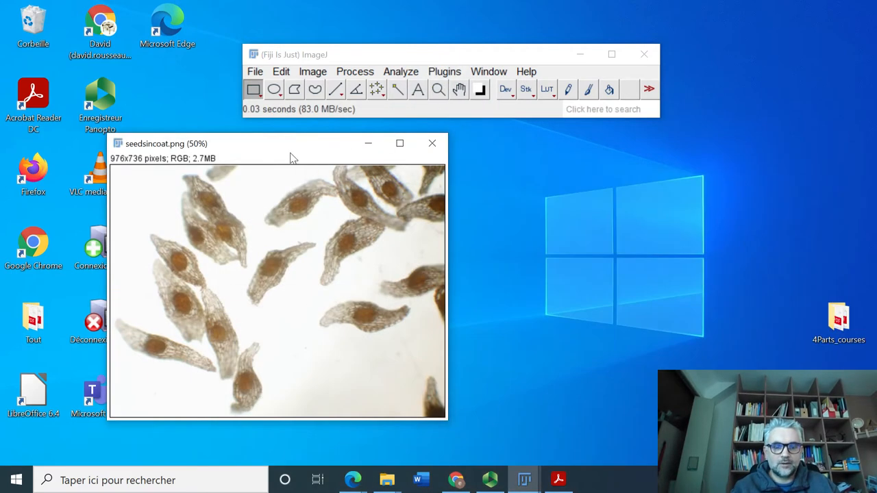
{"action": "left_click_drag", "start_coordinate": [288, 143], "coordinate": [411, 137]}
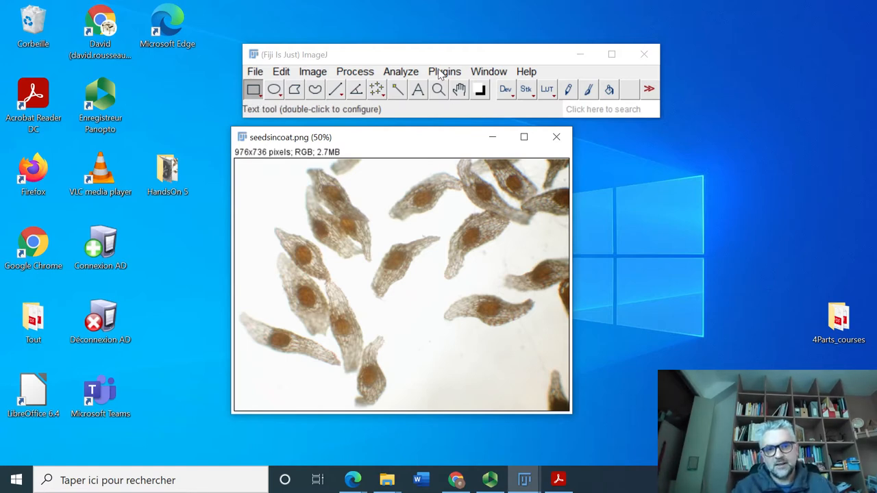
Launch Trainable Weka Segmentation on the seedsincoat image from Plugins > Segmentation
{"action": "left_click", "coordinate": [444, 71]}
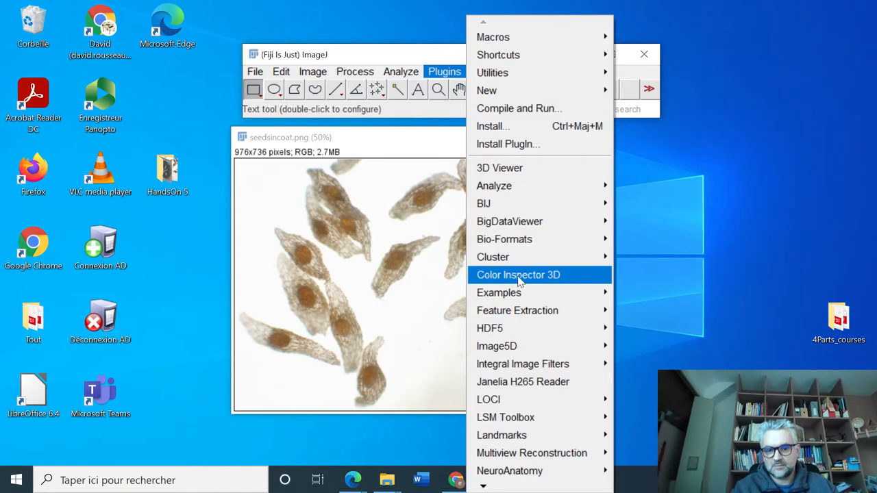
{"action": "scroll", "scroll_direction": "down", "scroll_amount": 3}
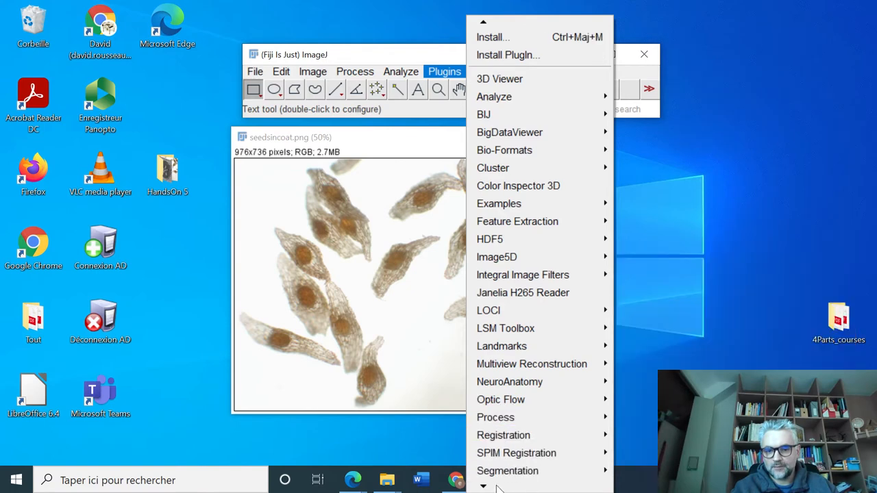
{"action": "mouse_move", "coordinate": [508, 393]}
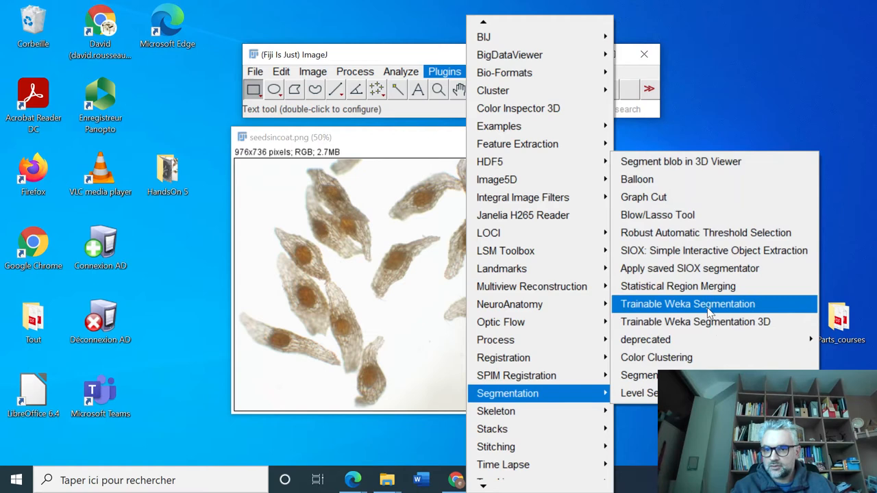
{"action": "left_click", "coordinate": [687, 303]}
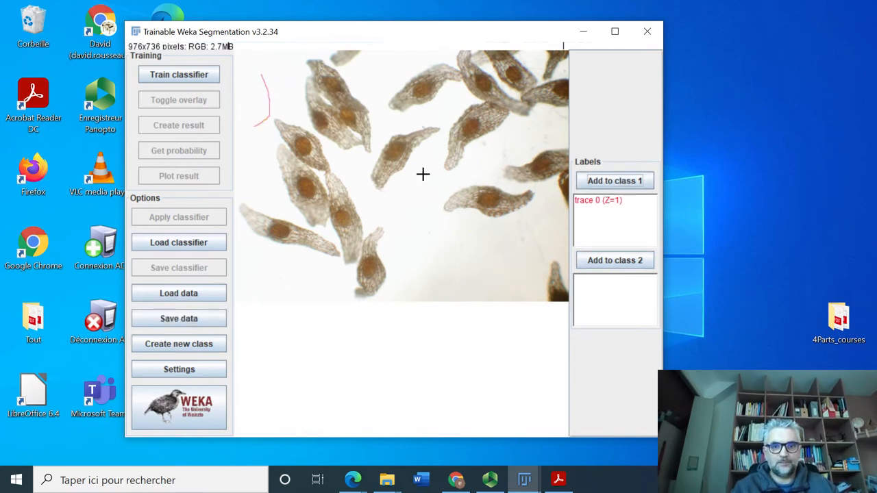
{"action": "mouse_move", "coordinate": [398, 132]}
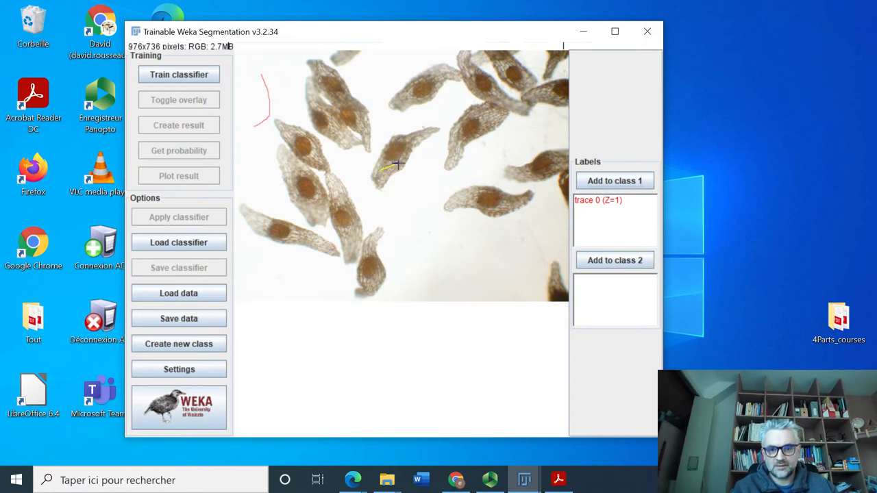
Add the seed stroke to class 2 and create a new class named 'seed'
{"action": "left_click", "coordinate": [614, 260]}
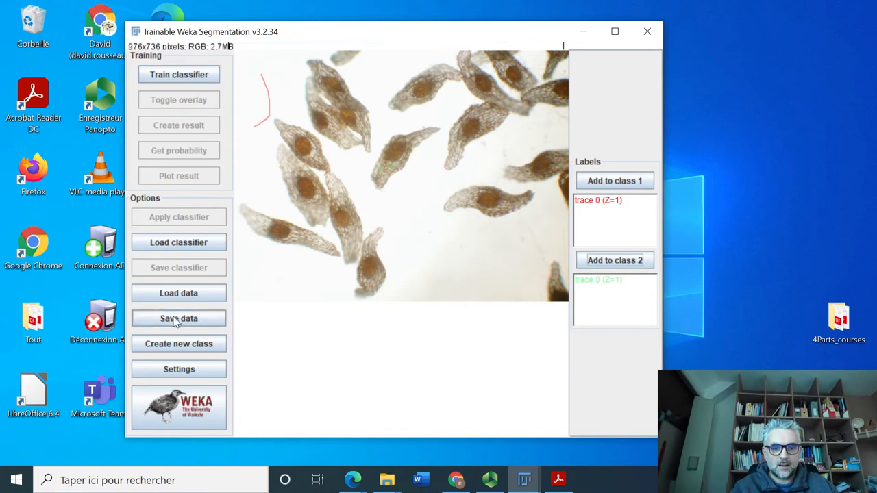
{"action": "left_click", "coordinate": [178, 344]}
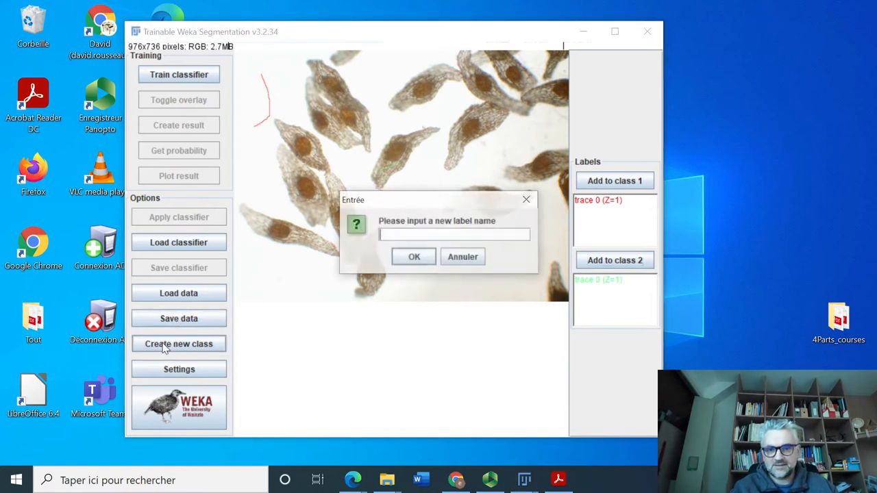
{"action": "type", "text": "seed"}
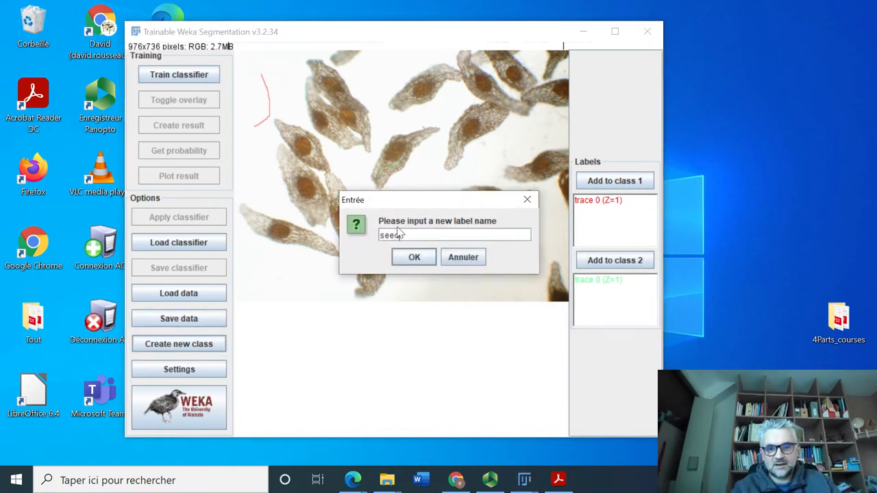
{"action": "left_click", "coordinate": [414, 257]}
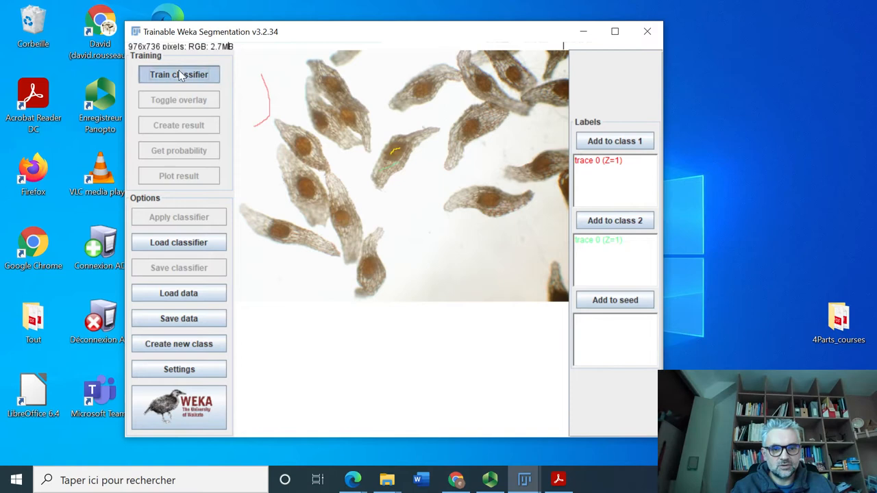
Train the Weka classifier on the labelled strokes to produce the seed/background overlay
{"action": "left_click", "coordinate": [179, 74]}
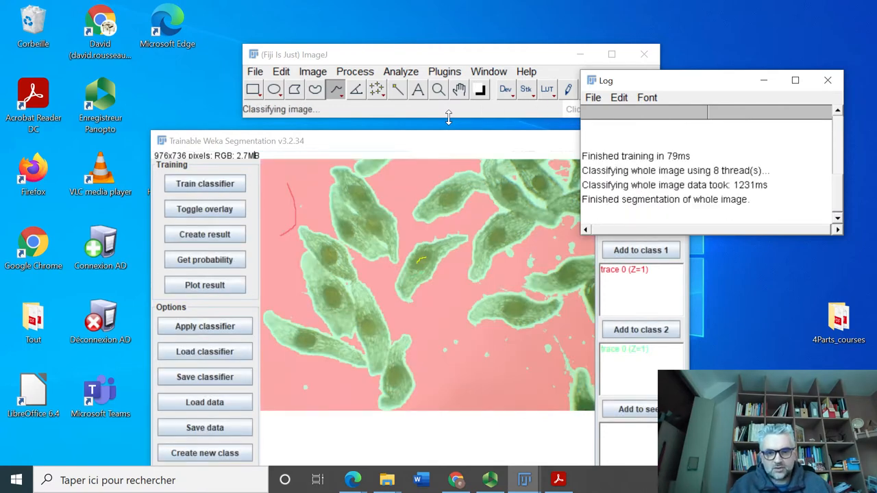
{"action": "mouse_move", "coordinate": [511, 217]}
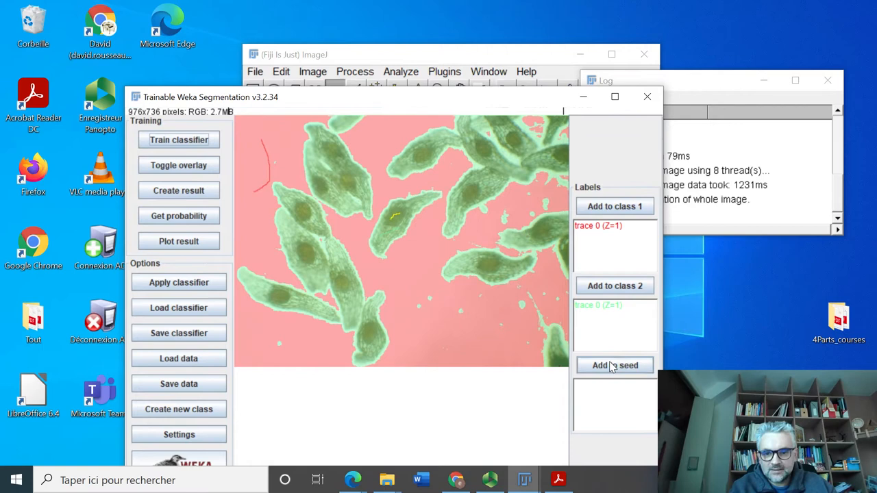
Add further seed and background strokes, retraining the classifier after each addition
{"action": "left_click", "coordinate": [614, 365]}
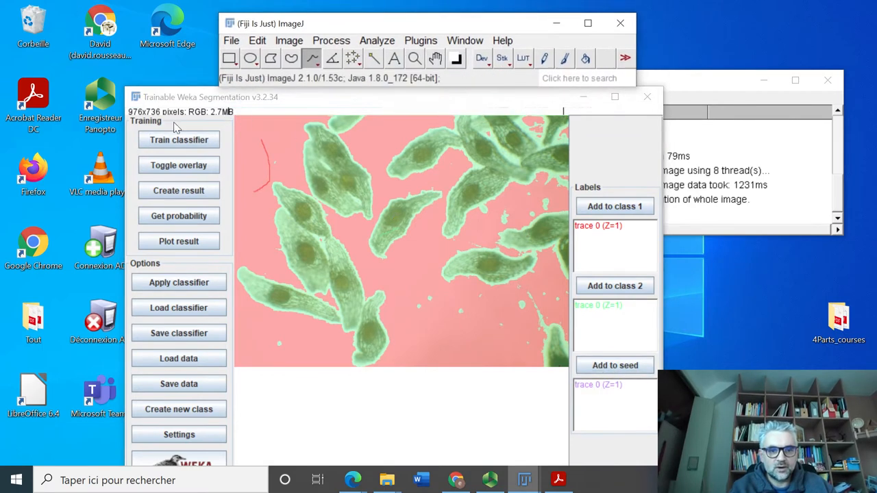
{"action": "left_click", "coordinate": [178, 140]}
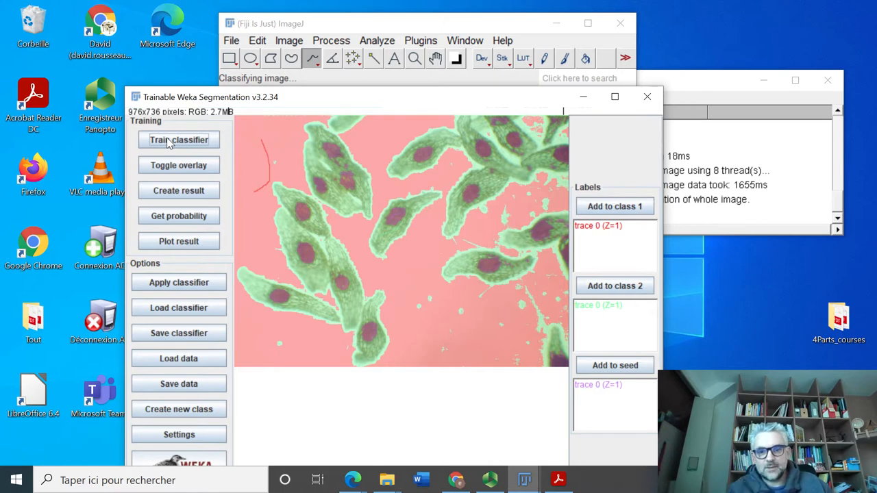
{"action": "left_click_drag", "start_coordinate": [504, 339], "coordinate": [547, 293]}
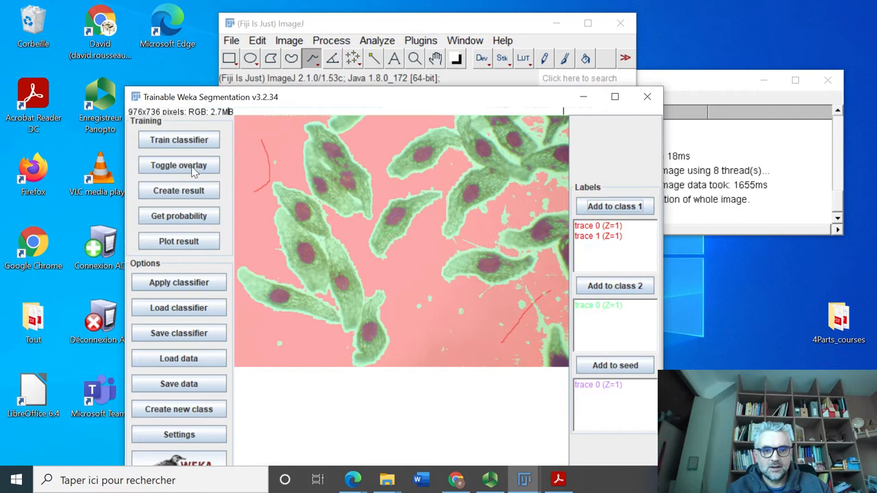
{"action": "left_click", "coordinate": [179, 139]}
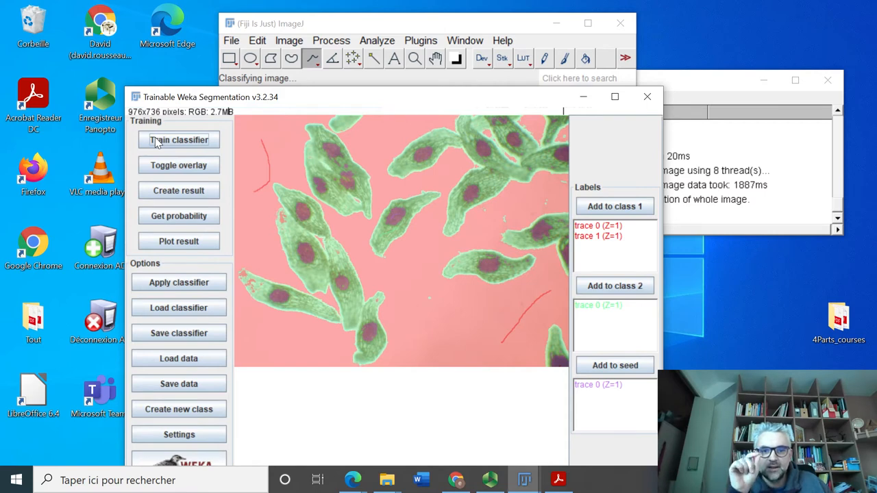
{"action": "mouse_move", "coordinate": [338, 165]}
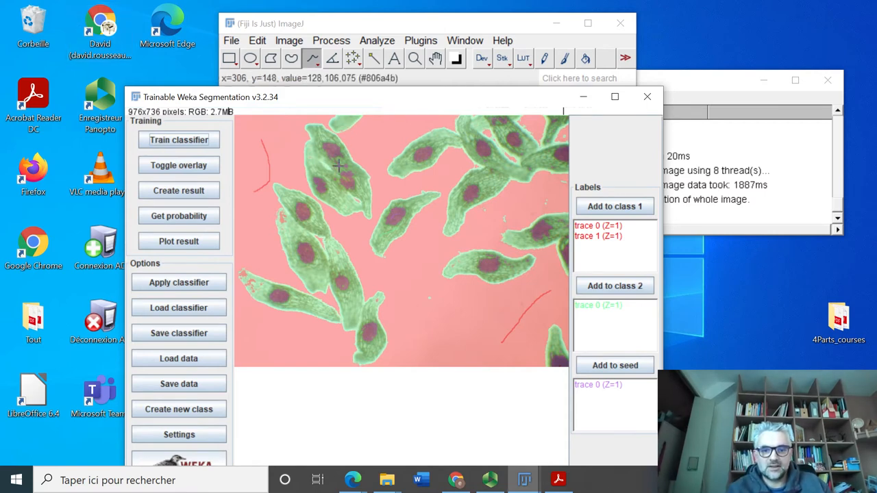
{"action": "mouse_move", "coordinate": [346, 180]}
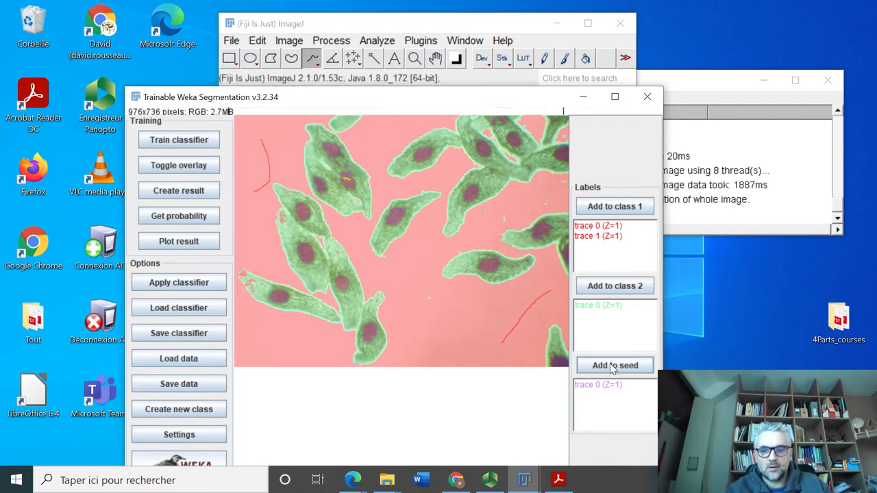
{"action": "left_click", "coordinate": [615, 365]}
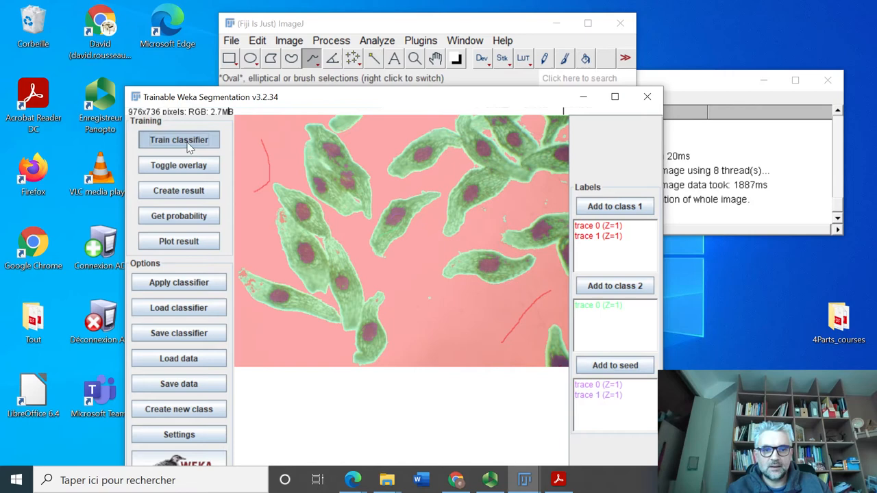
{"action": "left_click", "coordinate": [179, 140]}
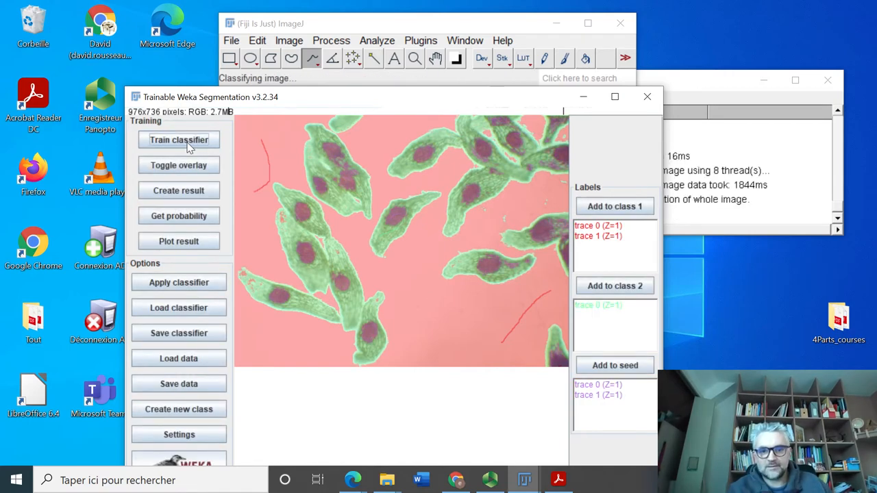
{"action": "left_click", "coordinate": [598, 384]}
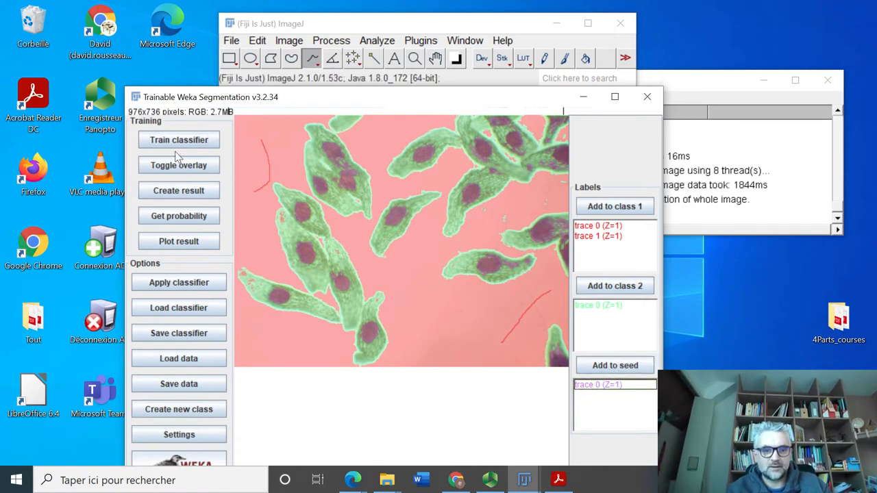
{"action": "left_click", "coordinate": [179, 139]}
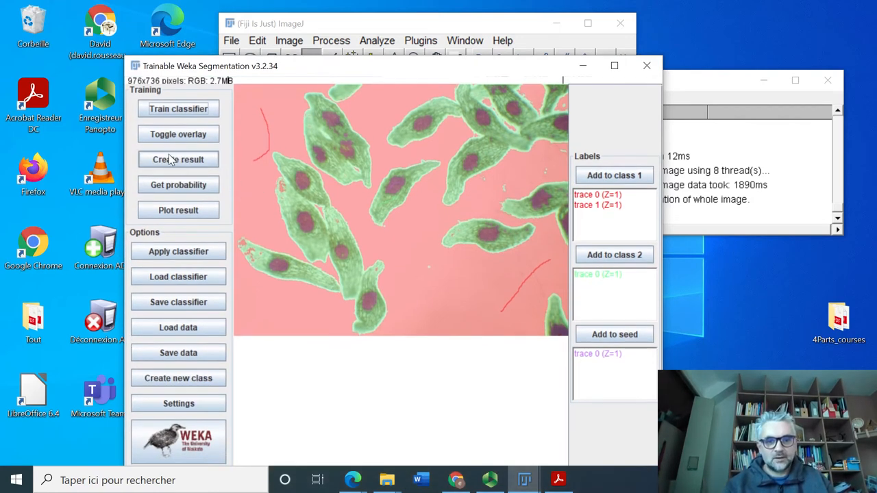
Create the classified result image and convert it to 8-bit grayscale
{"action": "left_click", "coordinate": [179, 159]}
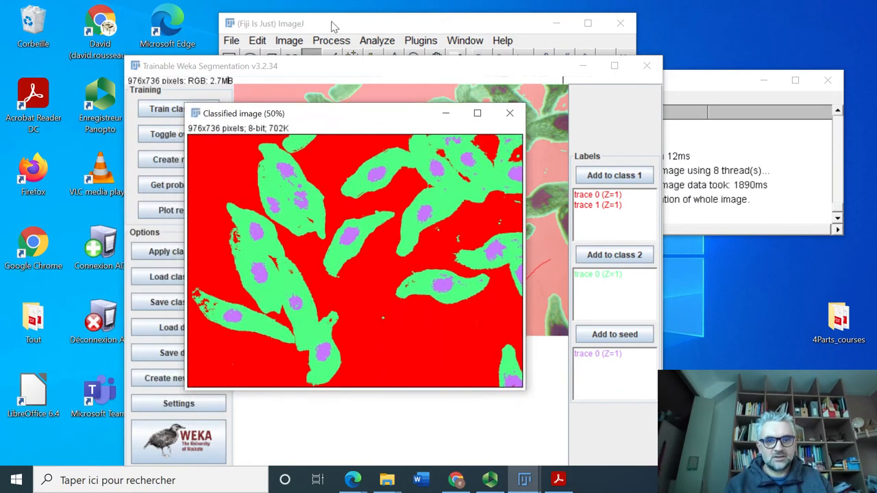
{"action": "left_click", "coordinate": [289, 40]}
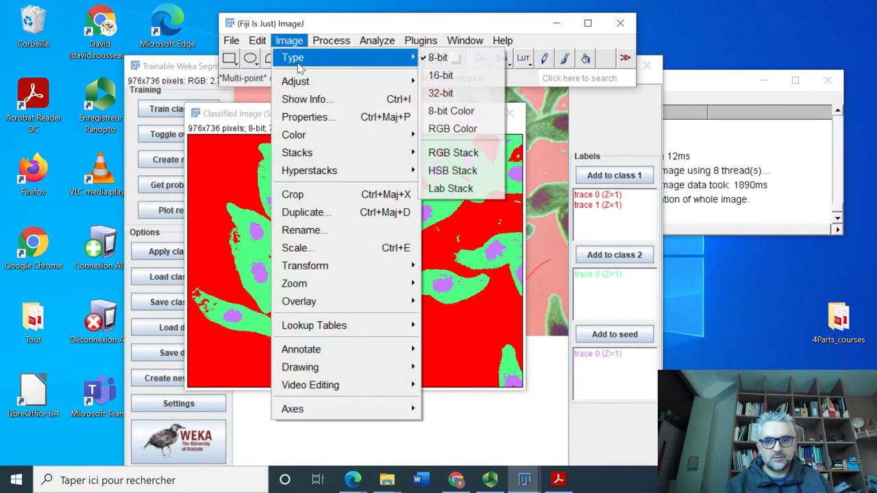
{"action": "left_click", "coordinate": [438, 57]}
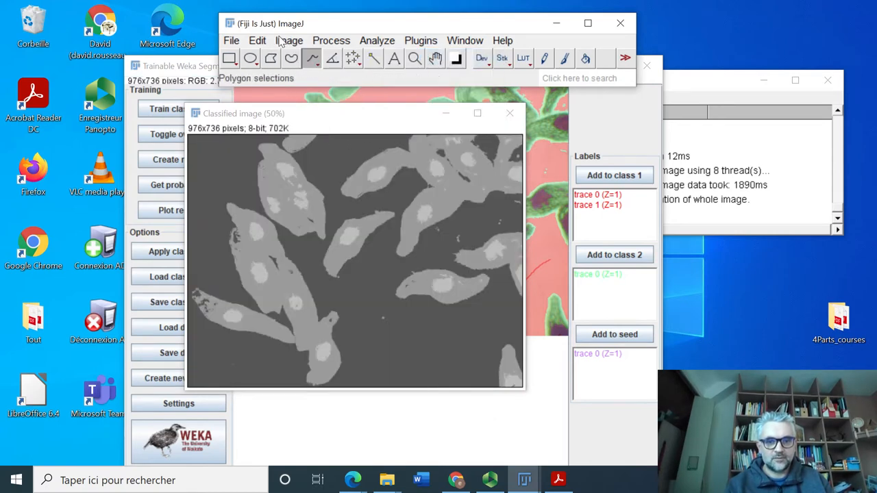
Threshold the 8-bit classified image into a binary seed mask, then close Threshold
{"action": "left_click", "coordinate": [289, 41]}
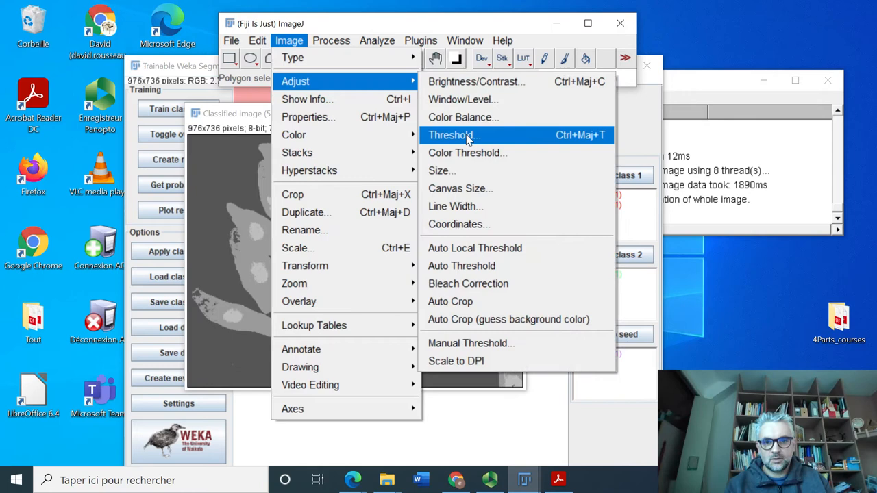
{"action": "left_click", "coordinate": [451, 135]}
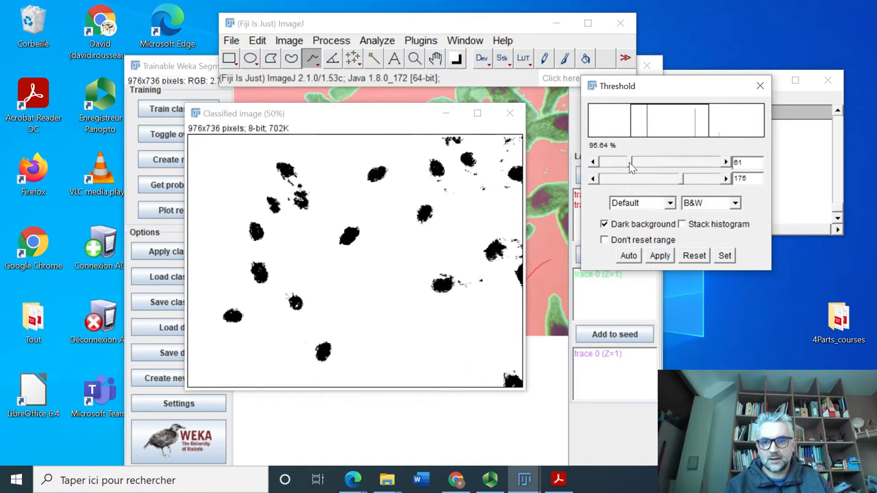
{"action": "left_click_drag", "start_coordinate": [630, 162], "coordinate": [696, 162]}
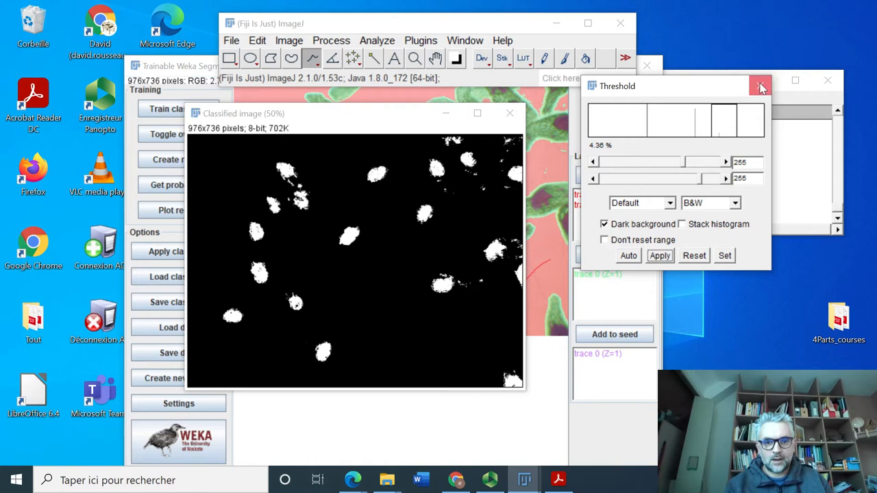
{"action": "left_click", "coordinate": [761, 85]}
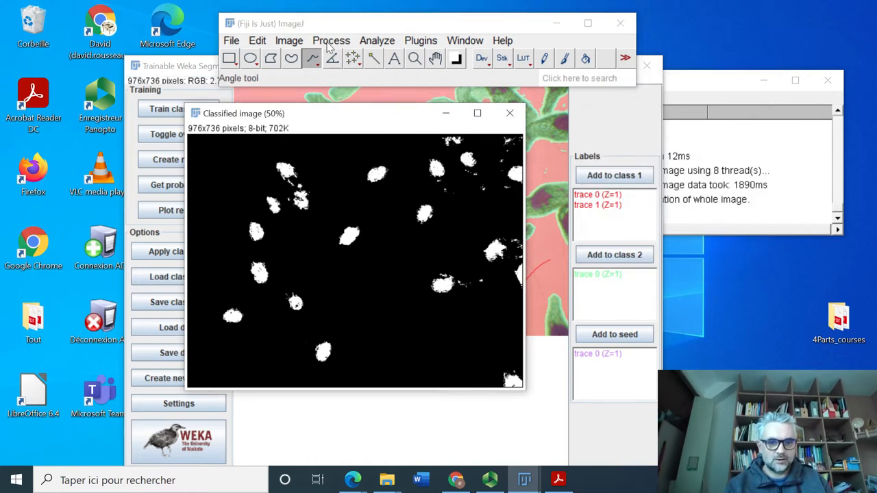
Run Binary Fill Holes and then Binary Close- on the mask
{"action": "left_click", "coordinate": [331, 40]}
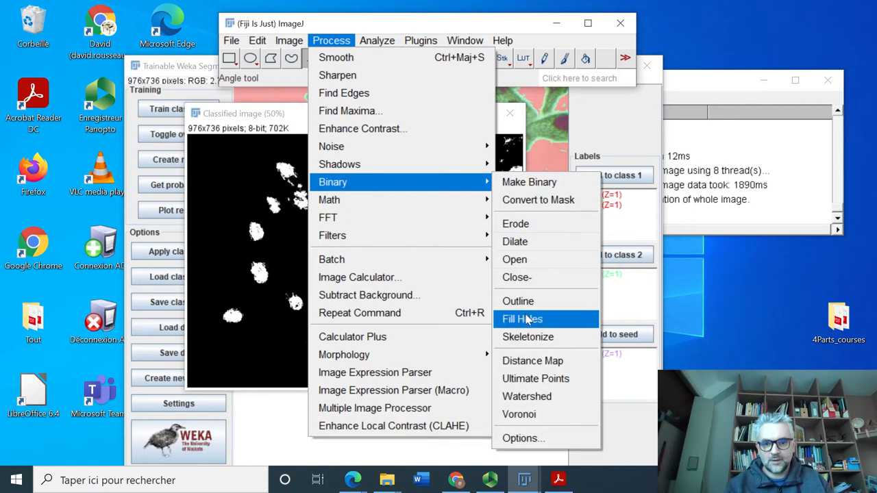
{"action": "left_click", "coordinate": [522, 319]}
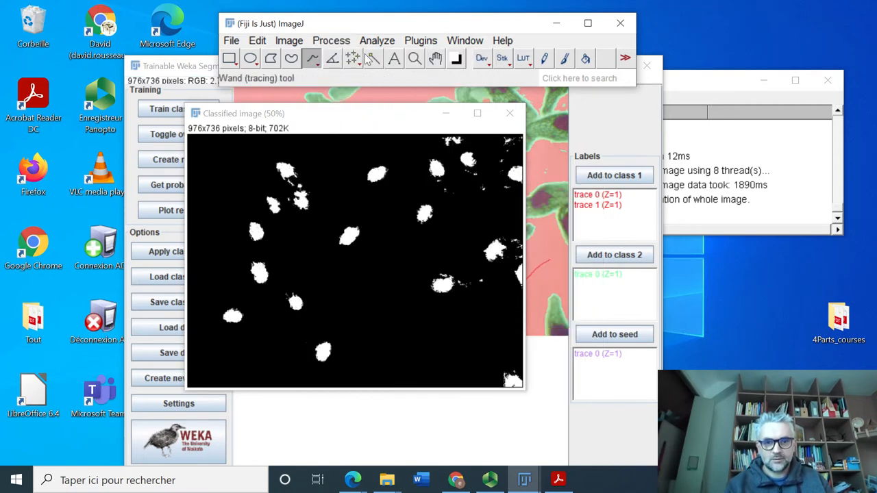
{"action": "left_click", "coordinate": [331, 40]}
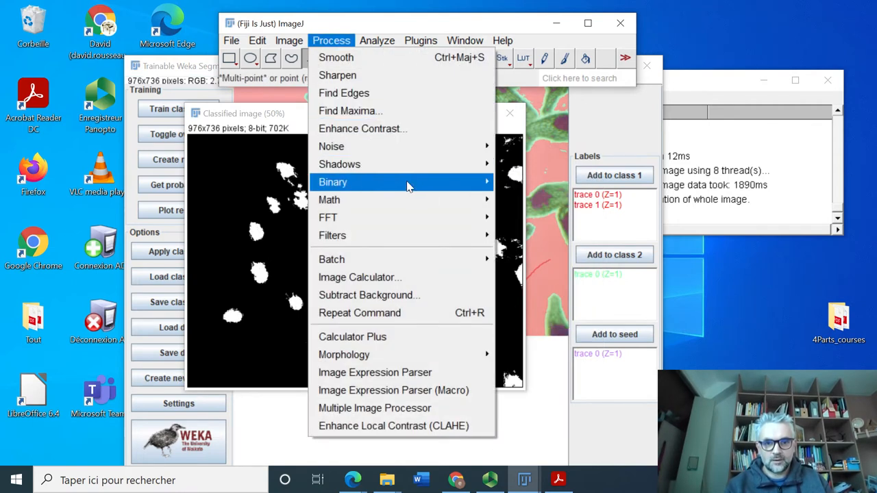
{"action": "mouse_move", "coordinate": [339, 164]}
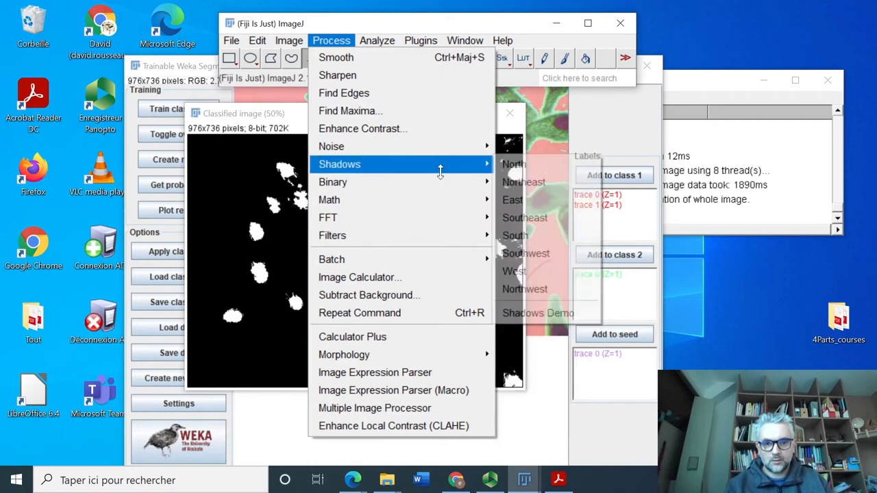
{"action": "mouse_move", "coordinate": [332, 182]}
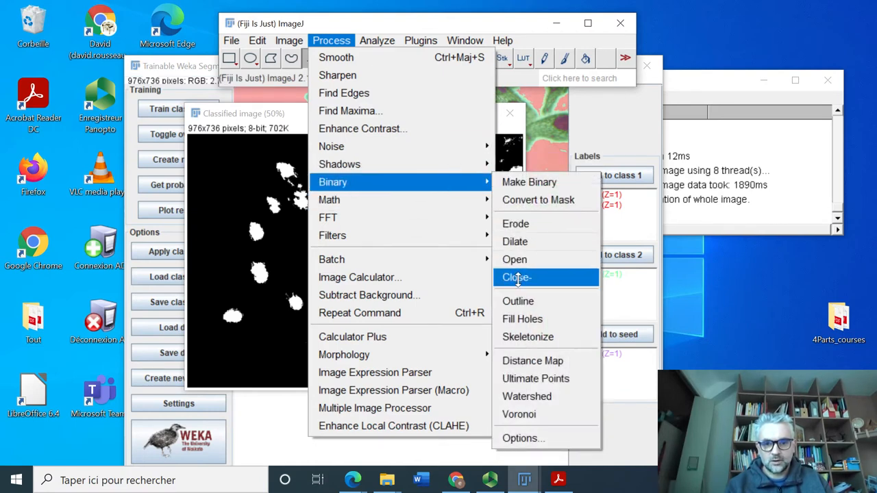
{"action": "left_click", "coordinate": [516, 277]}
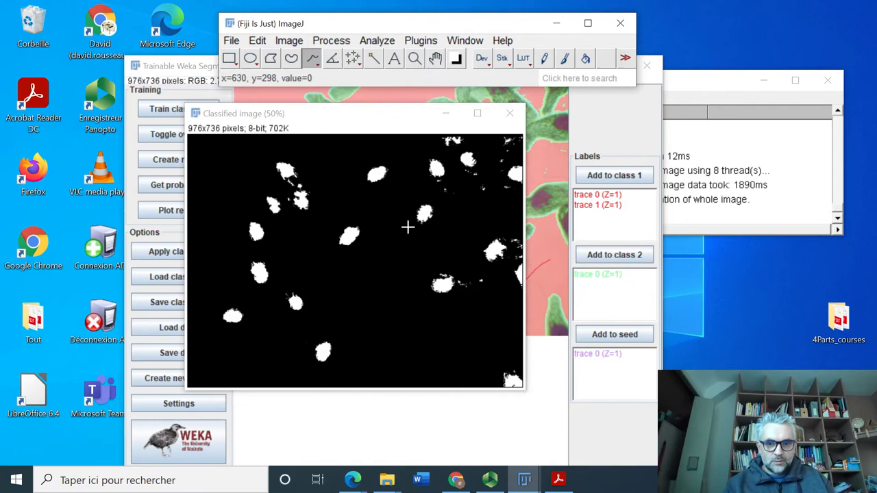
{"action": "mouse_move", "coordinate": [435, 235]}
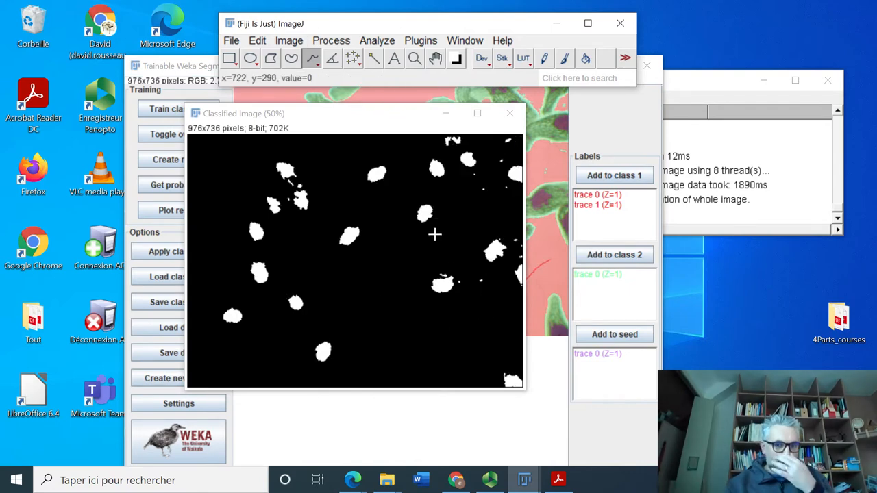
{"action": "mouse_move", "coordinate": [318, 258]}
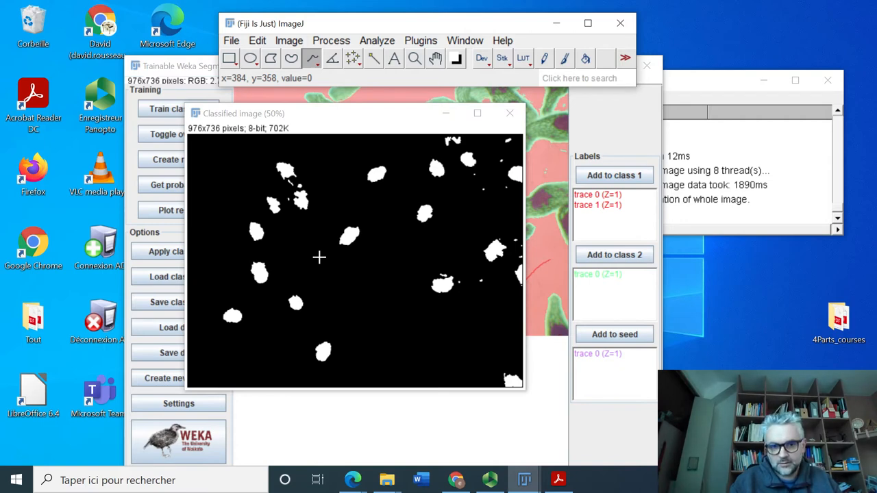
{"action": "mouse_move", "coordinate": [469, 163]}
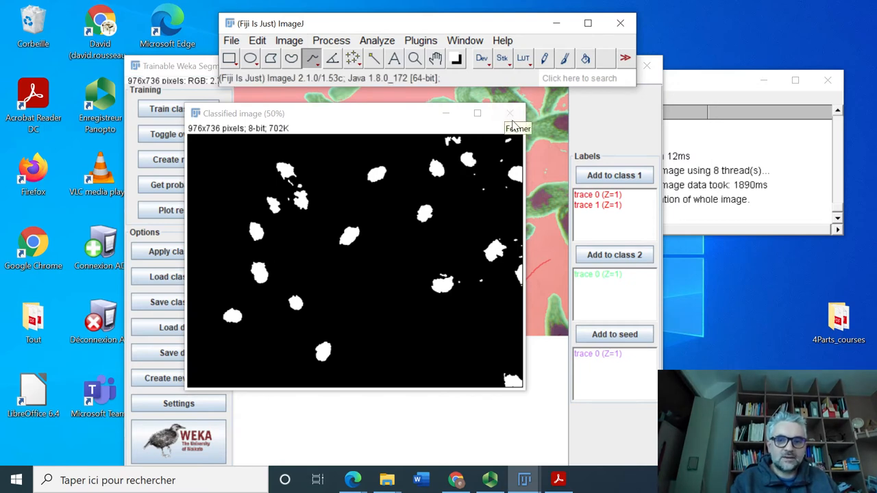
Outline a region on the mask, then close the Classified image without saving
{"action": "left_click", "coordinate": [510, 113]}
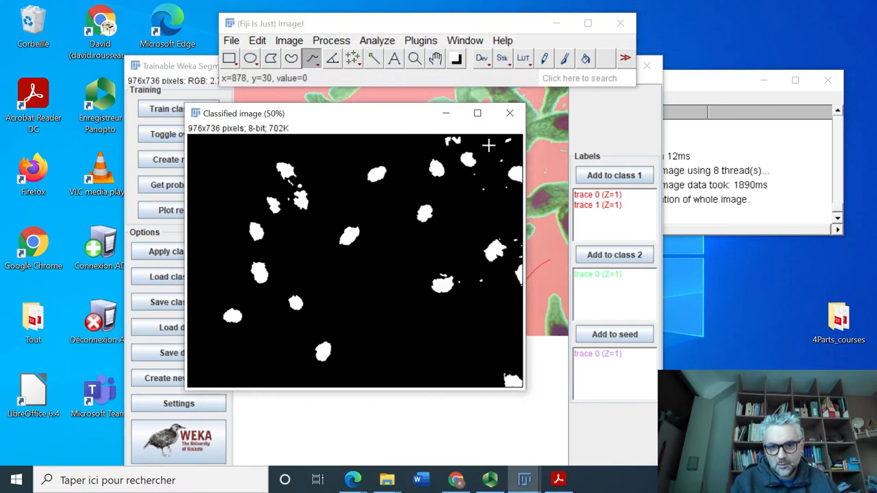
{"action": "left_click_drag", "start_coordinate": [506, 141], "coordinate": [500, 180]}
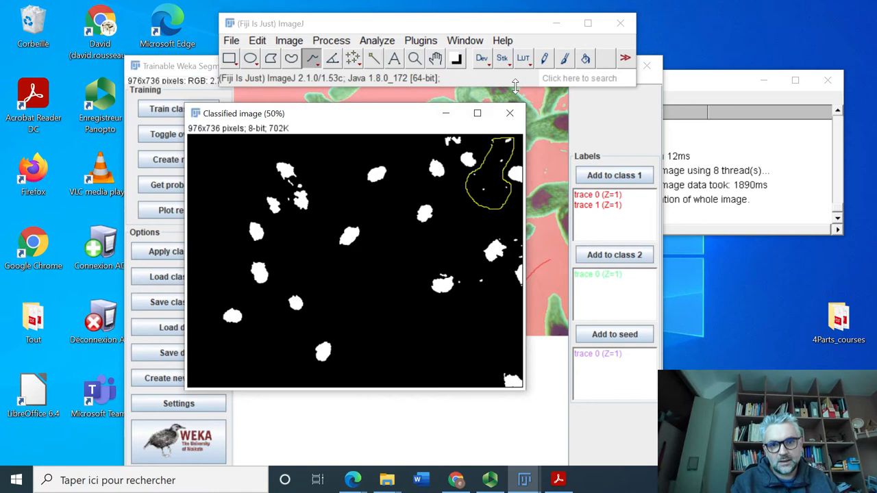
{"action": "left_click", "coordinate": [510, 112]}
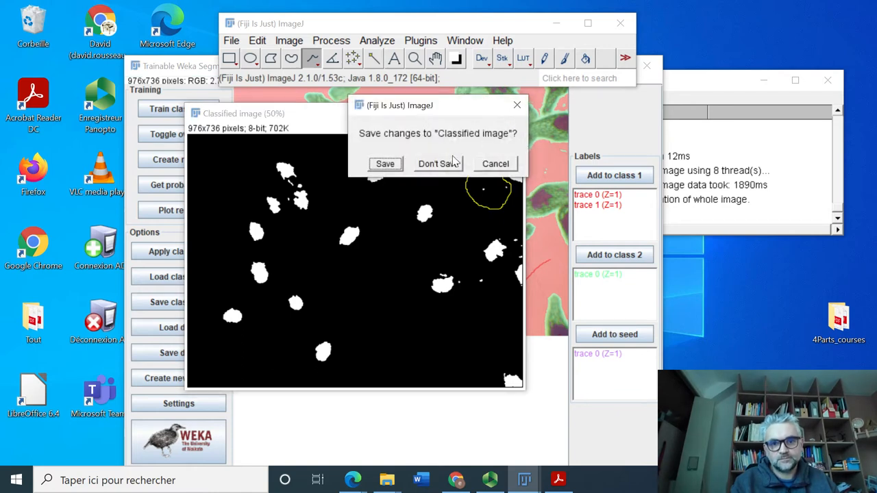
{"action": "left_click", "coordinate": [437, 164]}
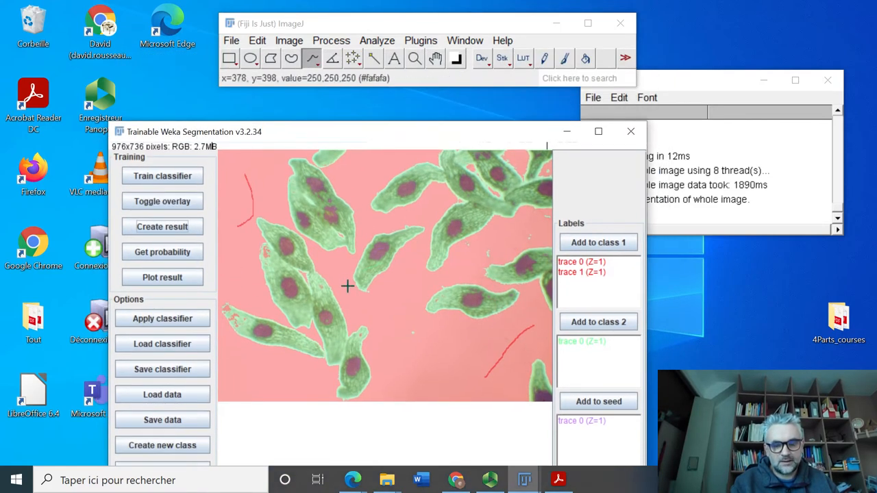
{"action": "mouse_move", "coordinate": [470, 258]}
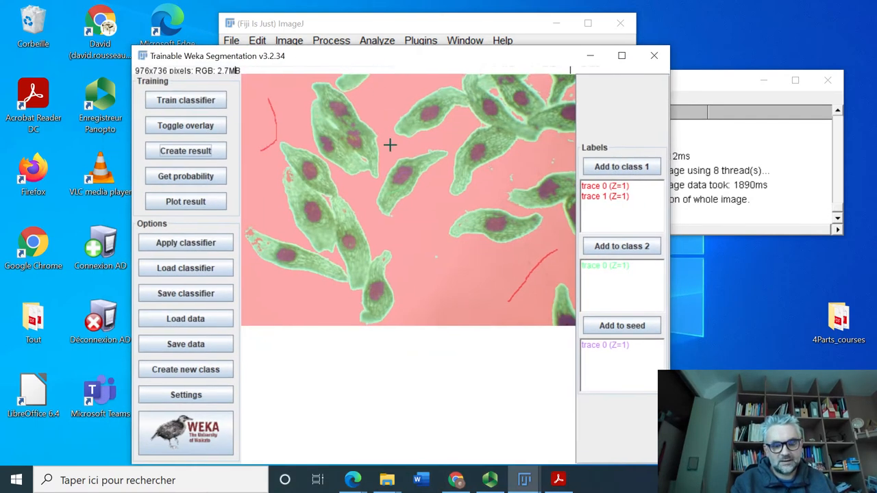
{"action": "mouse_move", "coordinate": [335, 208]}
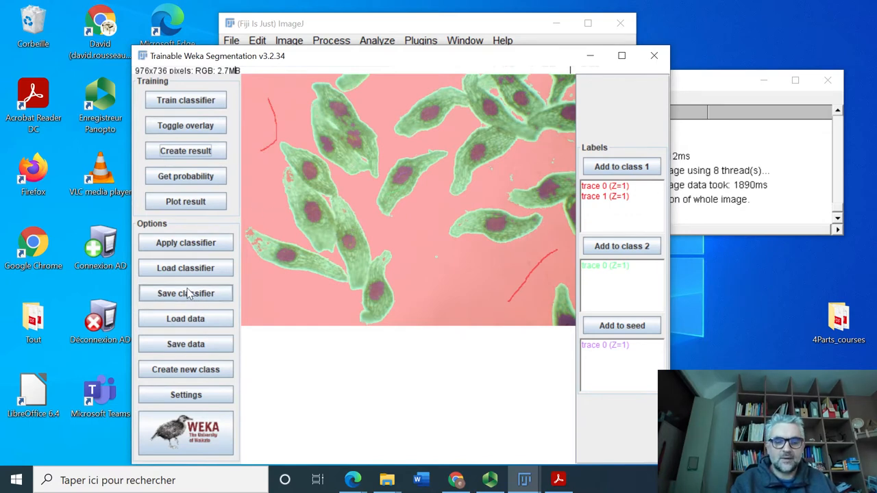
{"action": "mouse_move", "coordinate": [185, 293]}
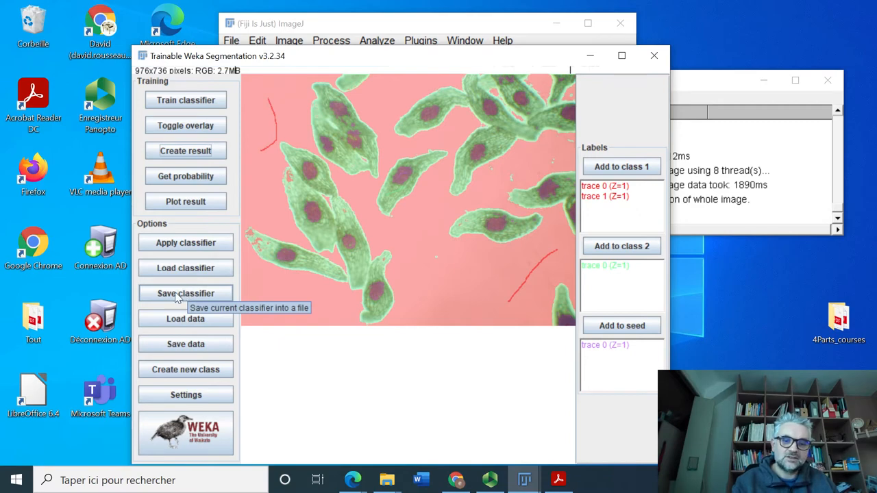
Save the trained classifier as classifier.model in the Bureau (desktop) folder
{"action": "left_click", "coordinate": [185, 294]}
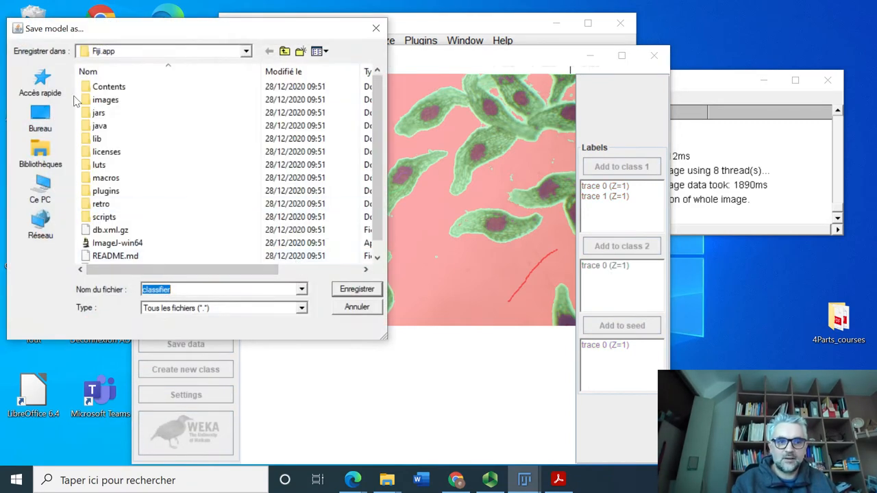
{"action": "left_click", "coordinate": [39, 117]}
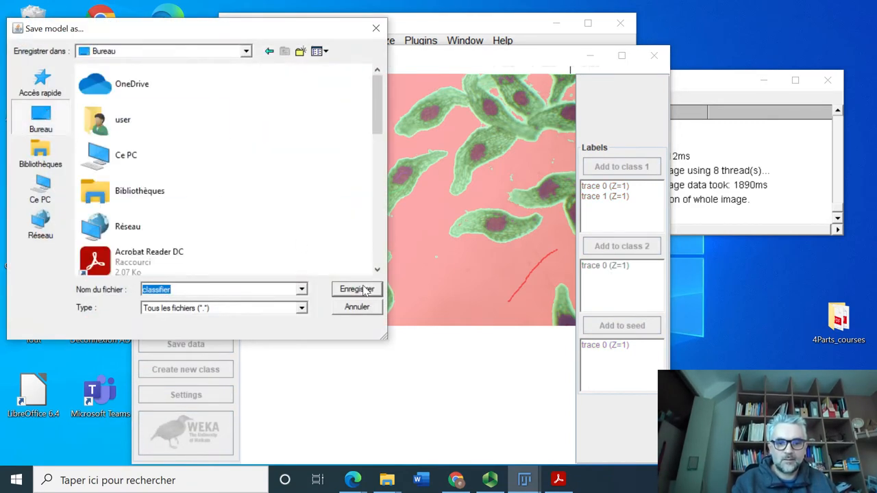
{"action": "left_click", "coordinate": [356, 289]}
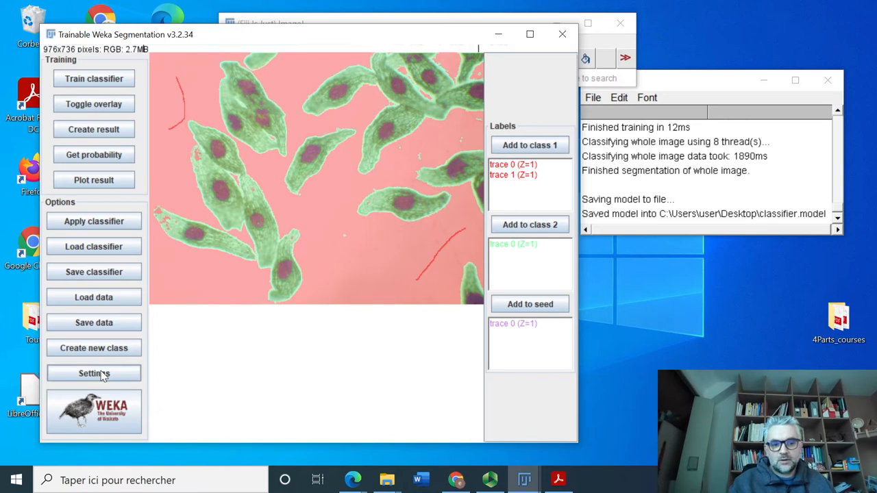
In Segmentation settings, toggle Entropy and tick Variance, Maximum, Minimum and Mean features
{"action": "left_click", "coordinate": [94, 374]}
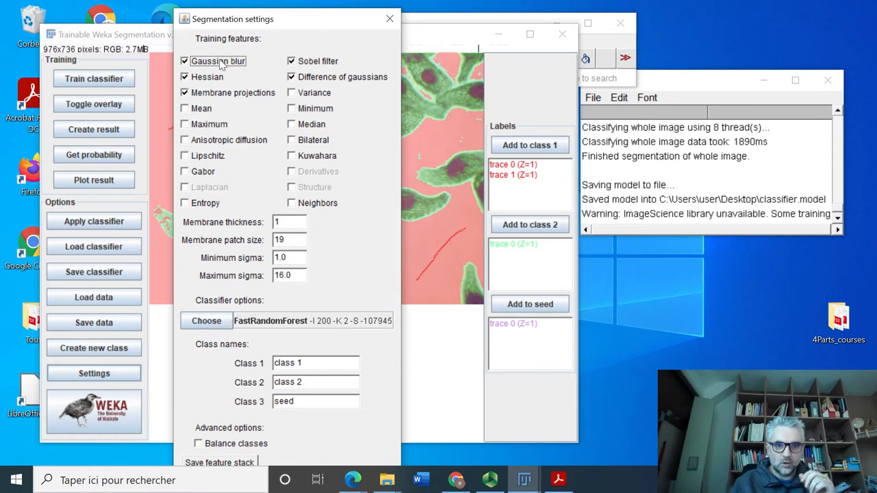
{"action": "mouse_move", "coordinate": [292, 94]}
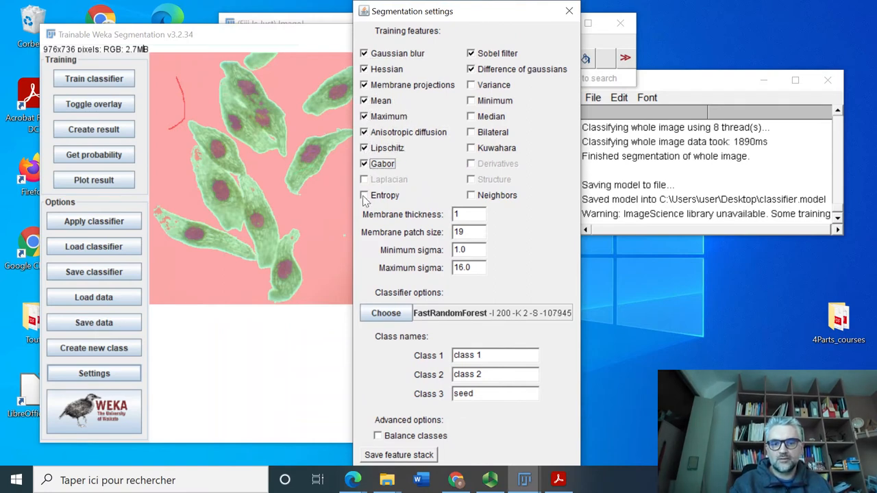
{"action": "left_click", "coordinate": [364, 194]}
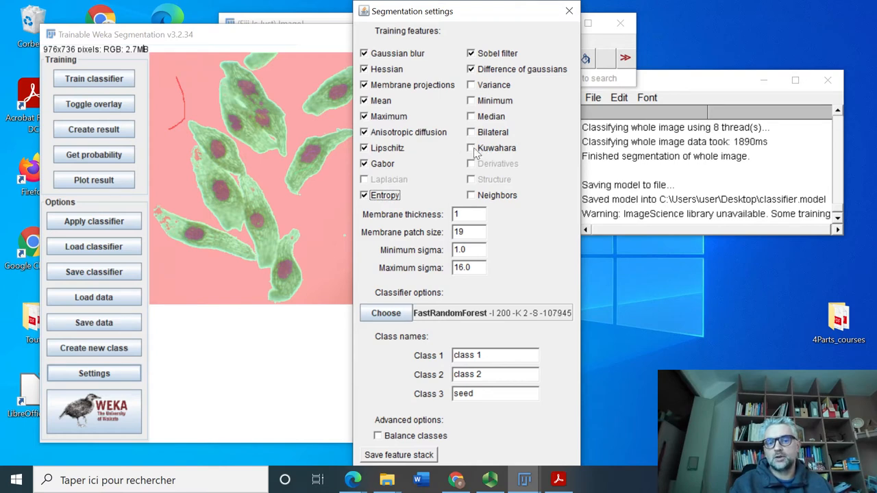
{"action": "mouse_move", "coordinate": [460, 180]}
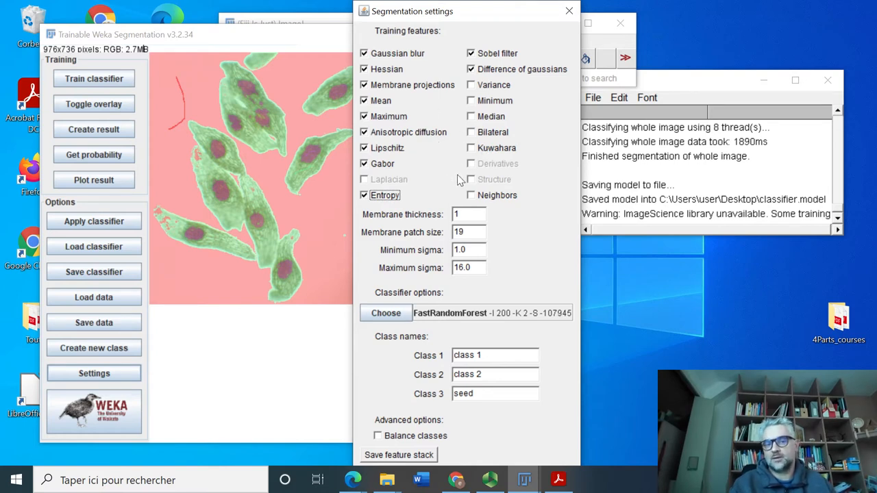
{"action": "left_click", "coordinate": [364, 194]}
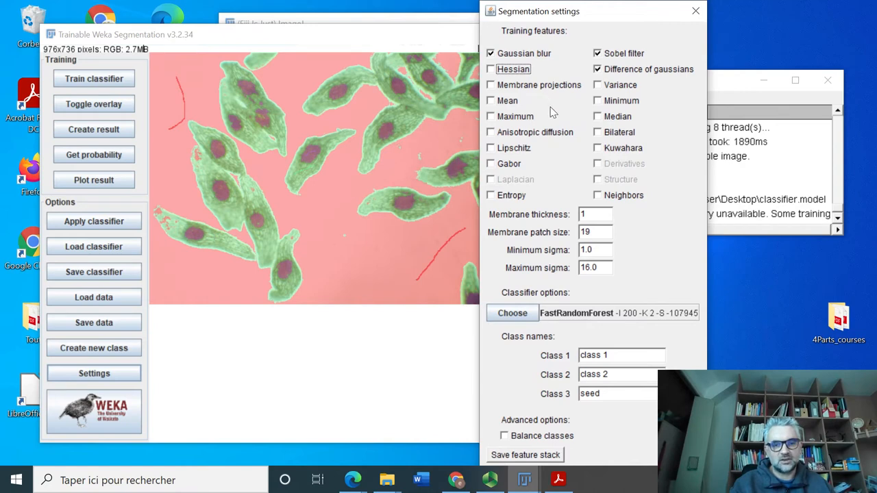
{"action": "mouse_move", "coordinate": [268, 133]}
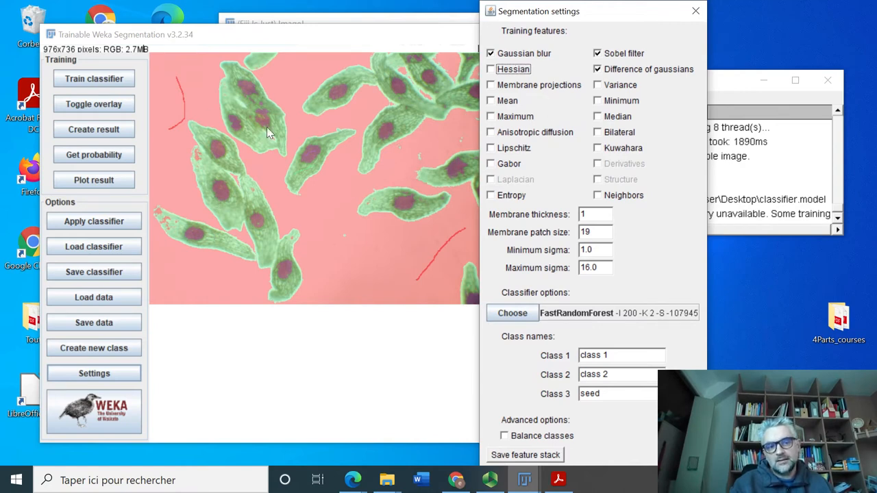
{"action": "mouse_move", "coordinate": [194, 94]}
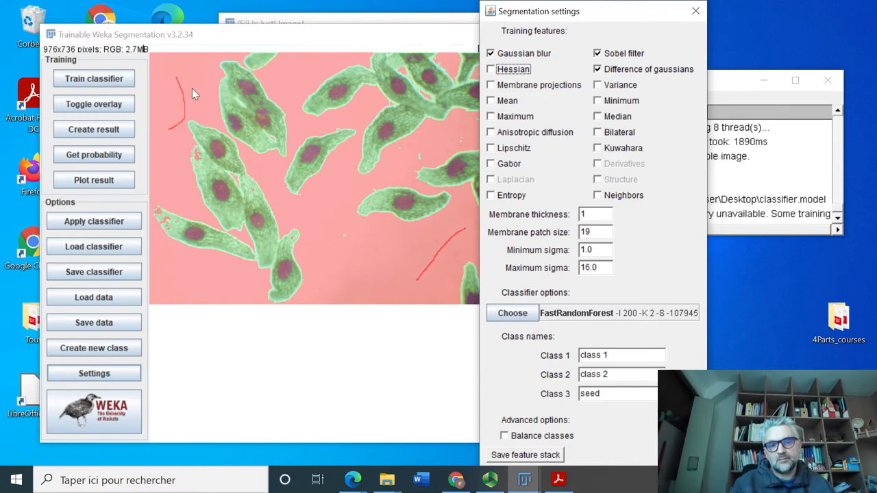
{"action": "mouse_move", "coordinate": [190, 101]}
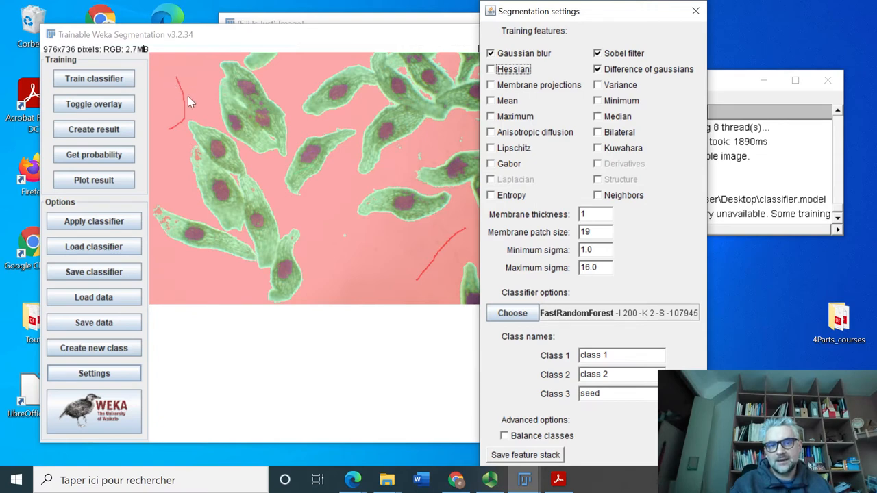
{"action": "mouse_move", "coordinate": [260, 146]}
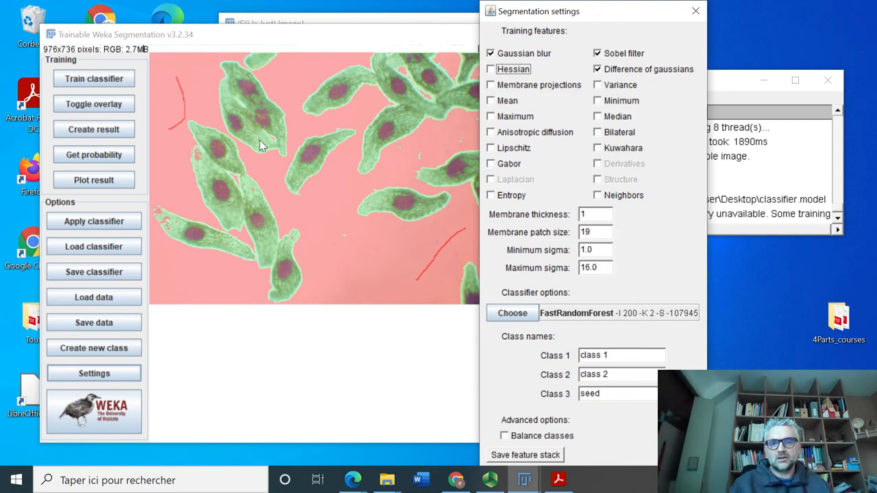
{"action": "left_click", "coordinate": [597, 84]}
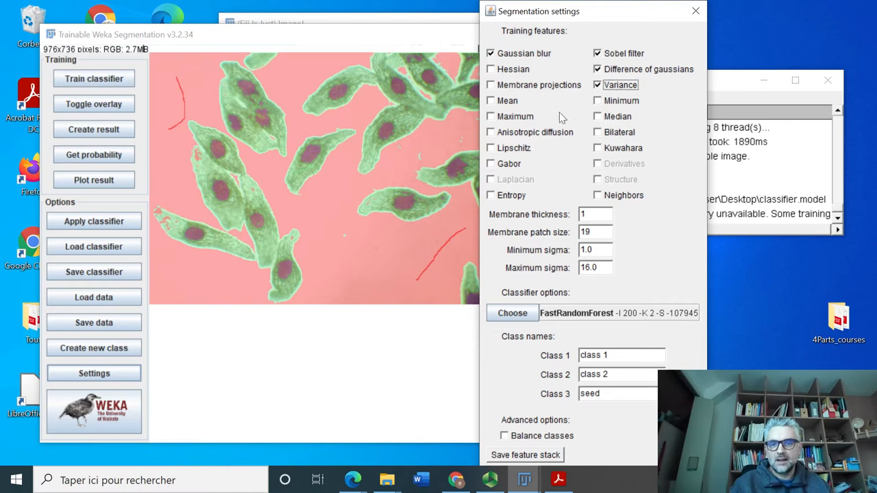
{"action": "left_click", "coordinate": [491, 115]}
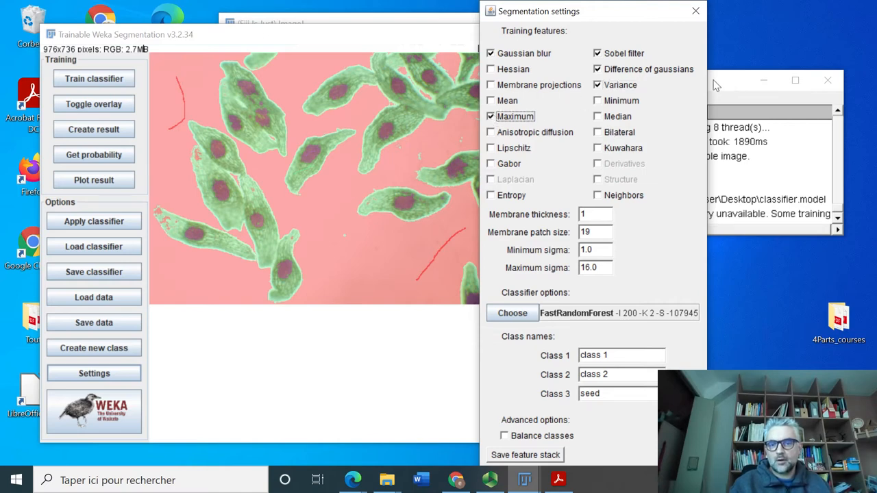
{"action": "left_click", "coordinate": [598, 101]}
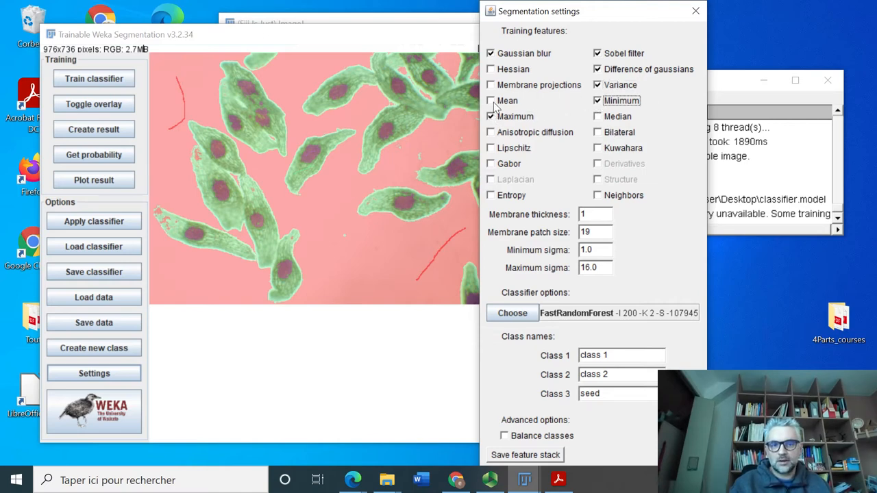
{"action": "left_click", "coordinate": [491, 100]}
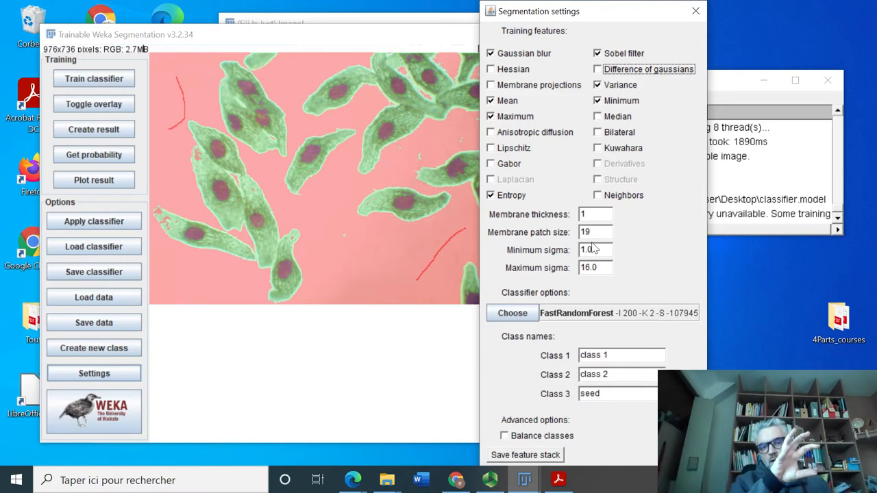
{"action": "mouse_move", "coordinate": [502, 250]}
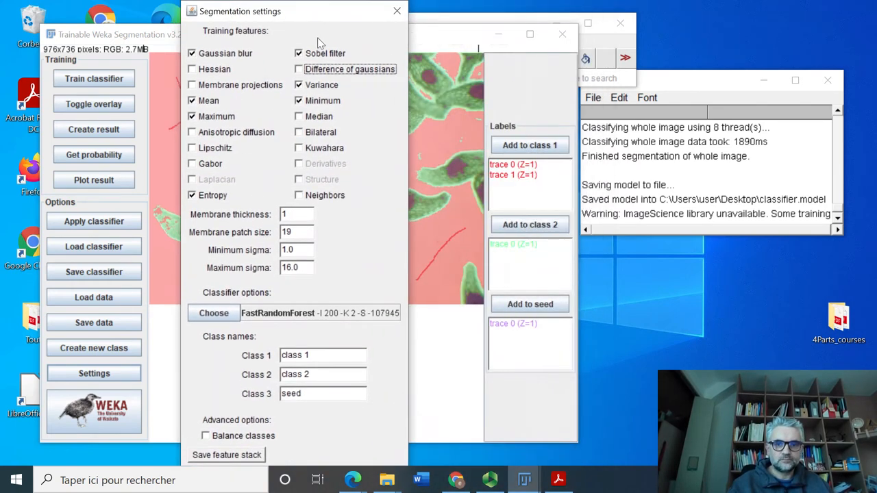
{"action": "mouse_move", "coordinate": [277, 18]}
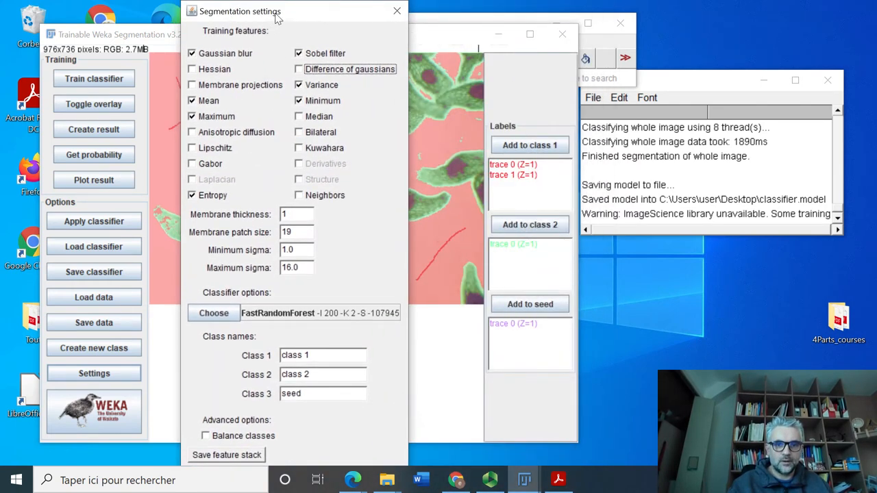
{"action": "mouse_move", "coordinate": [311, 12]}
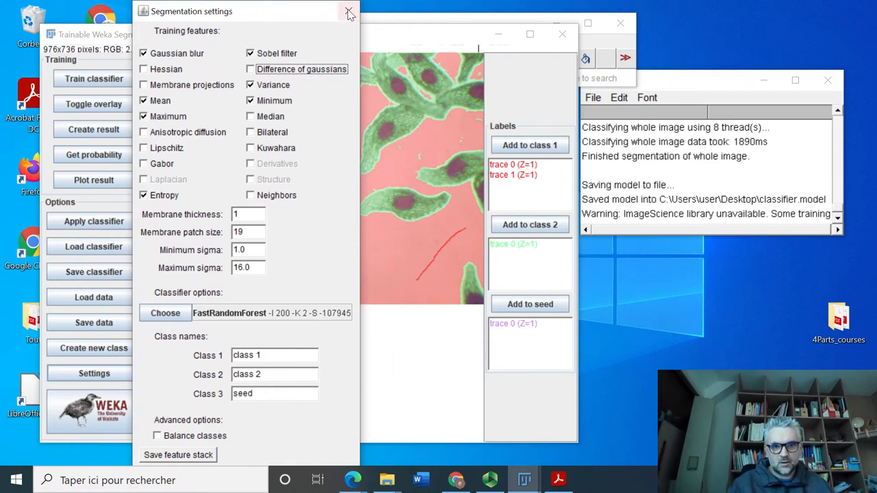
Close the feature settings window and run Get probability for every class on the seed image
{"action": "left_click", "coordinate": [349, 13]}
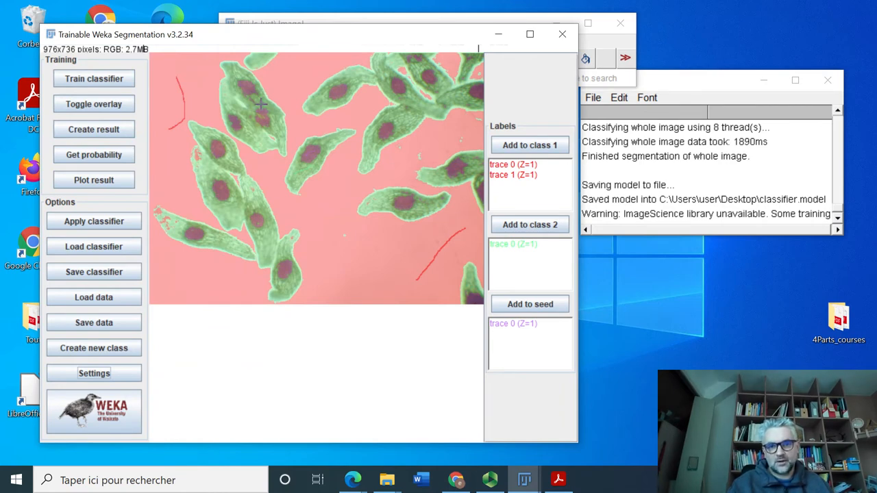
{"action": "mouse_move", "coordinate": [211, 171]}
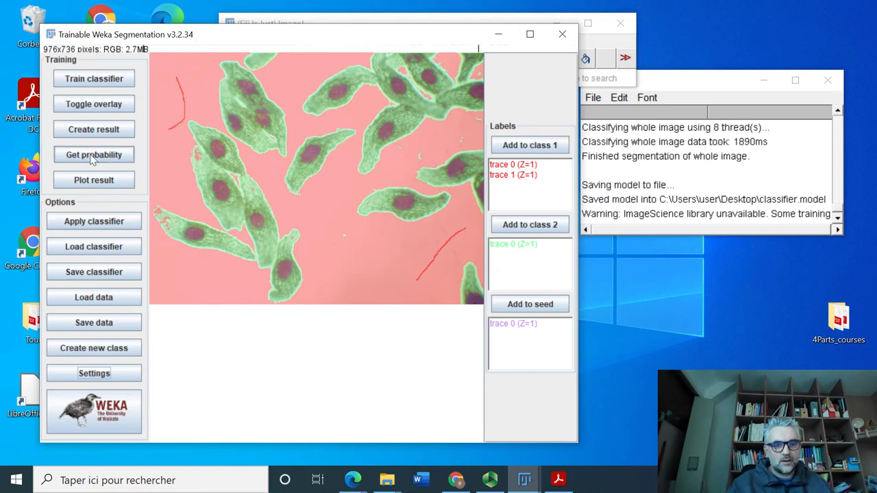
{"action": "mouse_move", "coordinate": [94, 155]}
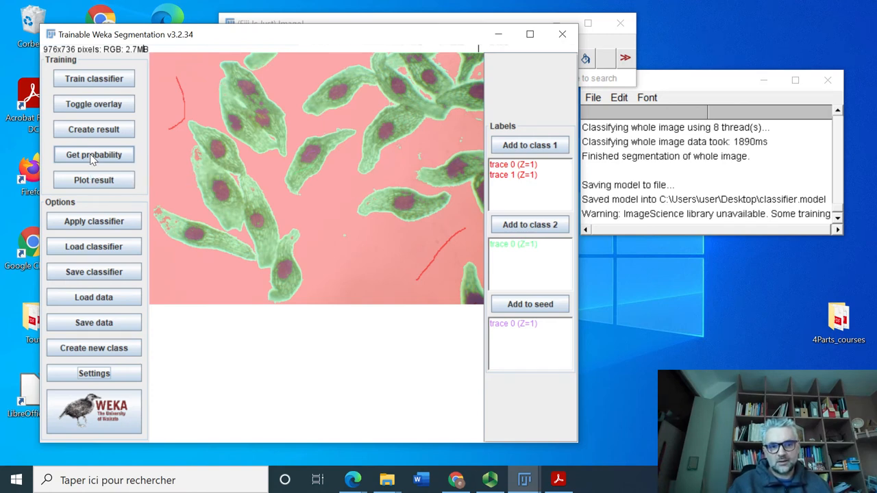
{"action": "left_click", "coordinate": [94, 154]}
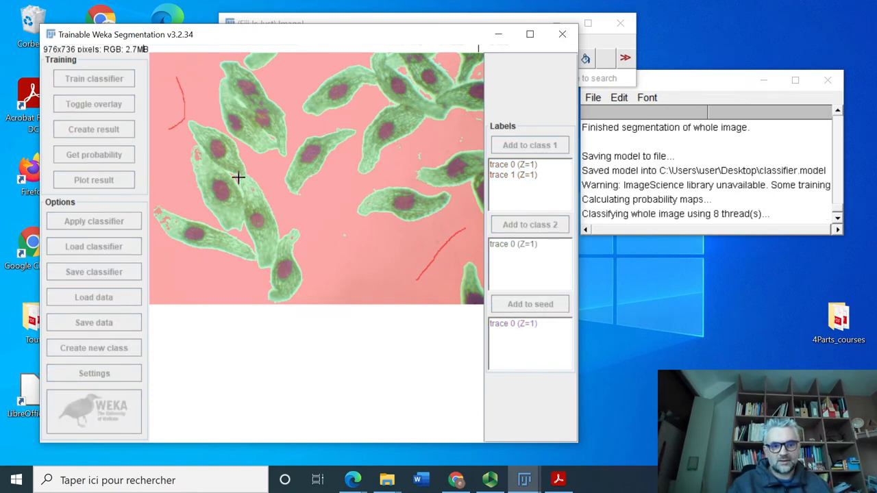
Step through the class 1, class 2 and seed probability slices, trace a cell edge, then close the maps
{"action": "left_click", "coordinate": [94, 154]}
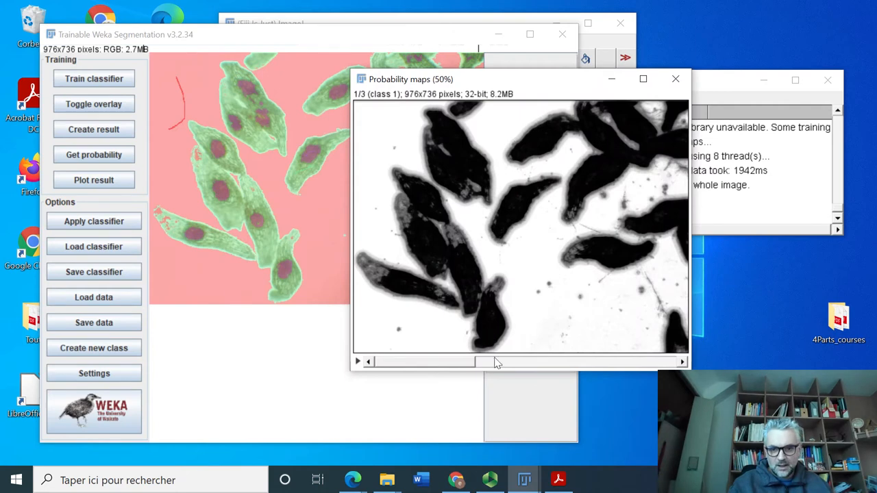
{"action": "left_click_drag", "start_coordinate": [424, 362], "coordinate": [493, 362]}
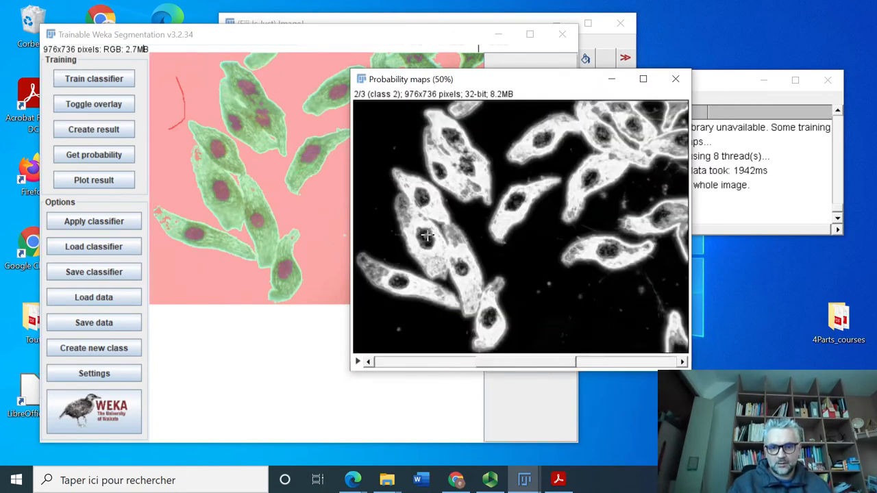
{"action": "mouse_move", "coordinate": [470, 278]}
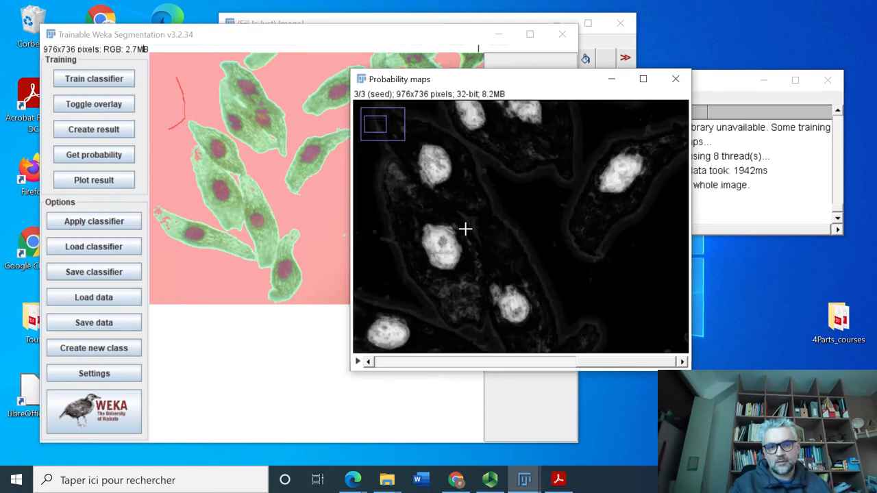
{"action": "mouse_move", "coordinate": [549, 202]}
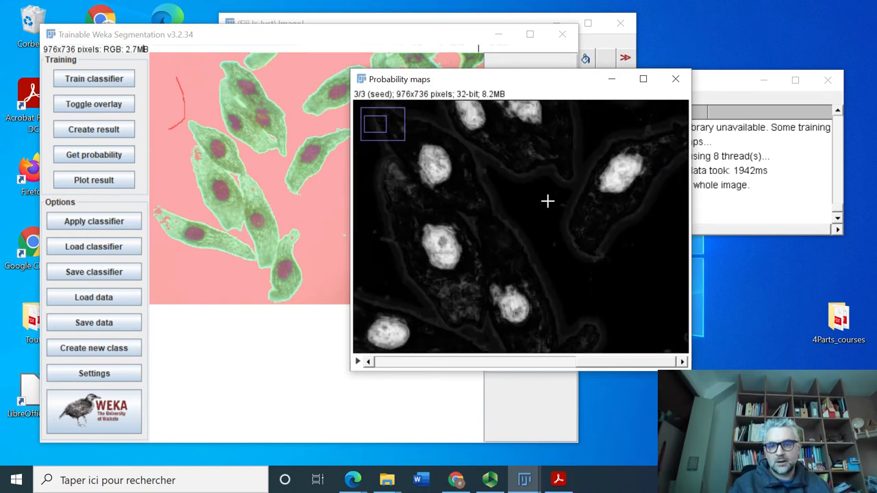
{"action": "mouse_move", "coordinate": [429, 167]}
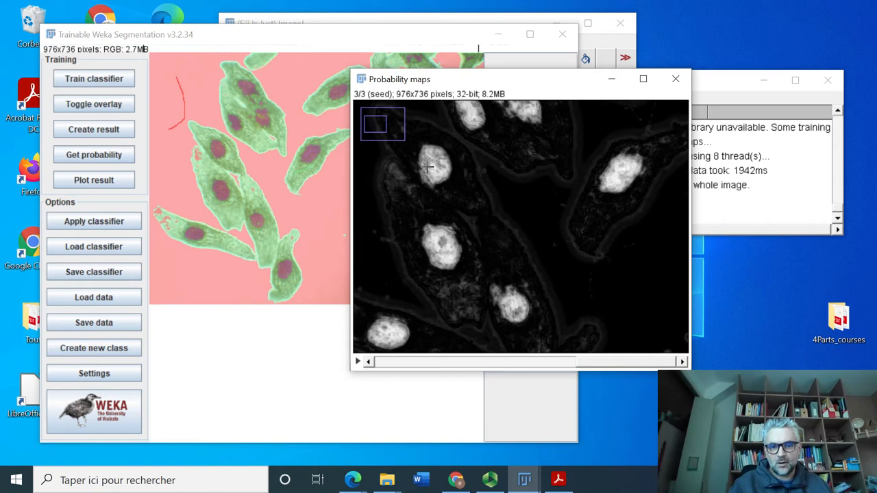
{"action": "mouse_move", "coordinate": [524, 369]}
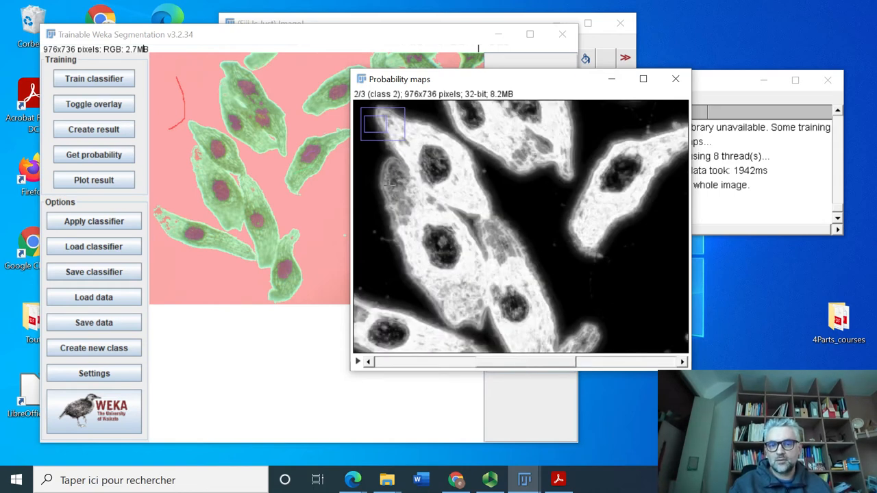
{"action": "left_click_drag", "start_coordinate": [397, 168], "coordinate": [400, 218]}
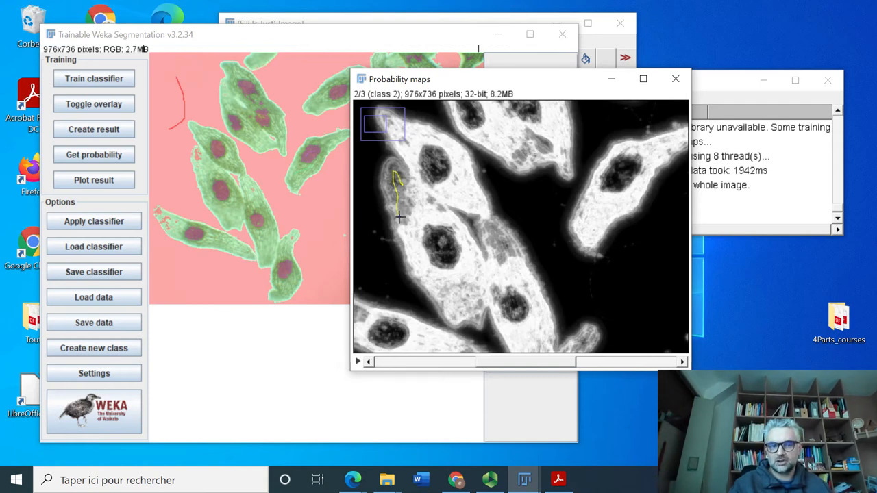
{"action": "mouse_move", "coordinate": [523, 290]}
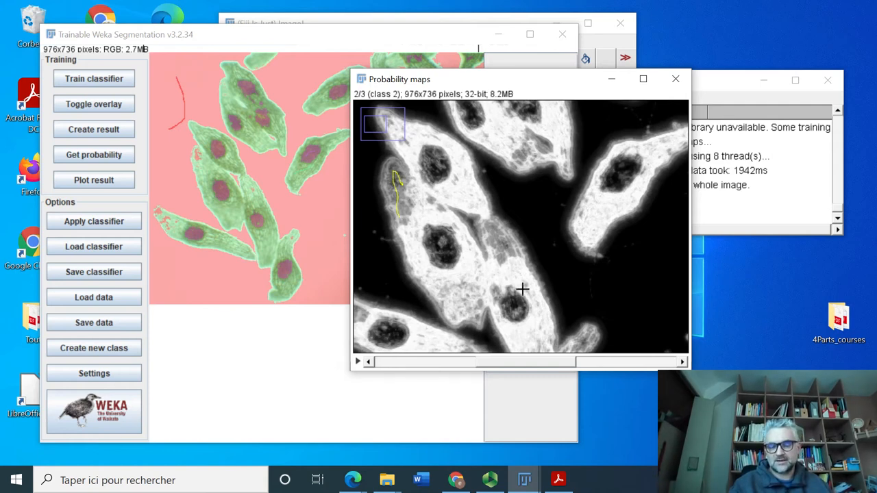
{"action": "mouse_move", "coordinate": [661, 124]}
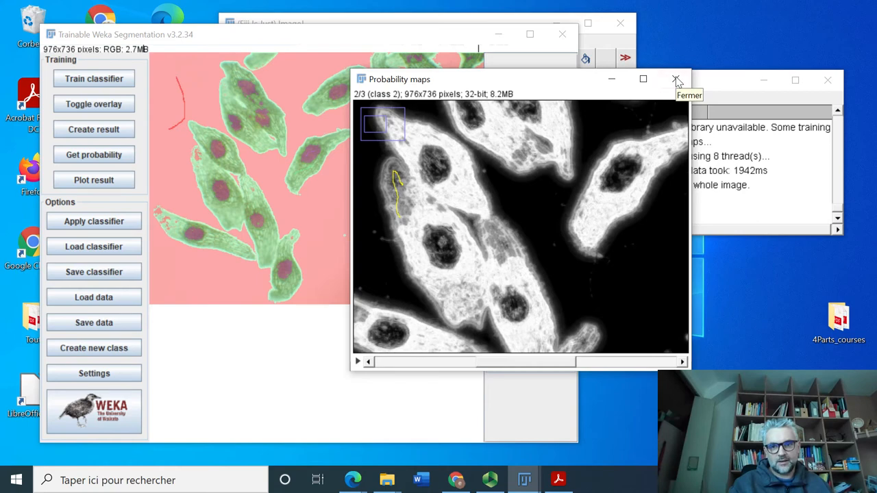
{"action": "left_click", "coordinate": [676, 79]}
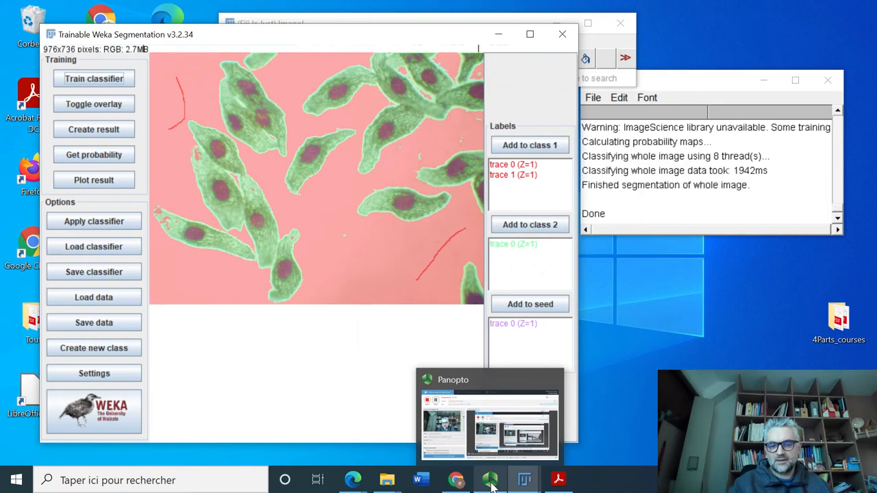
Switch away from Fiji to the ImHorPhen YouTube playlists page in Chrome
{"action": "left_click", "coordinate": [489, 414]}
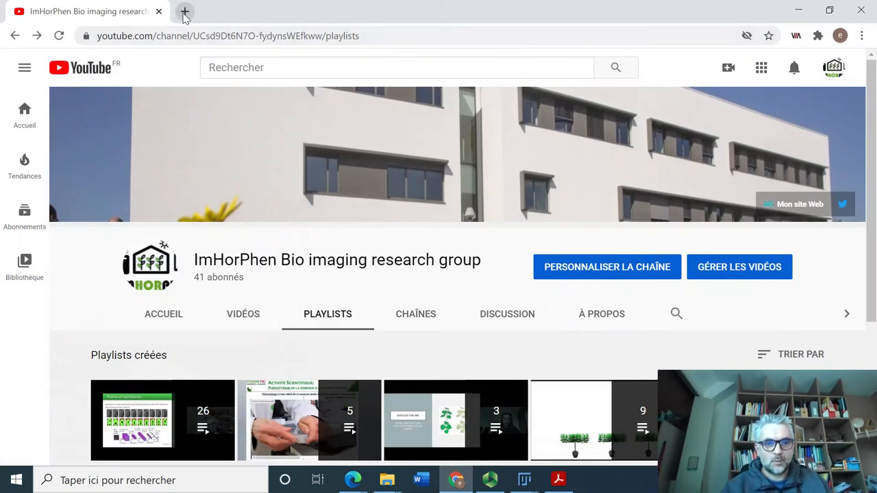
Search Google for 'ilastik' in a new tab and briefly view the IEEE ilastik paper
{"action": "left_click", "coordinate": [184, 11]}
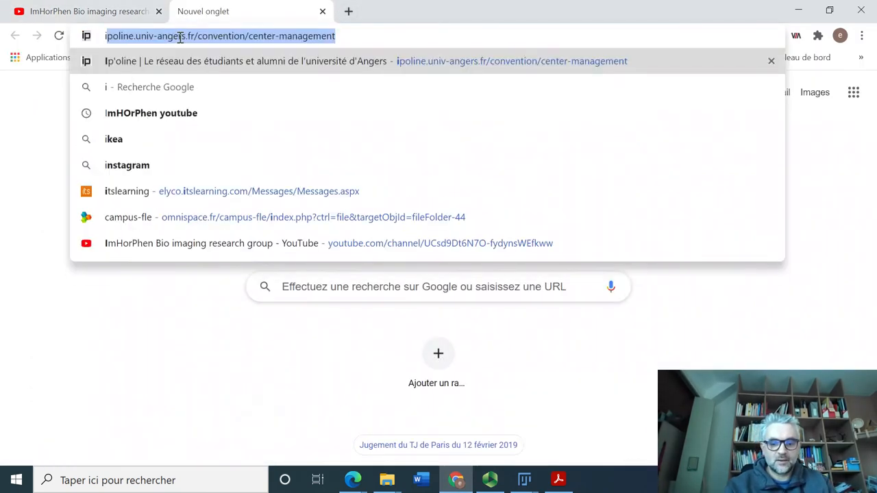
{"action": "type", "text": "ilastik"}
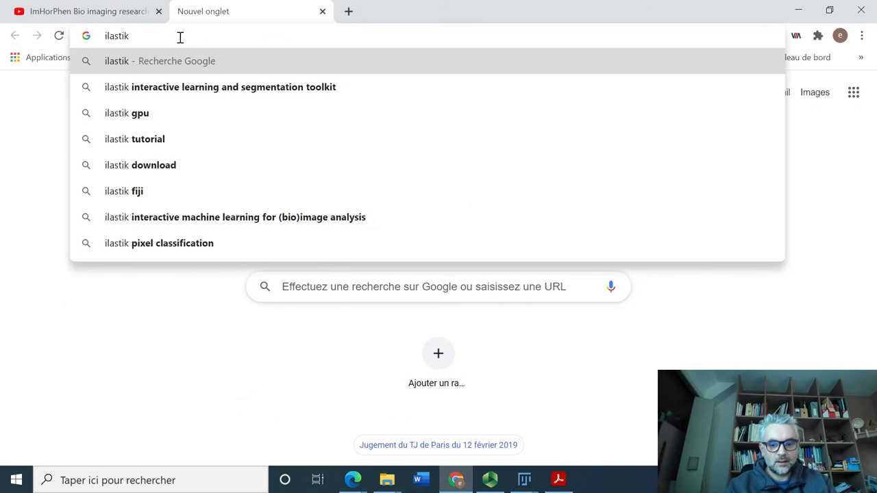
{"action": "left_click", "coordinate": [234, 87]}
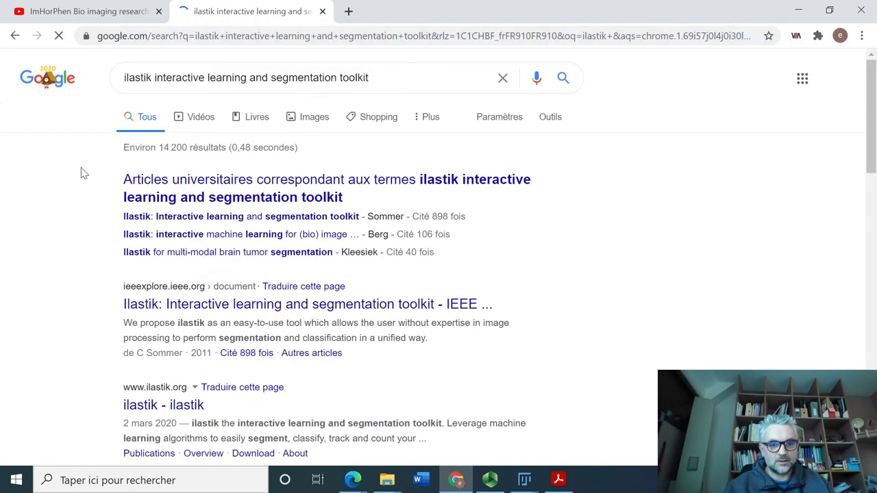
{"action": "left_click", "coordinate": [307, 303]}
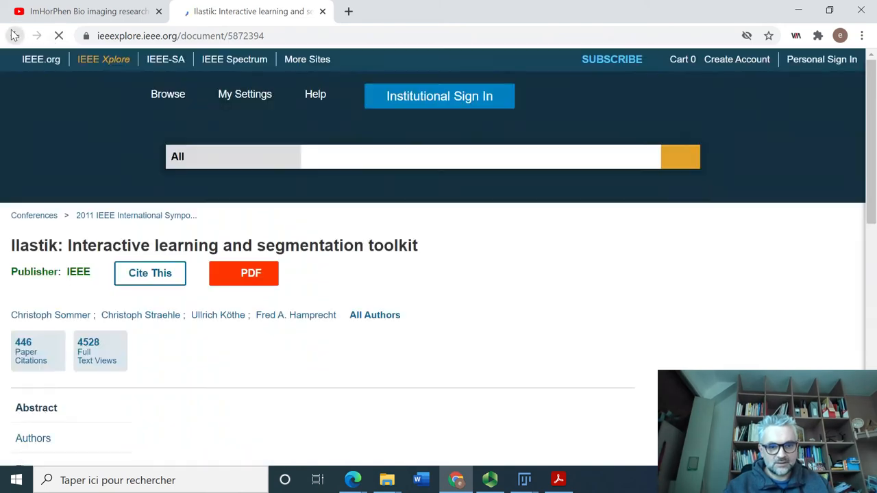
{"action": "left_click", "coordinate": [15, 36]}
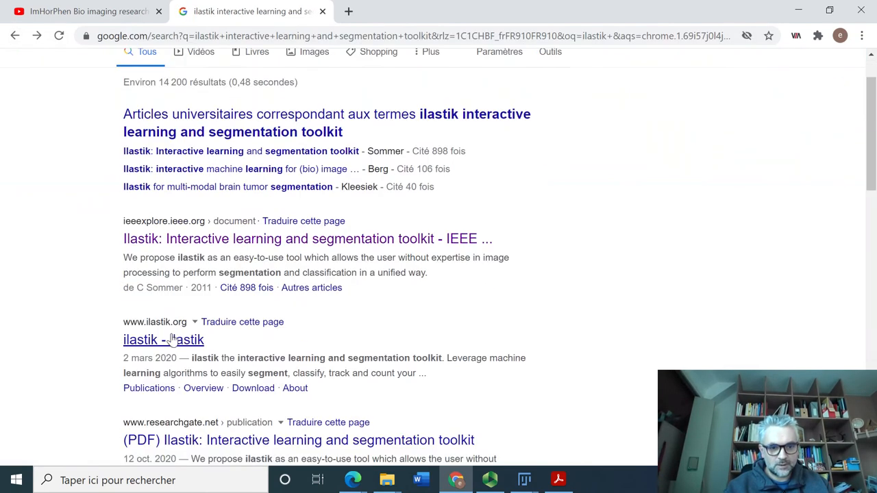
Open the ilastik.org homepage and scroll down past the carousel and back up
{"action": "left_click", "coordinate": [163, 340]}
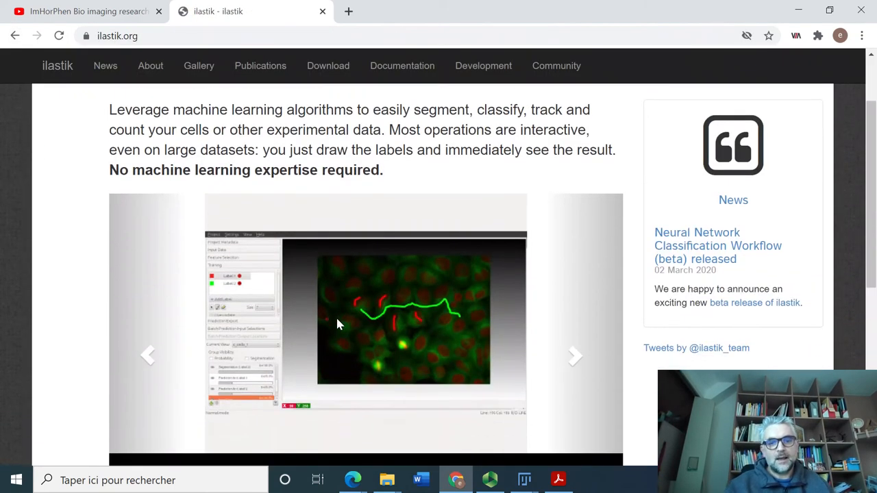
{"action": "scroll", "scroll_direction": "down", "scroll_amount": 3}
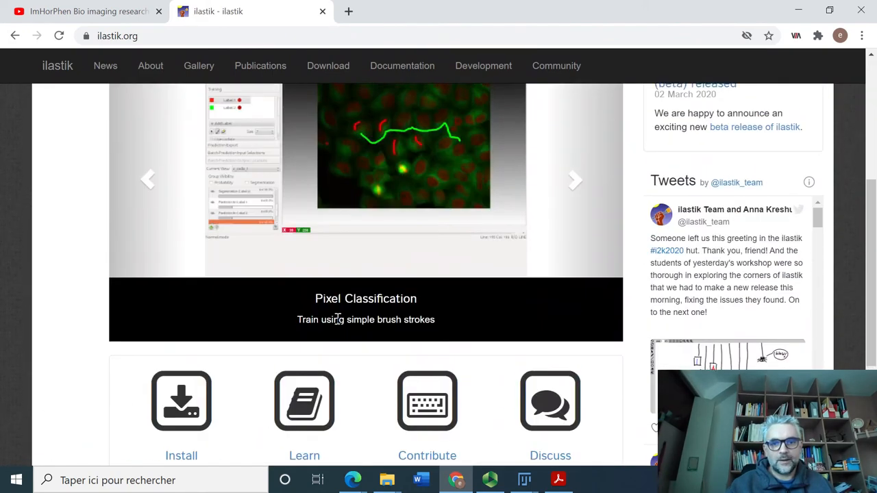
{"action": "scroll", "scroll_direction": "up", "scroll_amount": 3}
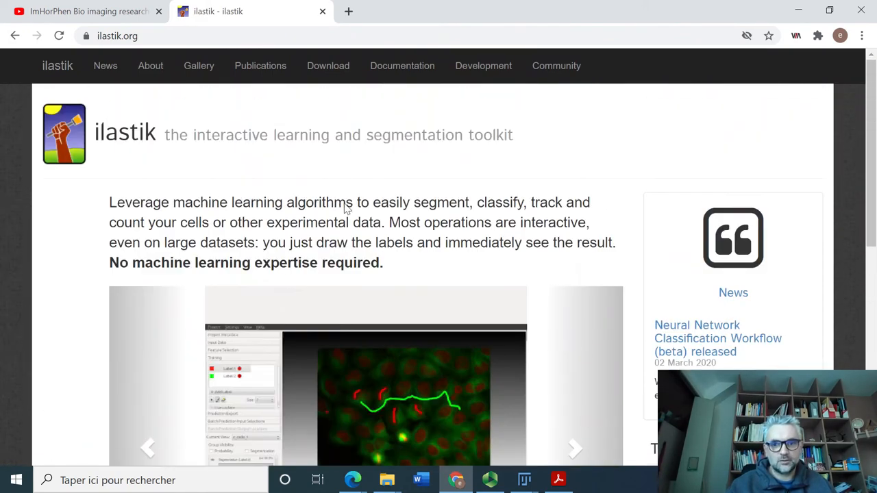
{"action": "mouse_move", "coordinate": [364, 170]}
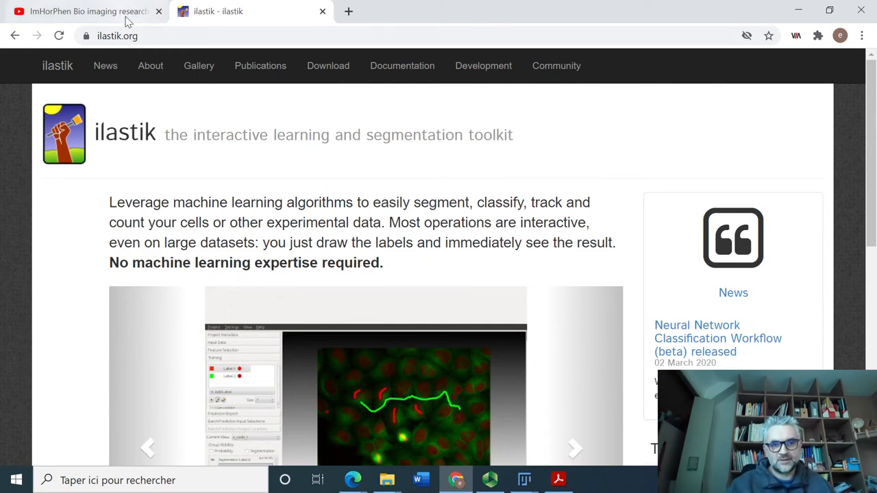
Load the channel's 'Easy shallow learning with Ilastik' video, then open a blank third tab
{"action": "left_click", "coordinate": [82, 11]}
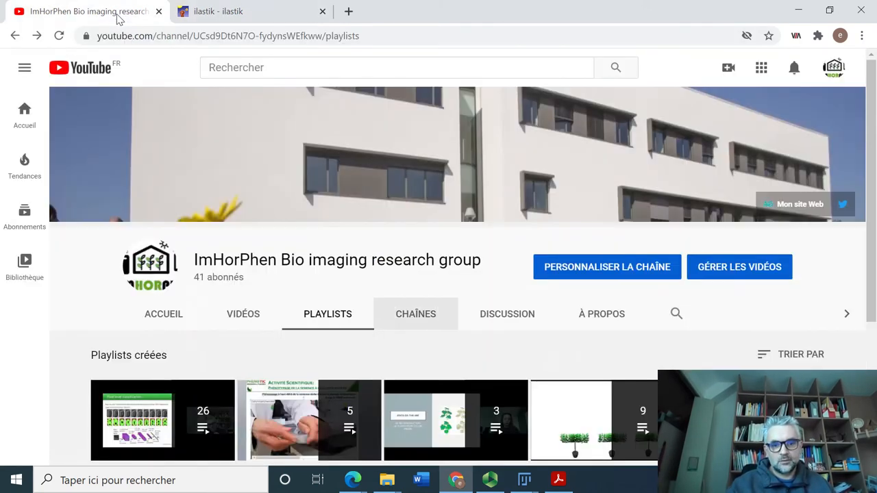
{"action": "scroll", "scroll_direction": "down", "scroll_amount": 3}
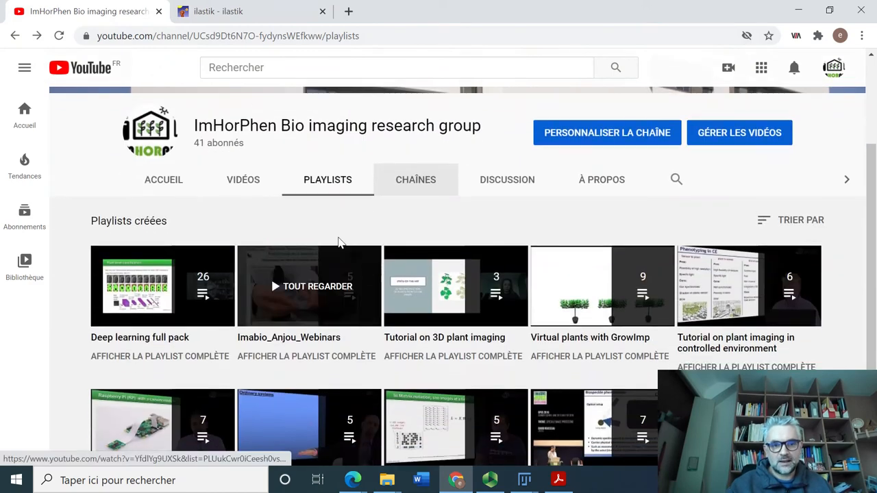
{"action": "left_click", "coordinate": [242, 179]}
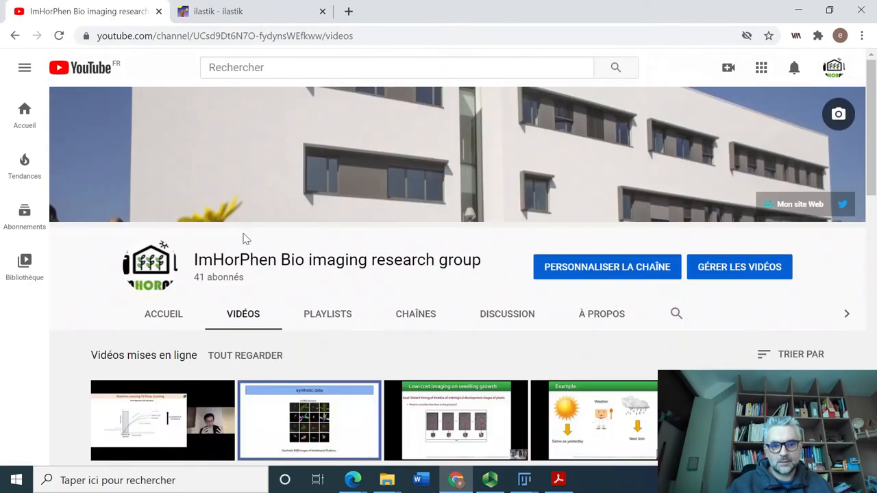
{"action": "scroll", "scroll_direction": "down", "scroll_amount": 3}
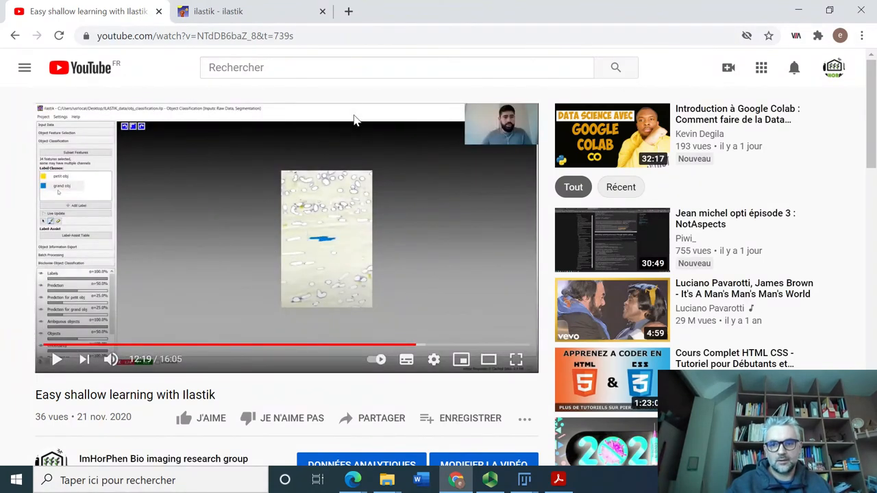
{"action": "mouse_move", "coordinate": [384, 24]}
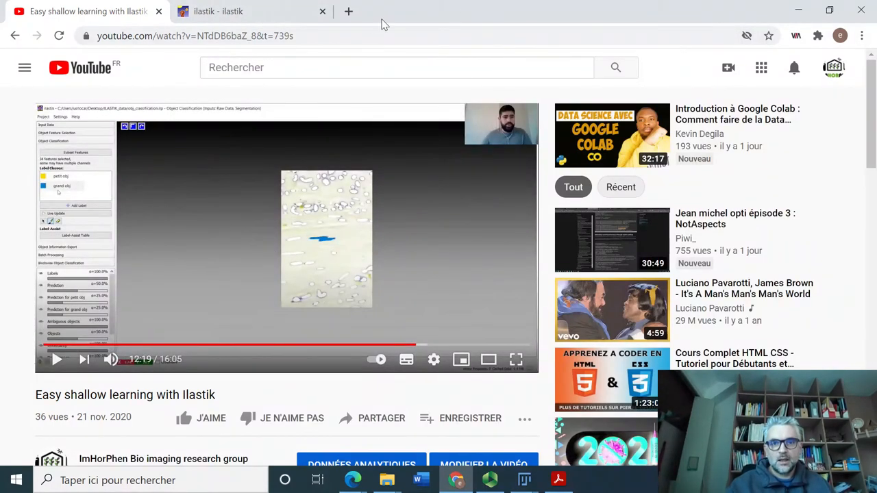
{"action": "mouse_move", "coordinate": [802, 12]}
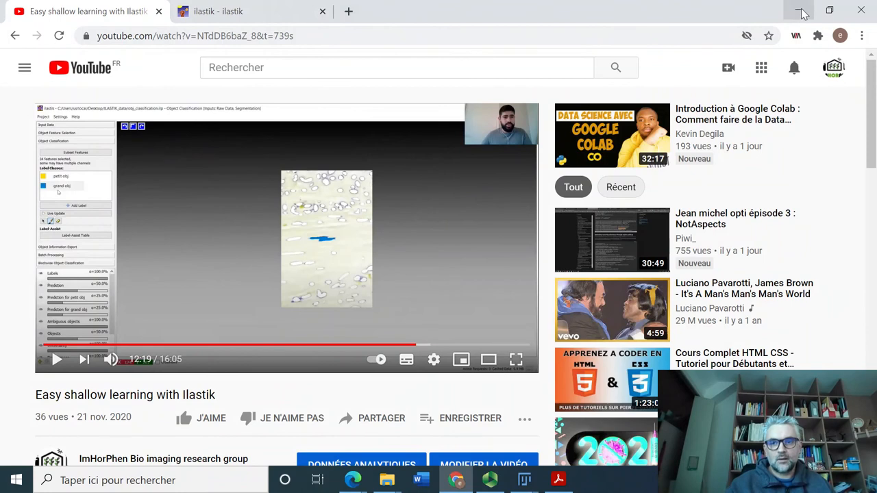
{"action": "mouse_move", "coordinate": [803, 12]}
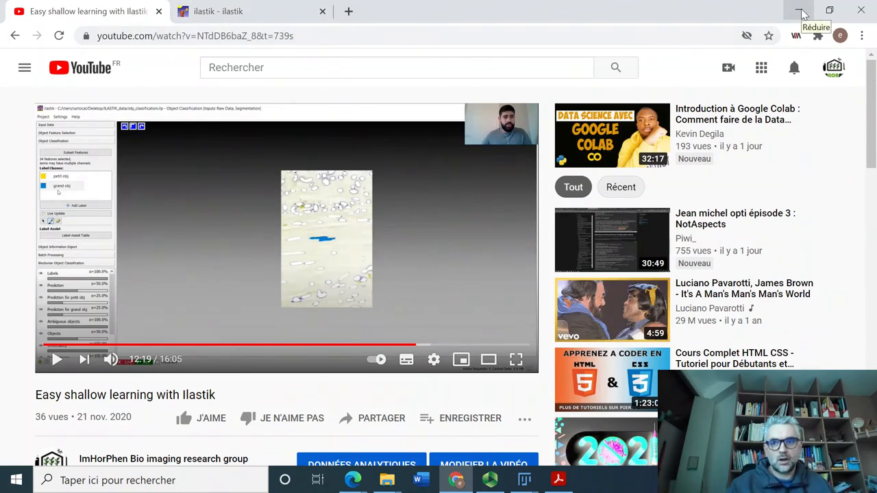
{"action": "left_click", "coordinate": [218, 11]}
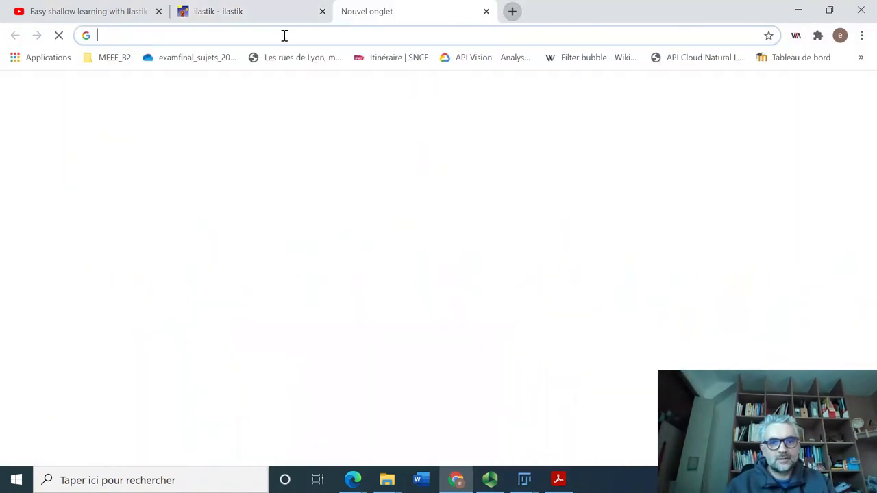
Run a Google search for 'Plos one David Rousseau' from the new tab
{"action": "type", "text": "Plse"}
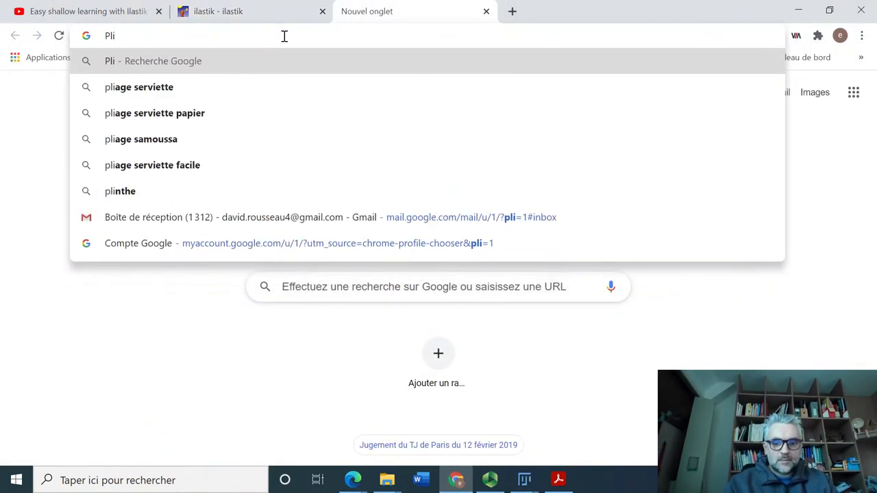
{"action": "type", "text": "Plos one David Rousseau"}
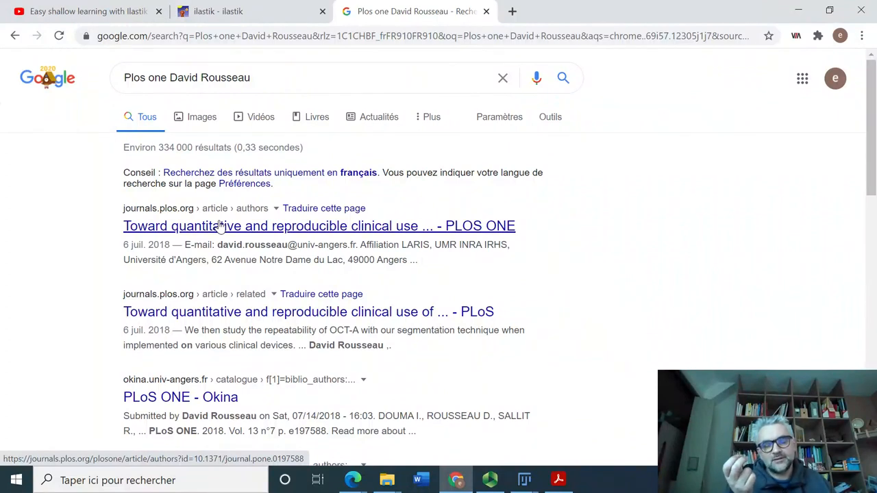
{"action": "mouse_move", "coordinate": [221, 226]}
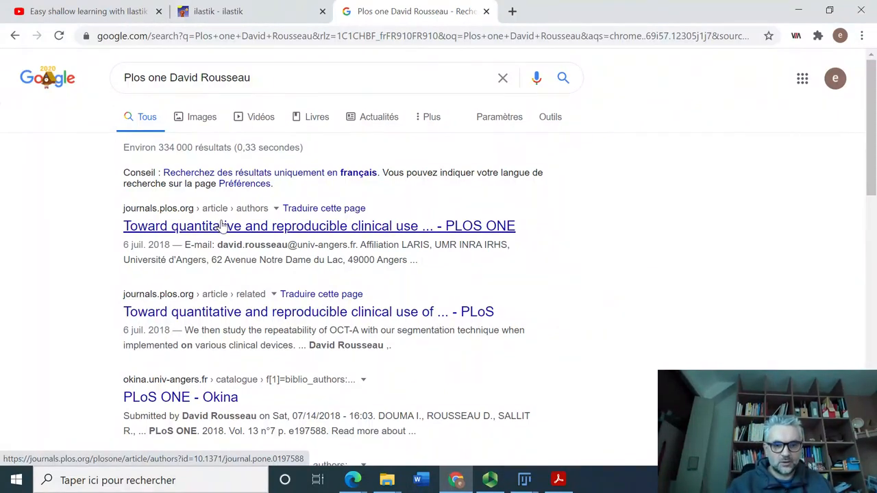
Open the OCT-Angiography PLOS ONE article, scroll its Authors page, and download its PDF
{"action": "left_click", "coordinate": [319, 226]}
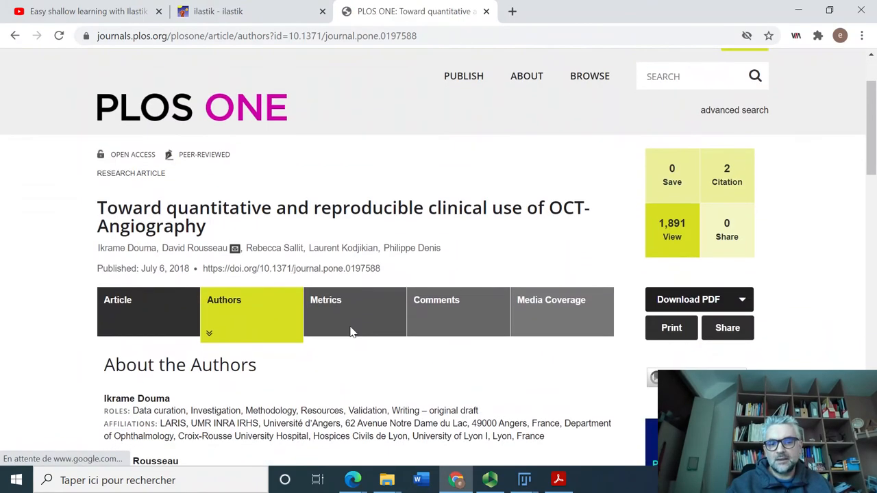
{"action": "scroll", "scroll_direction": "down", "scroll_amount": 3}
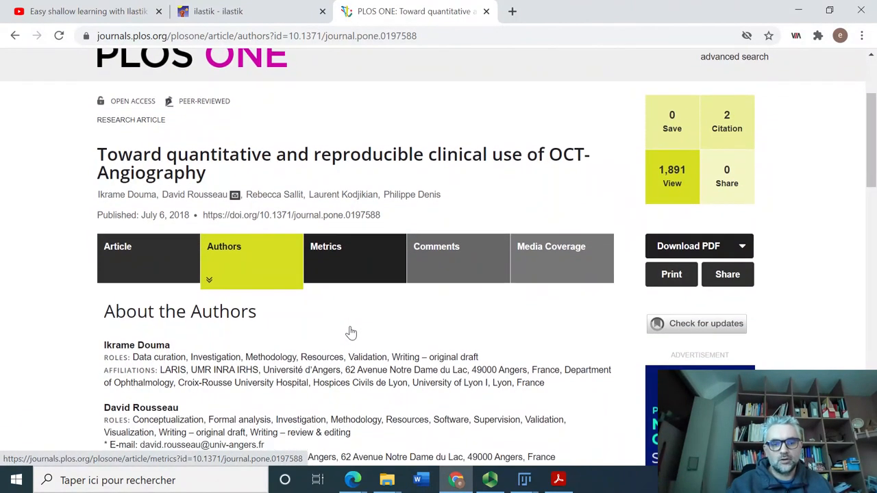
{"action": "scroll", "scroll_direction": "down", "scroll_amount": 3}
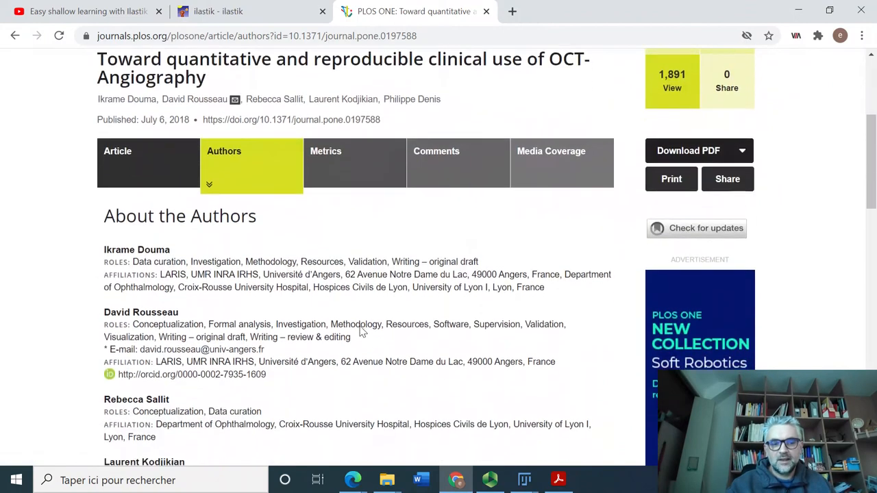
{"action": "scroll", "scroll_direction": "down", "scroll_amount": 3}
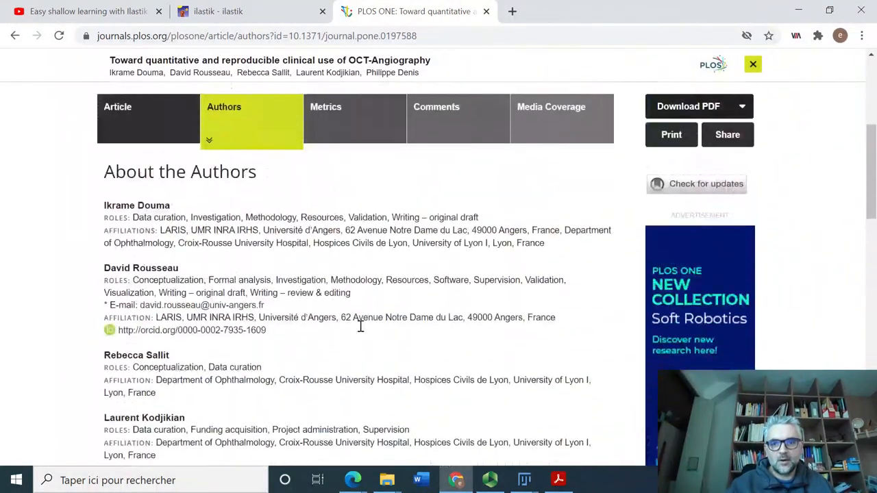
{"action": "scroll", "scroll_direction": "up", "scroll_amount": 3}
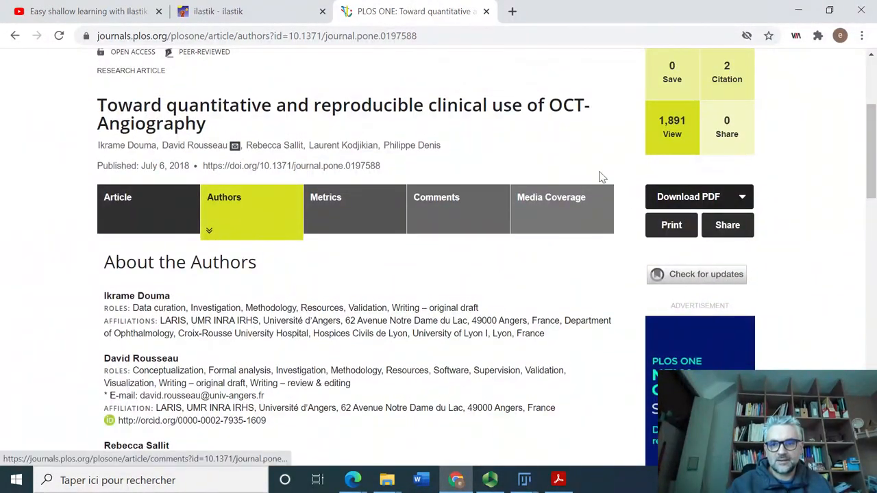
{"action": "left_click", "coordinate": [688, 196]}
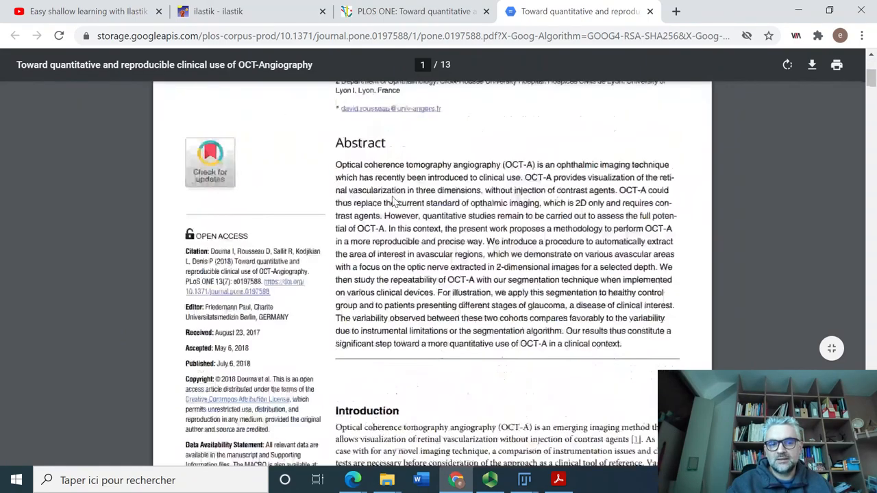
{"action": "scroll", "scroll_direction": "down", "scroll_amount": 3}
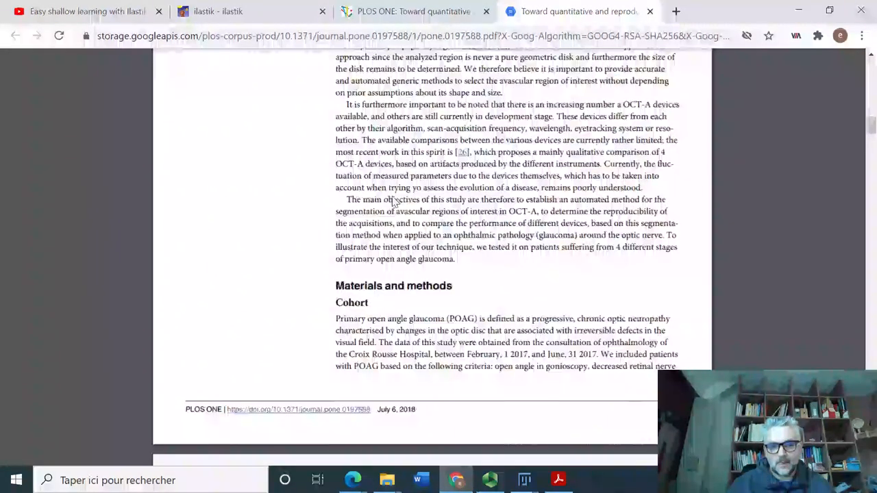
{"action": "scroll", "scroll_direction": "down", "scroll_amount": 3}
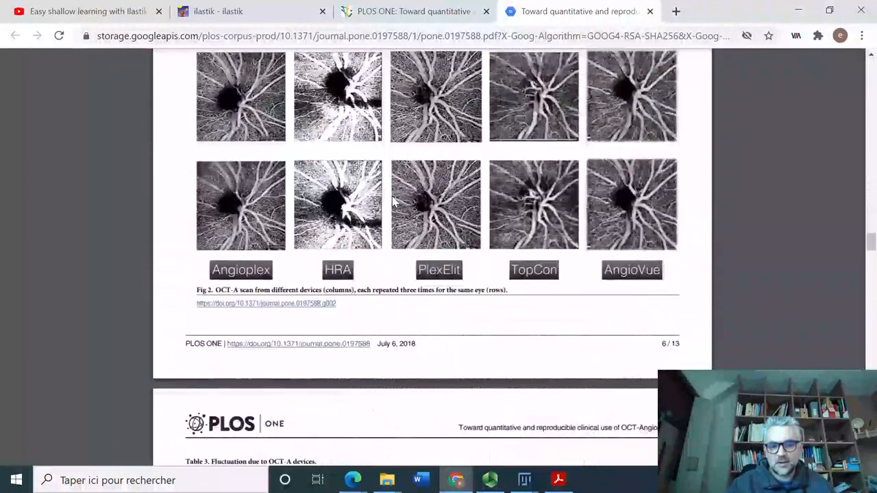
{"action": "scroll", "scroll_direction": "down", "scroll_amount": 3}
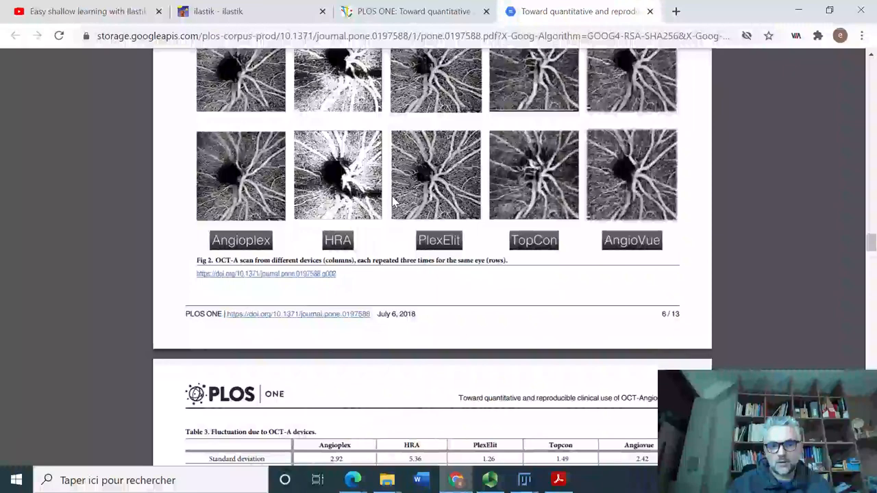
{"action": "scroll", "scroll_direction": "down", "scroll_amount": 3}
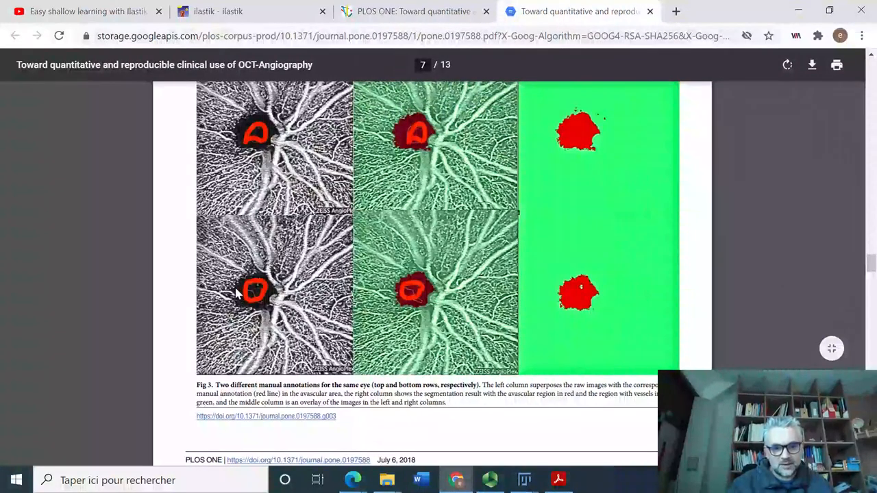
{"action": "mouse_move", "coordinate": [254, 141]}
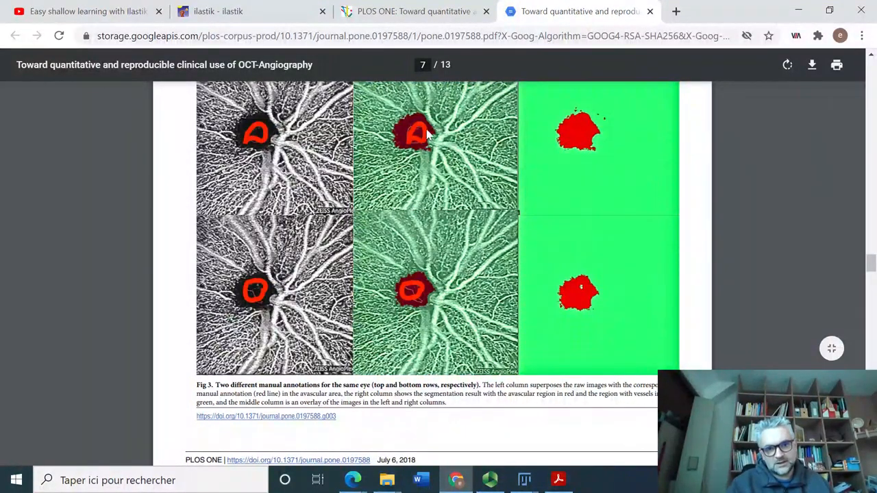
{"action": "mouse_move", "coordinate": [446, 163]}
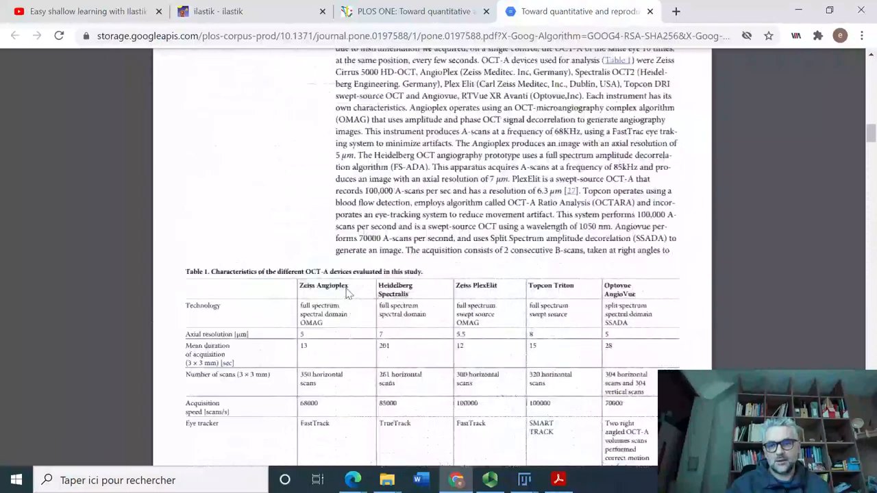
{"action": "scroll", "scroll_direction": "up", "scroll_amount": 3}
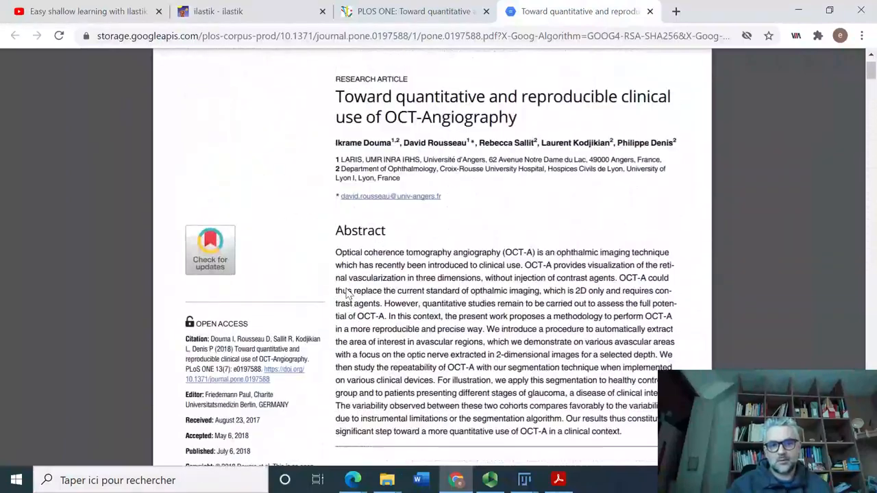